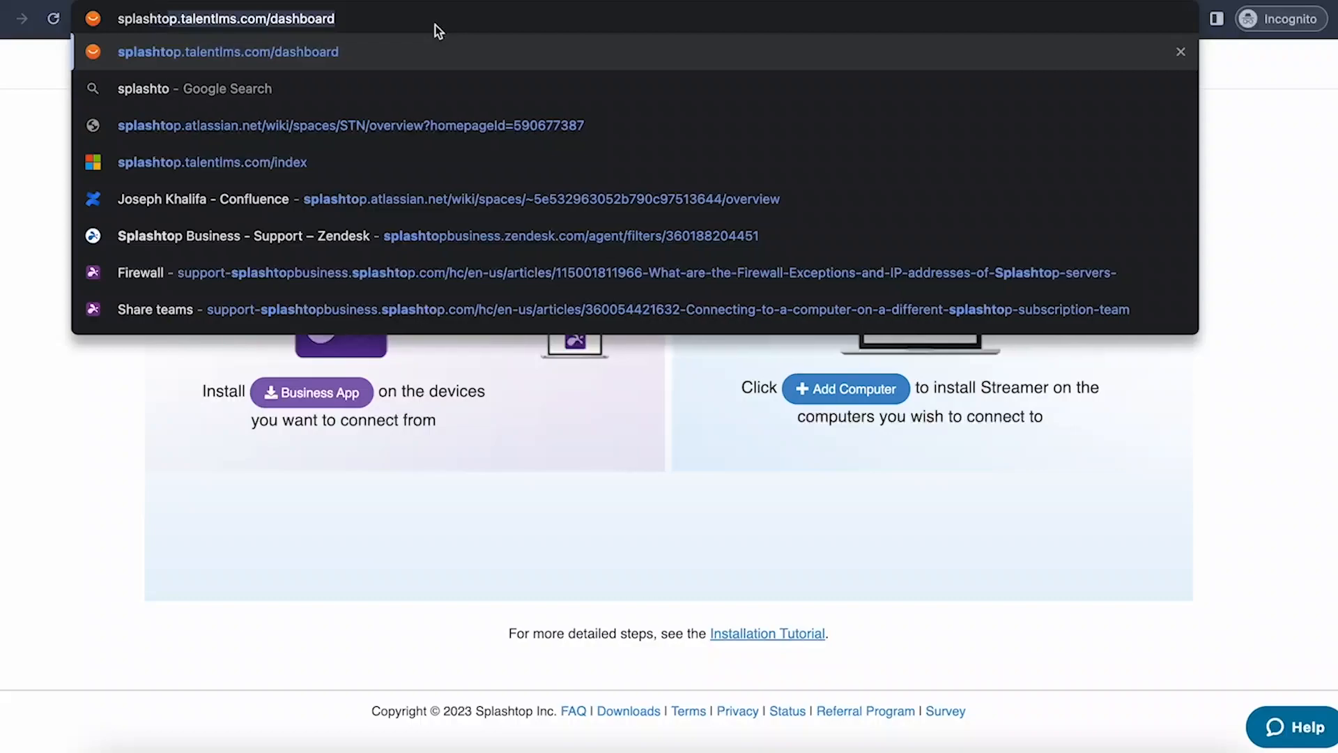
# Load the Splashtop dashboard URL and open the downloaded Splashtop Business disk image
pyautogui.press('Enter')
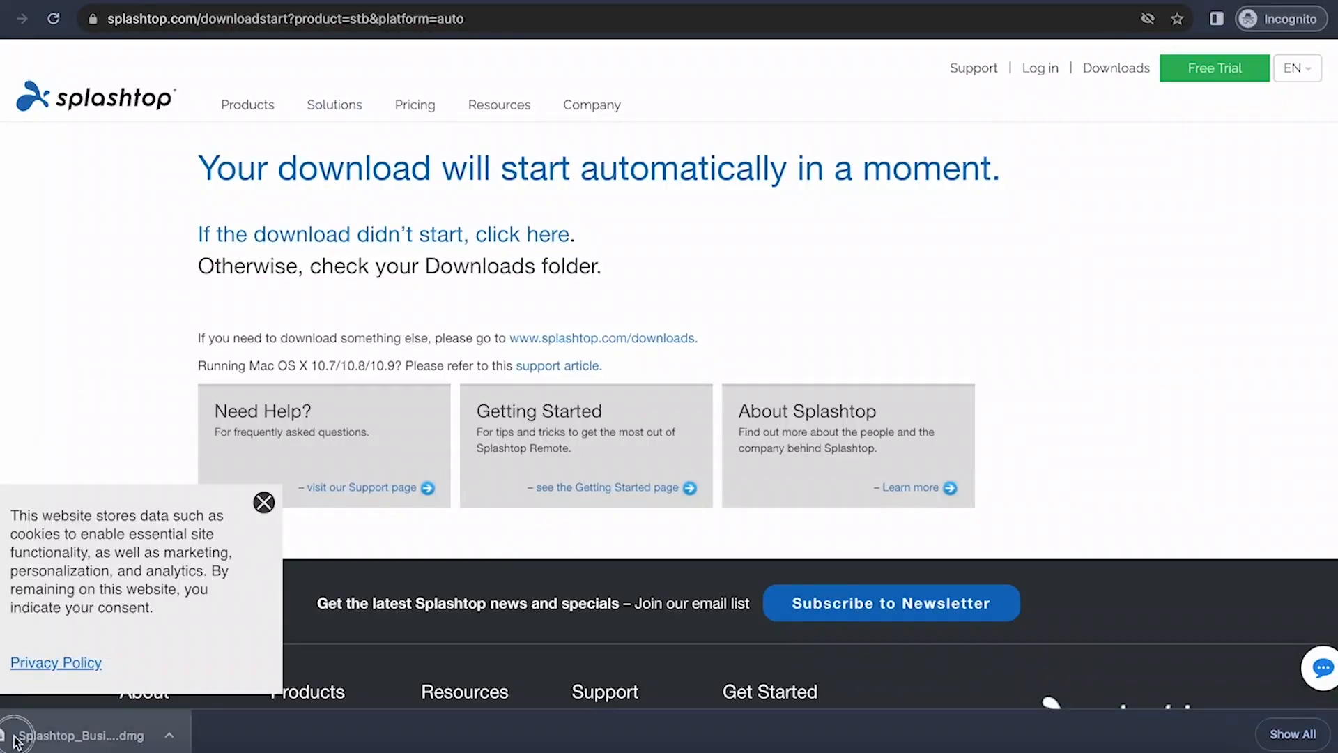
pyautogui.click(94, 735)
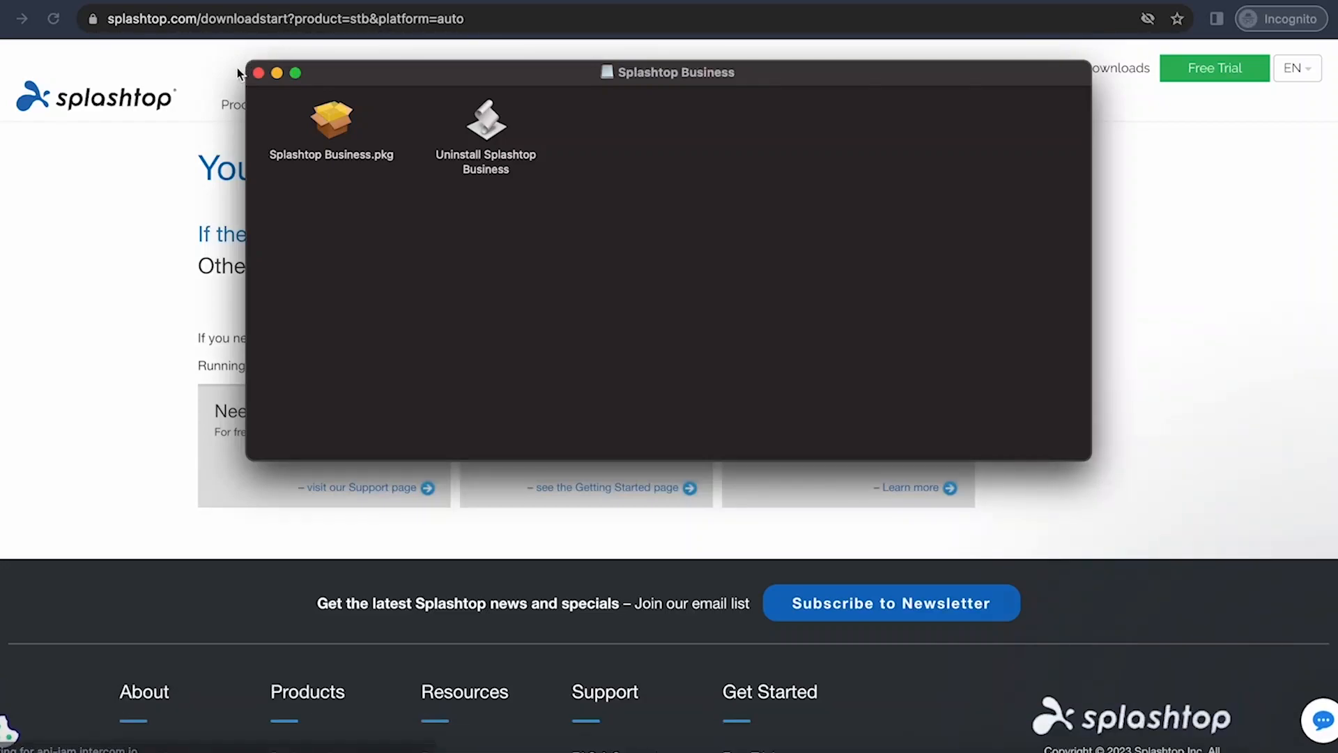
pyautogui.click(261, 71)
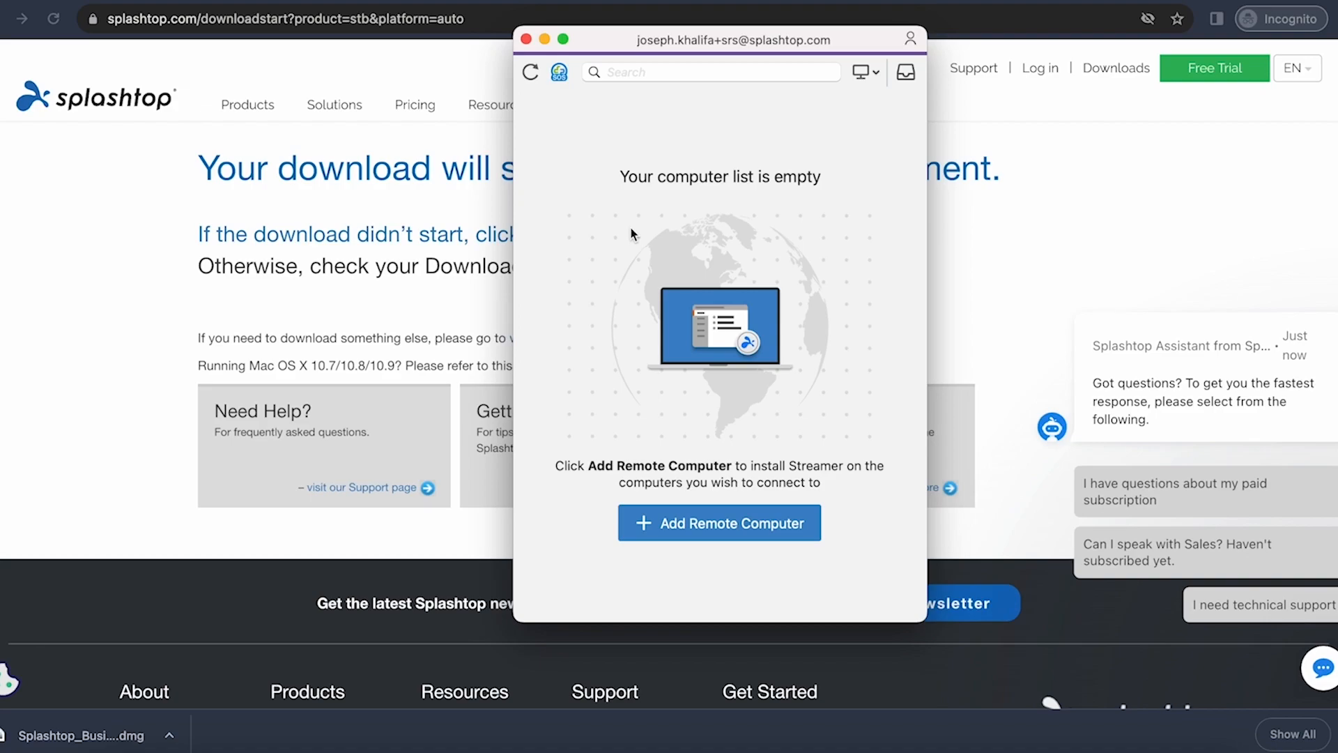
pyautogui.moveTo(655, 522)
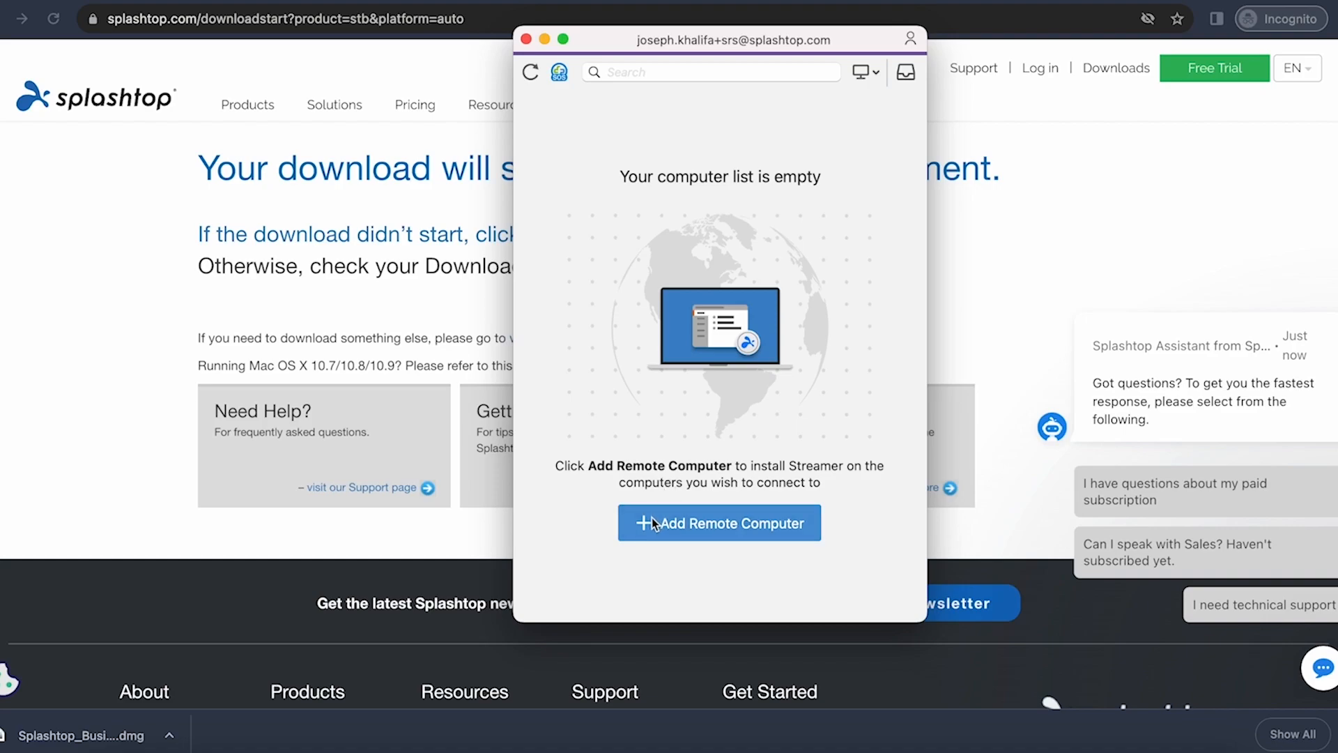
# Start Add Remote Computer to reveal the Streamer Download Link dialog
pyautogui.click(719, 523)
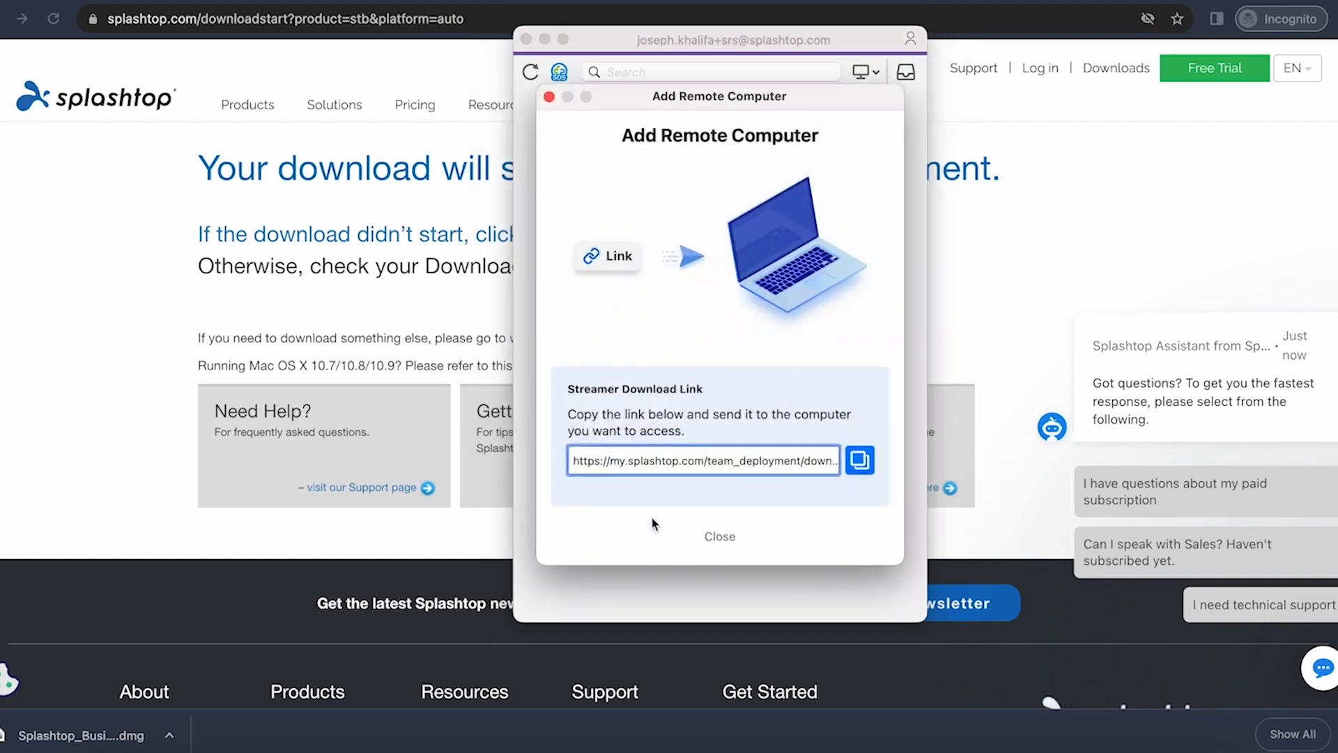
pyautogui.click(860, 461)
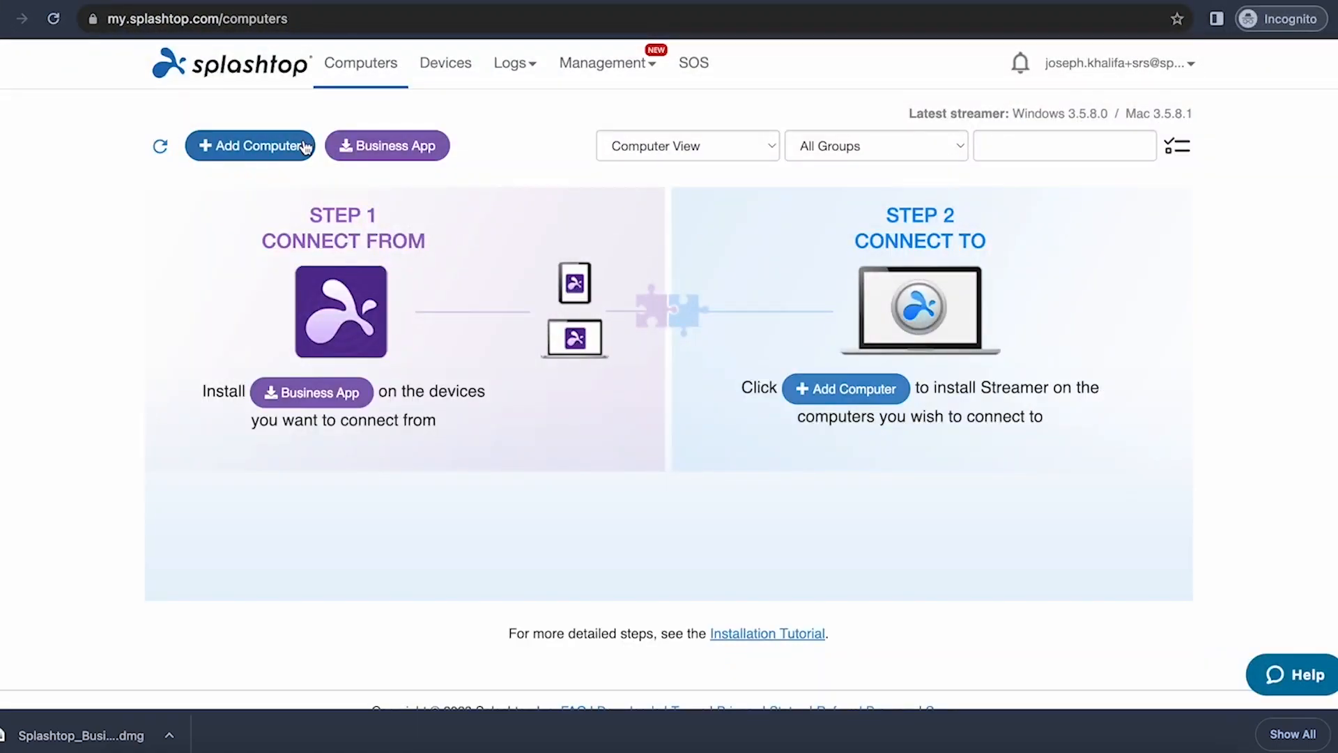
pyautogui.moveTo(265, 145)
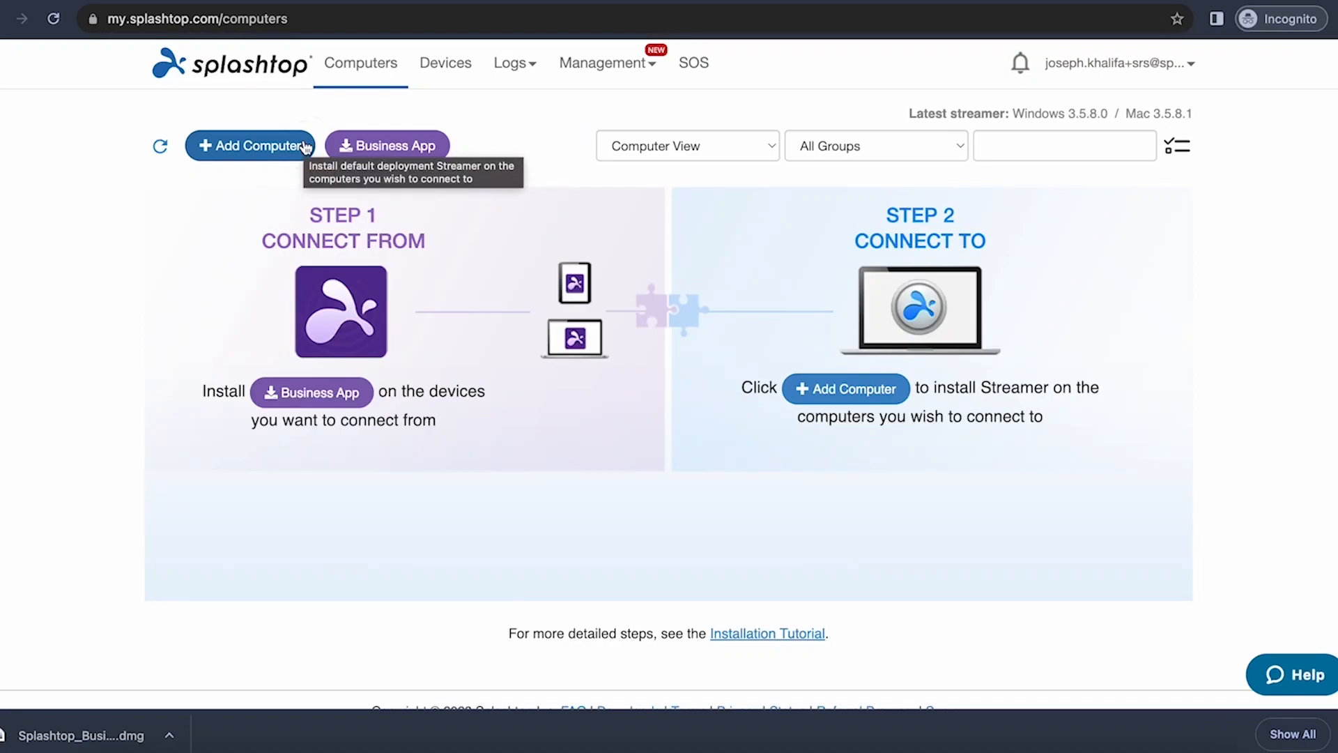
# Start Add Computer and get a shareable Streamer link for a different computer
pyautogui.click(249, 145)
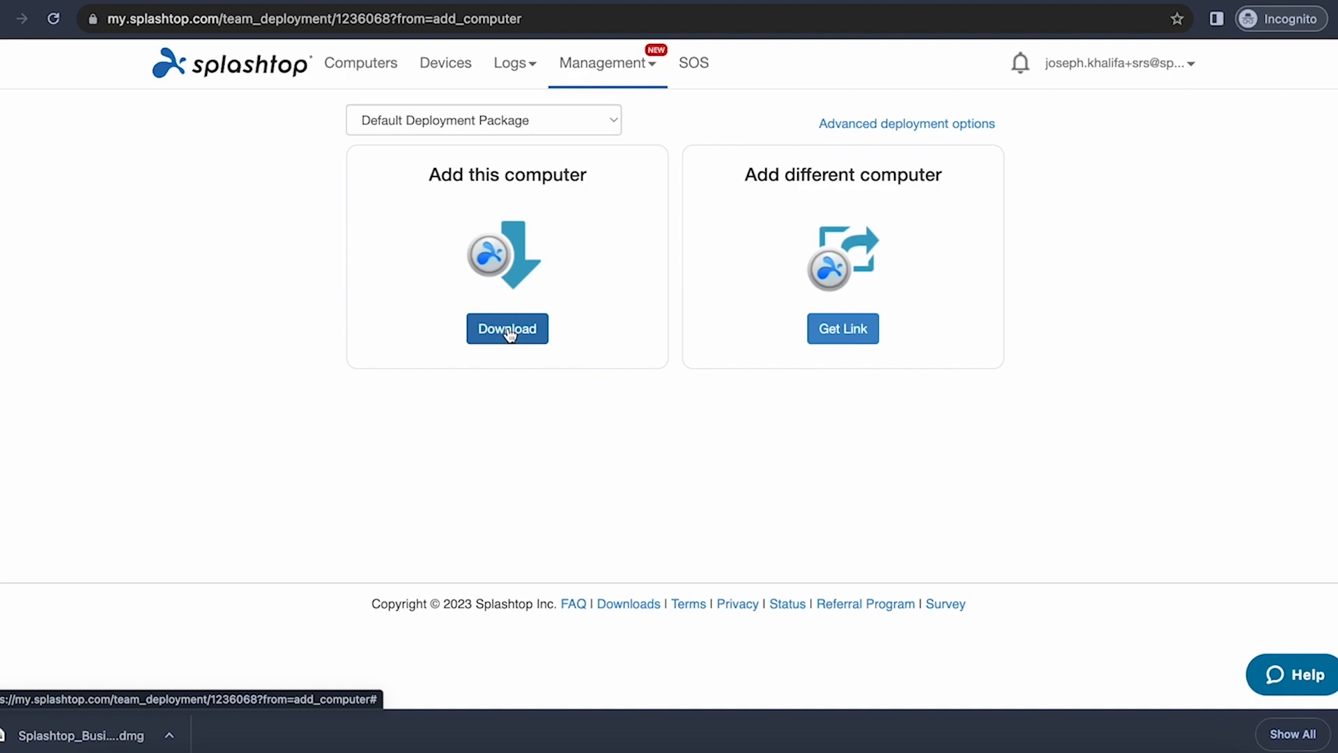
pyautogui.moveTo(902, 330)
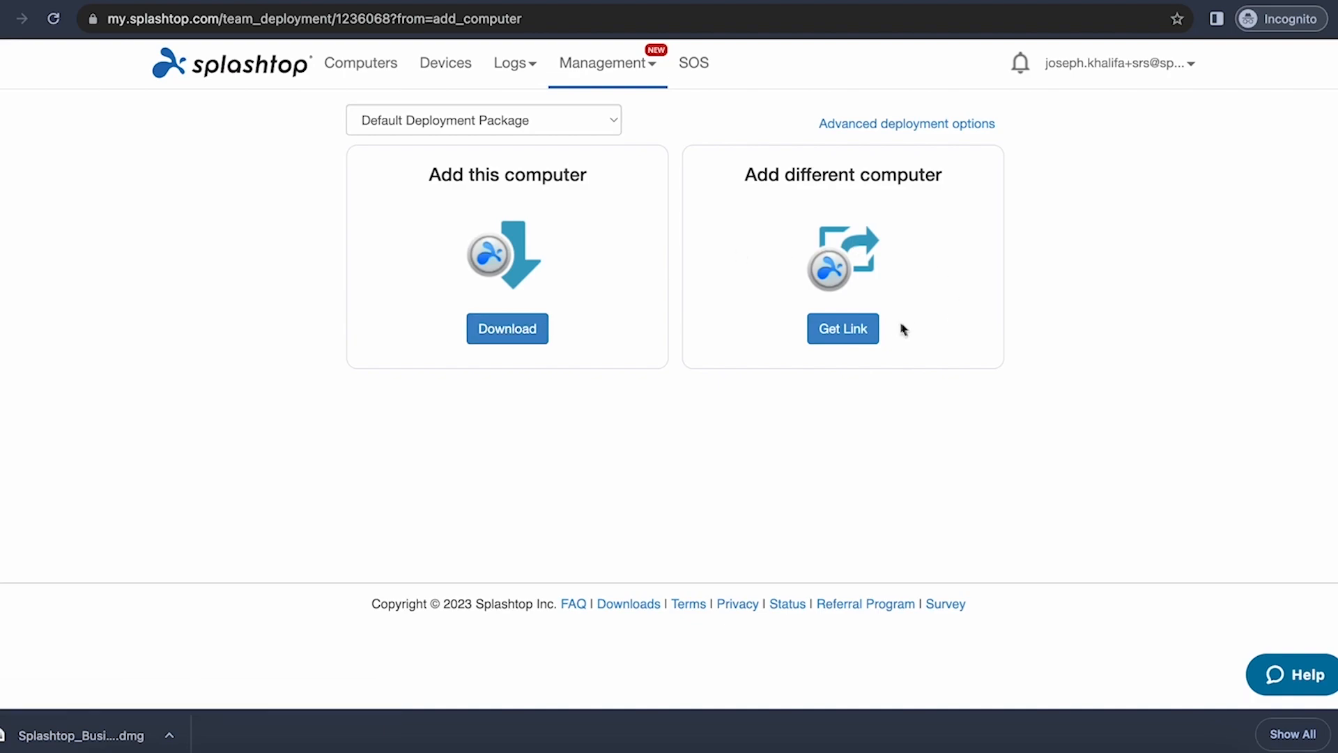
pyautogui.click(842, 329)
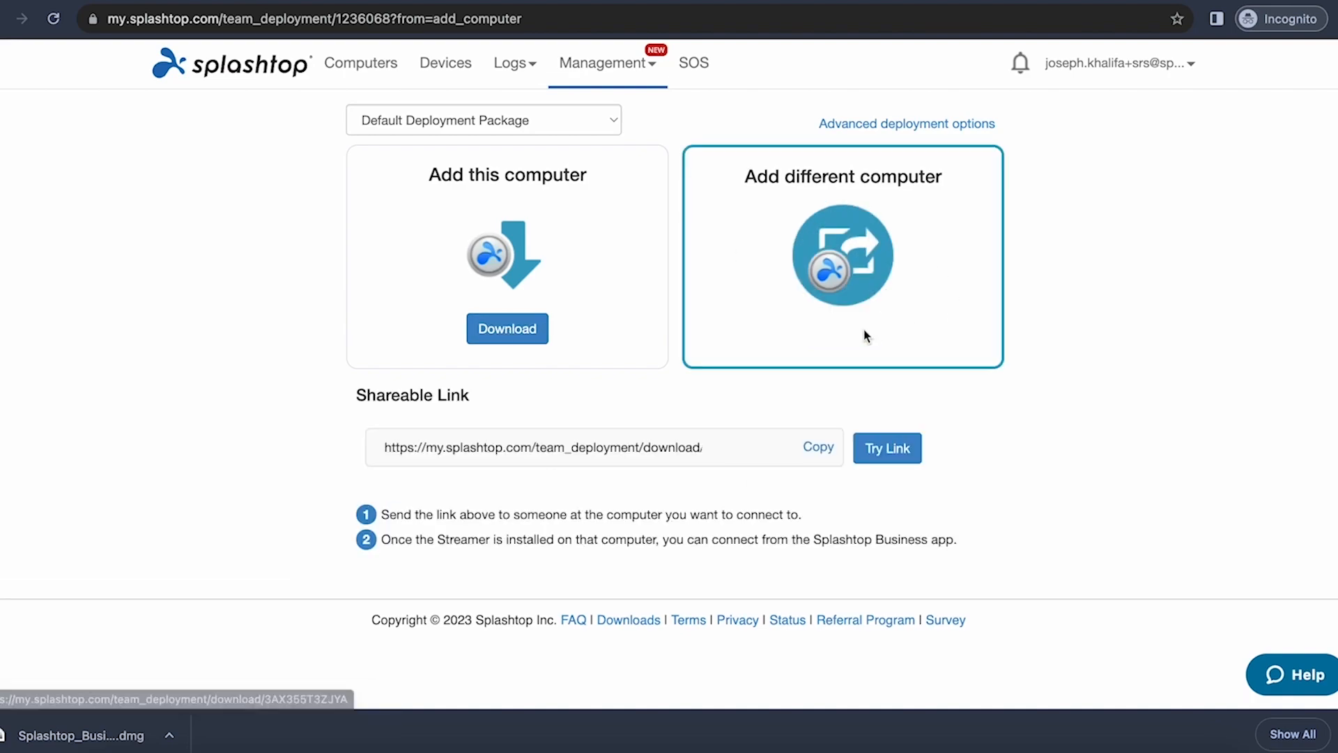
pyautogui.moveTo(834, 414)
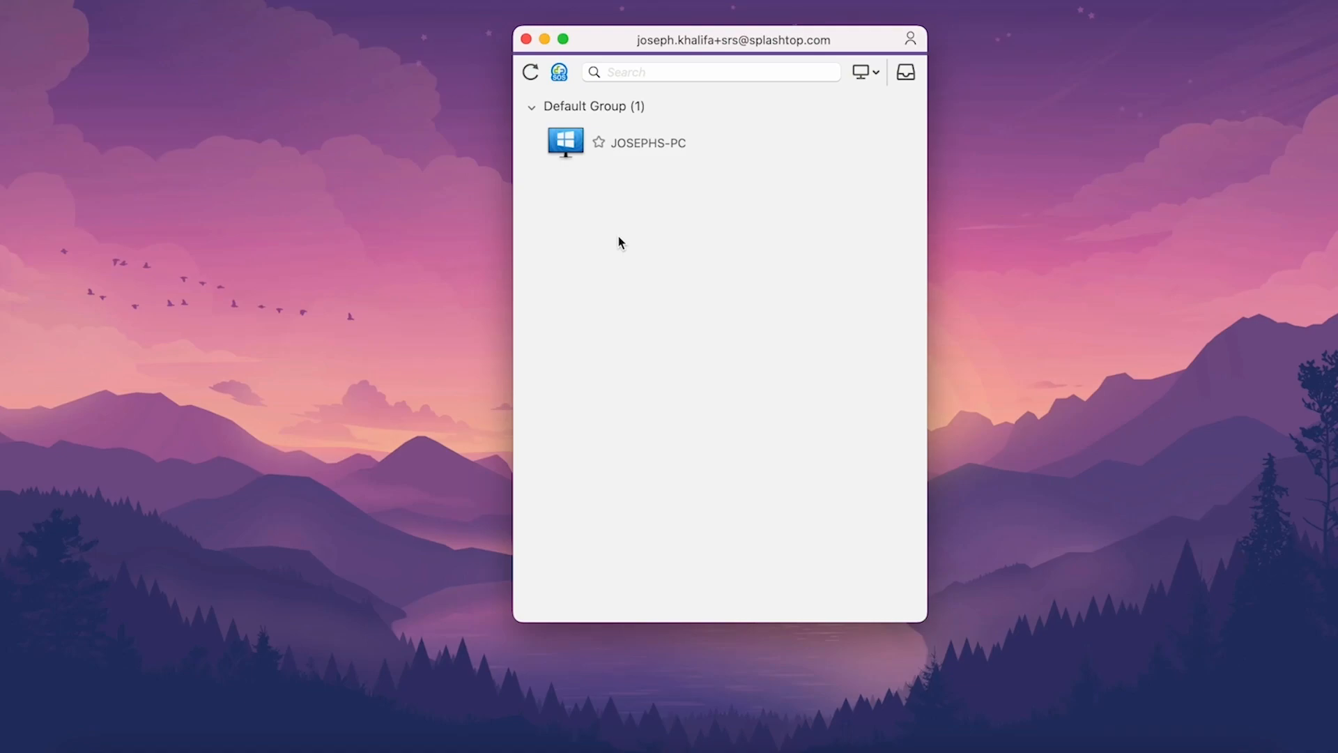
pyautogui.moveTo(645, 177)
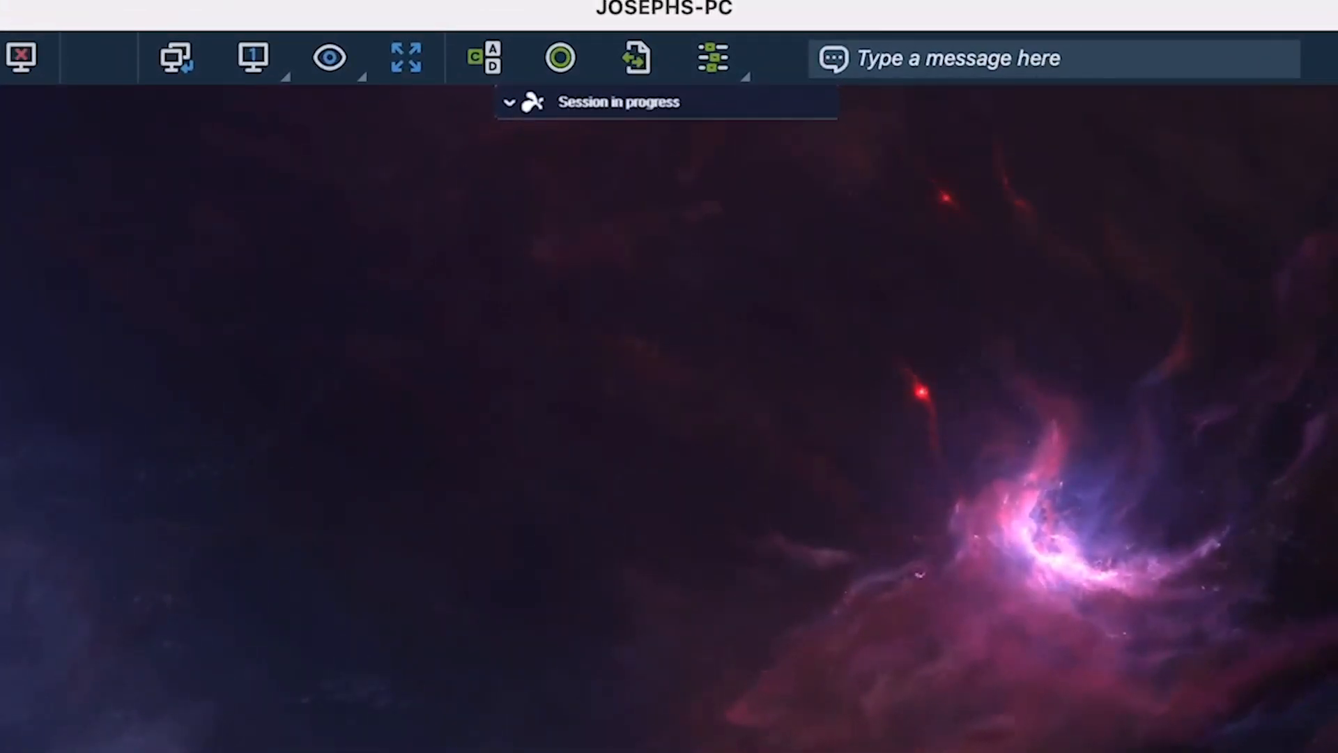
pyautogui.moveTo(21, 57)
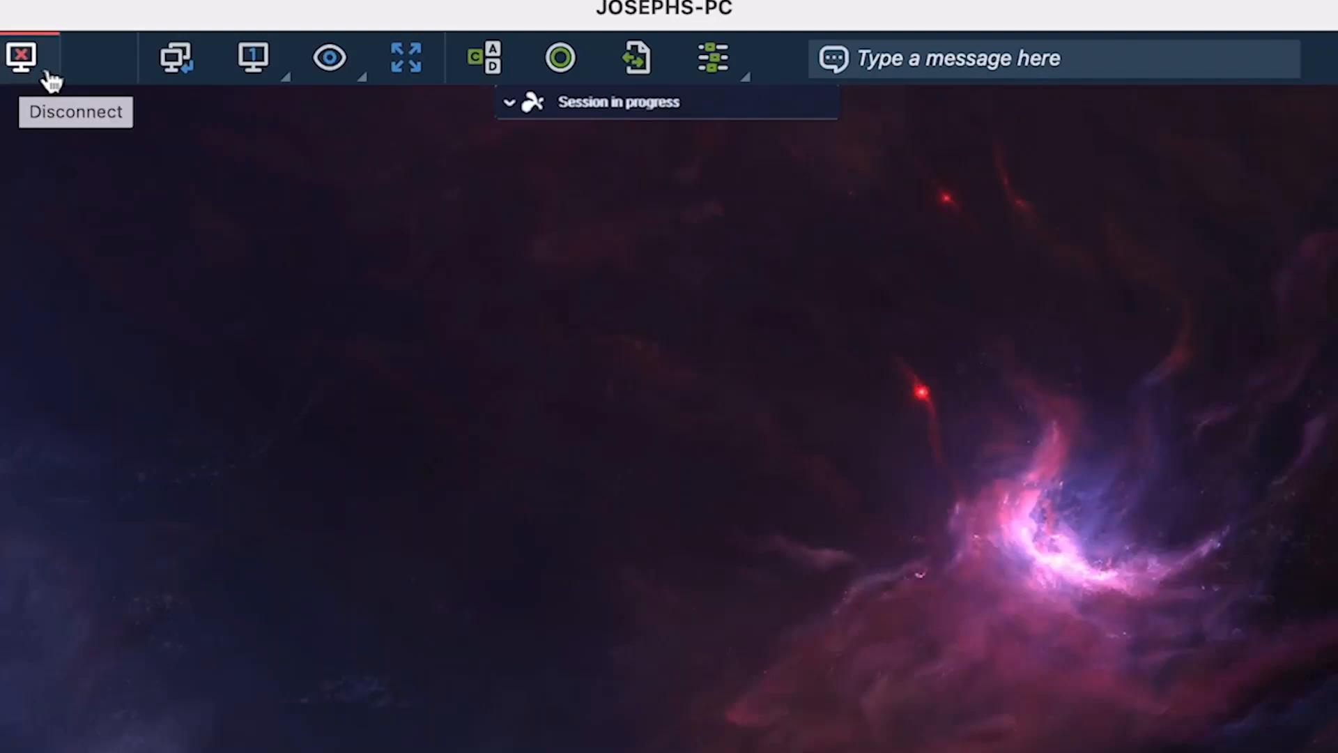
pyautogui.moveTo(176, 58)
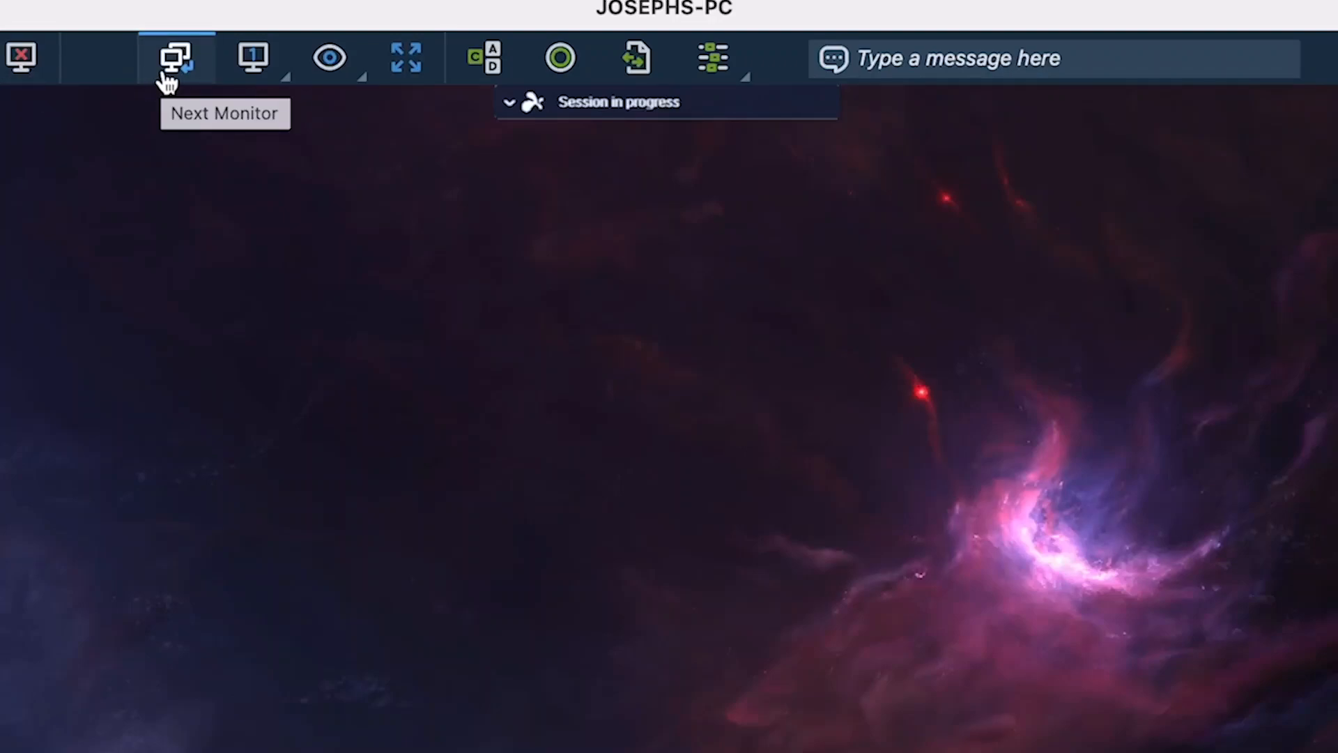
# Switch to JOSEPHS-PC's next monitor and review the monitor selection menu
pyautogui.click(252, 59)
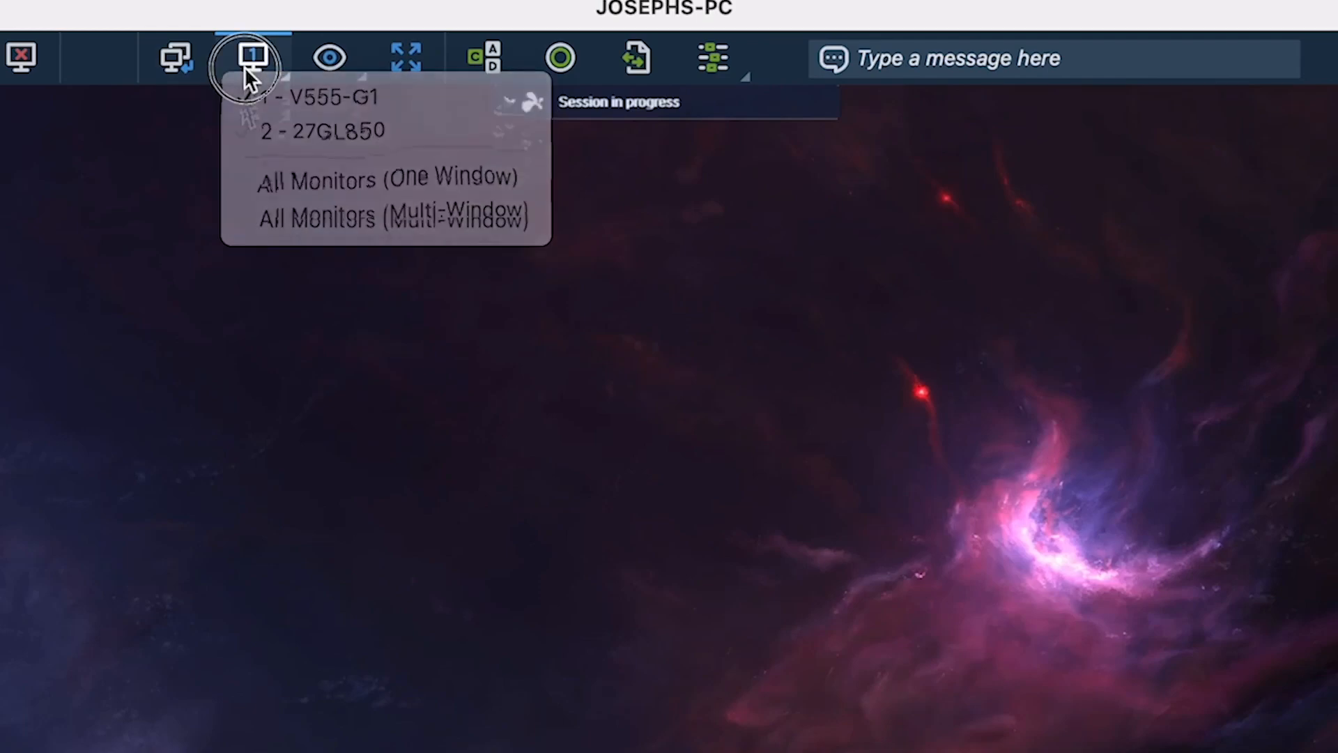
pyautogui.click(329, 57)
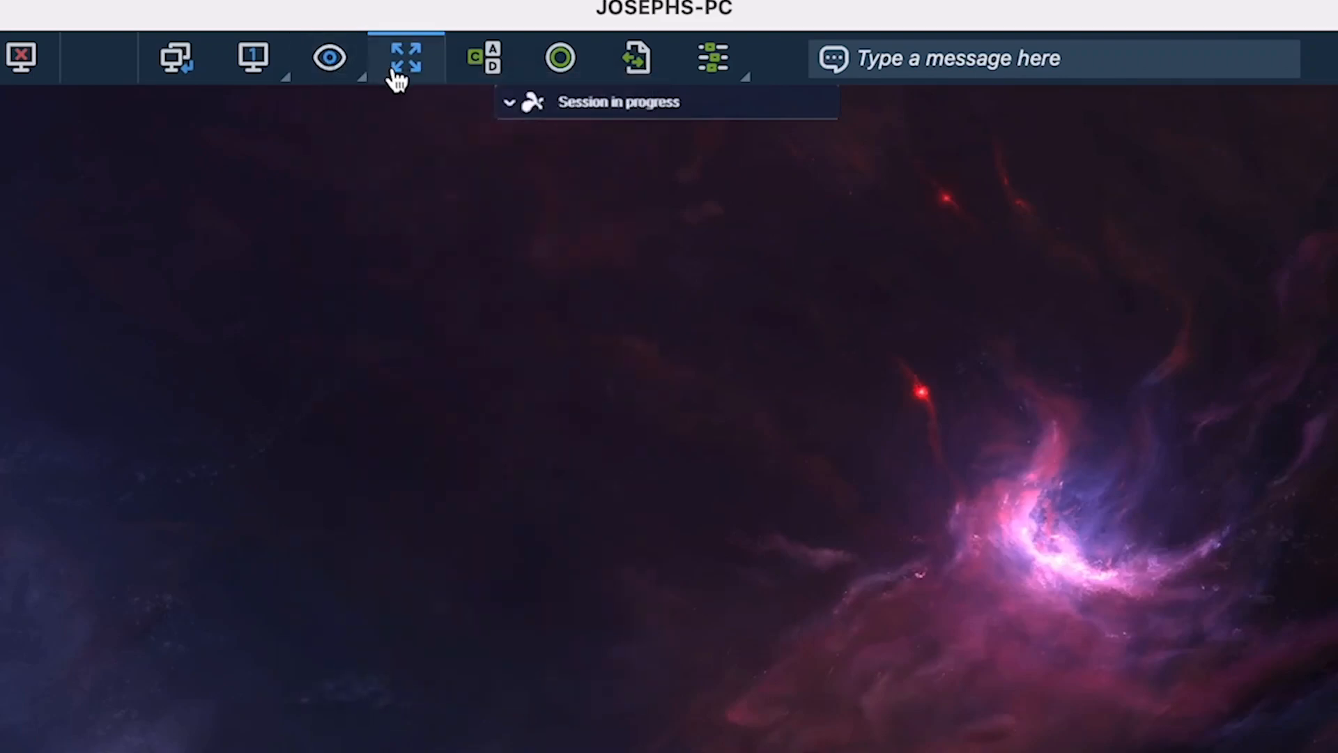
pyautogui.click(405, 59)
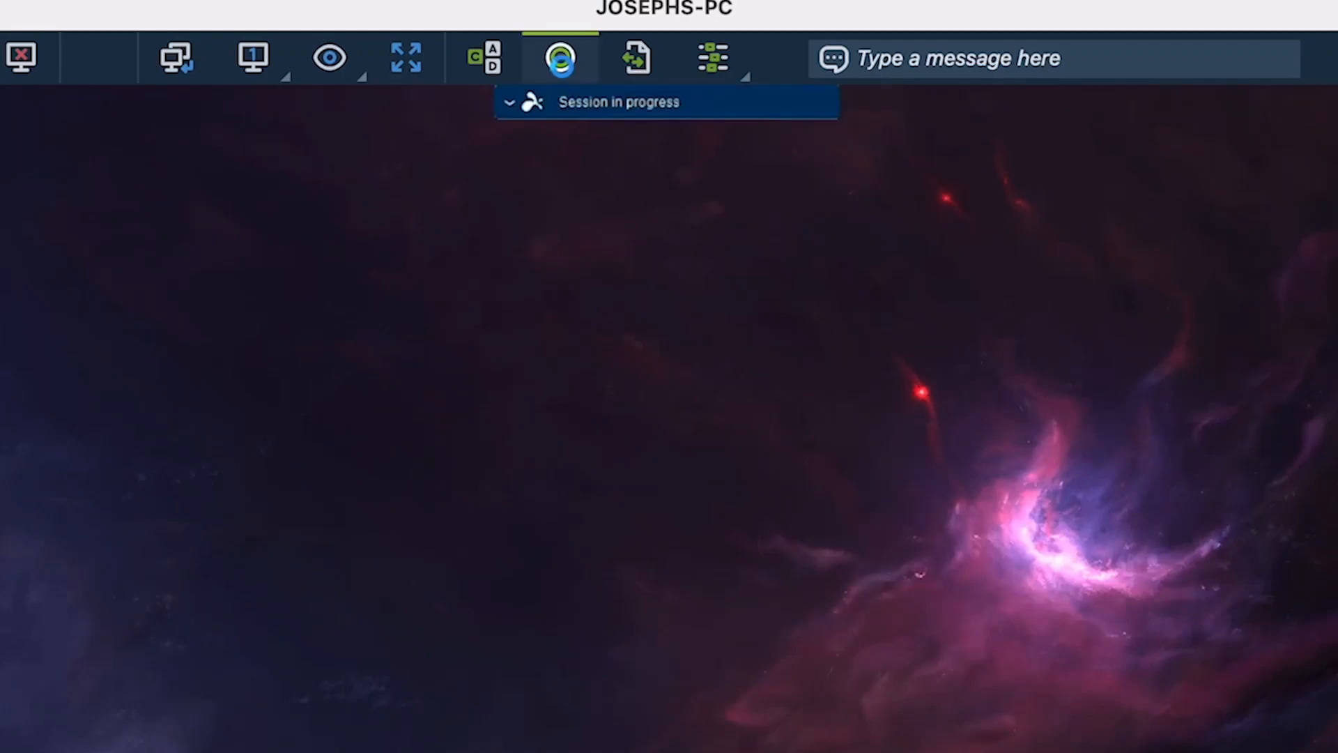
# Start recording the remote session, then open and close the file transfer window
pyautogui.click(561, 59)
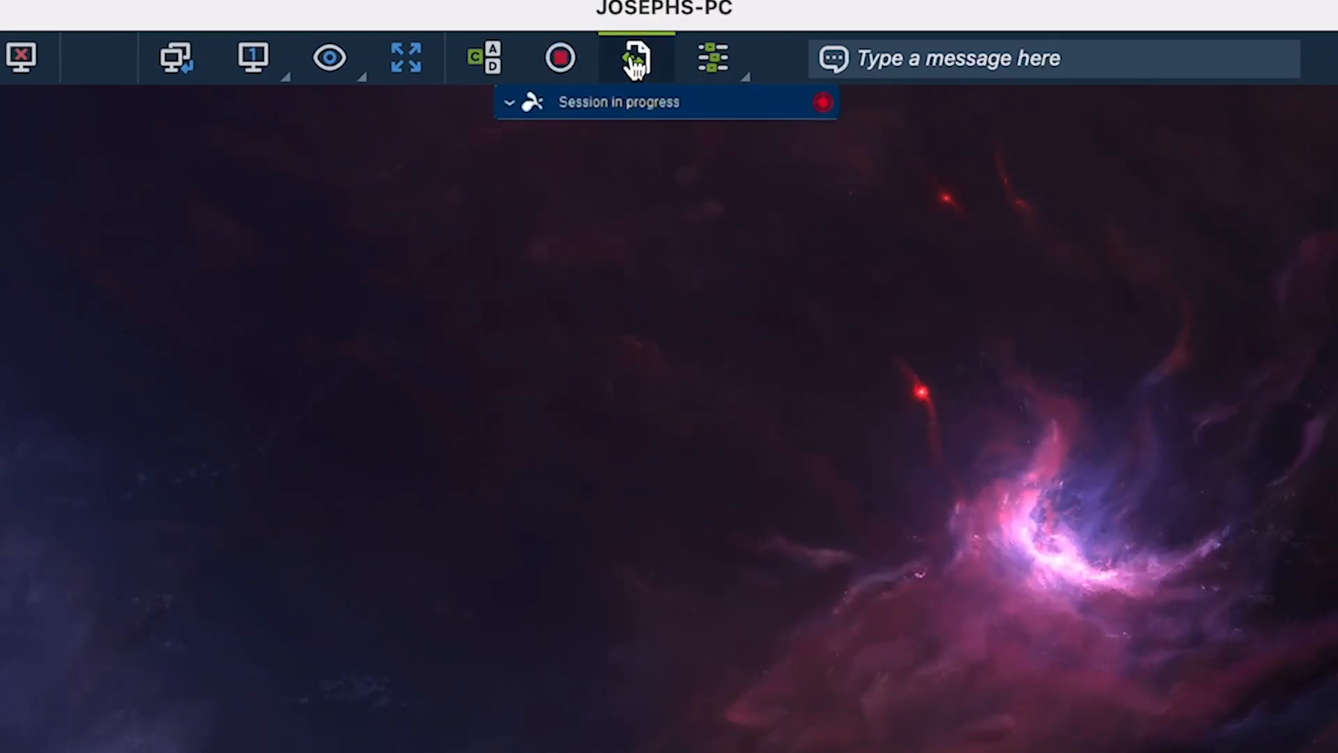
pyautogui.click(636, 58)
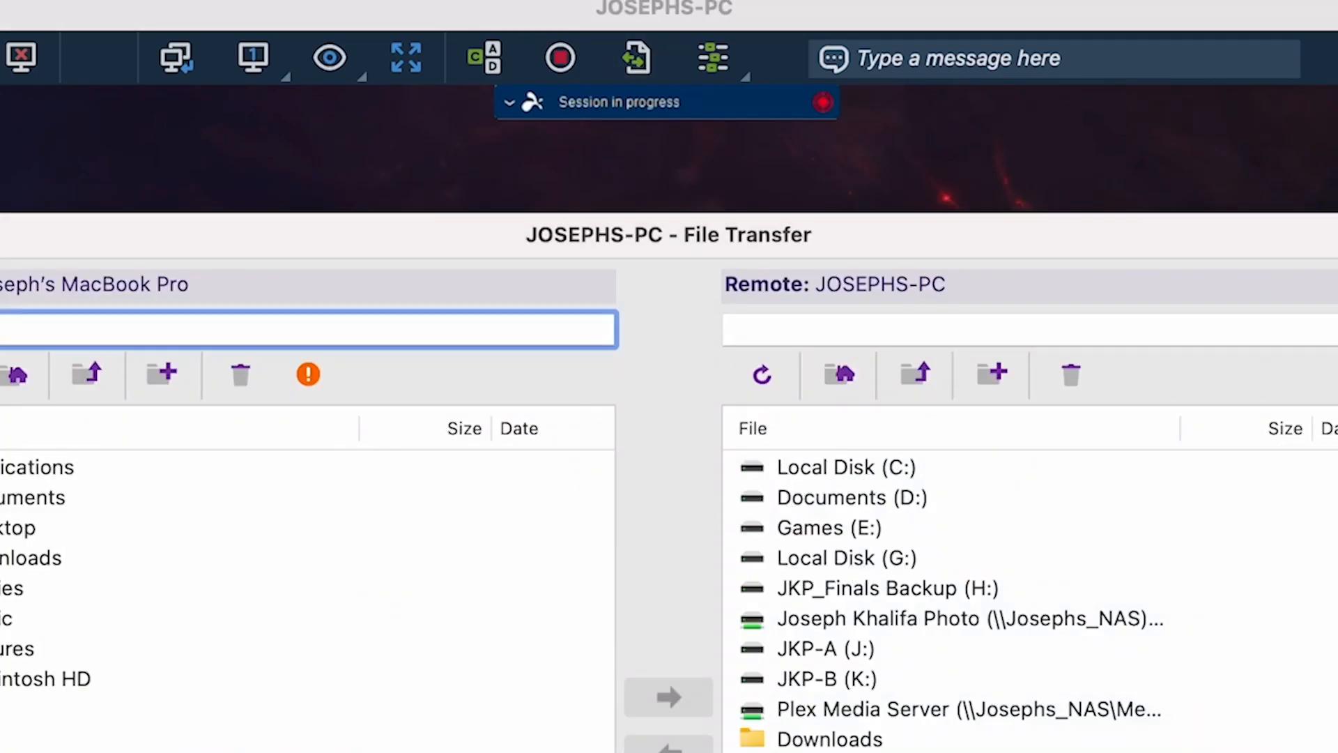
pyautogui.click(712, 57)
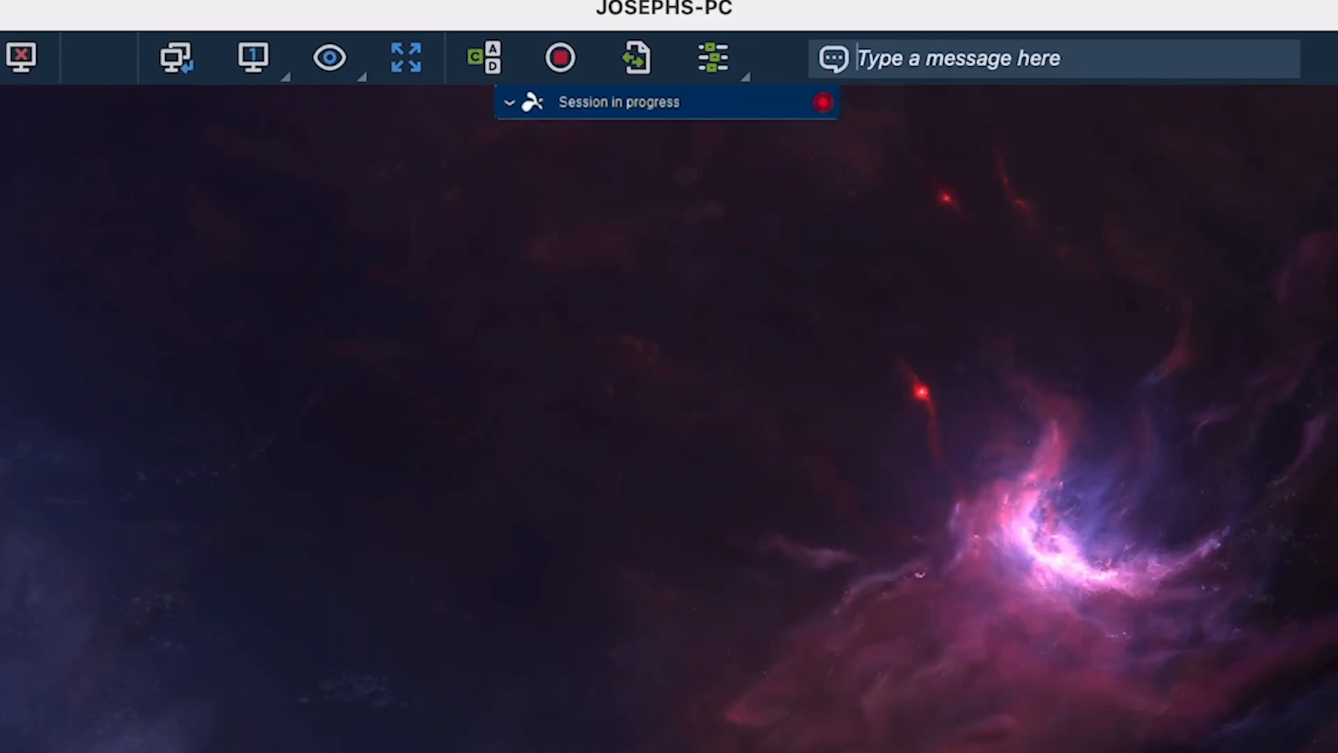
# Send a Hello chat message to JOSEPHS-PC and show the display zoom and quality options
pyautogui.click(832, 58)
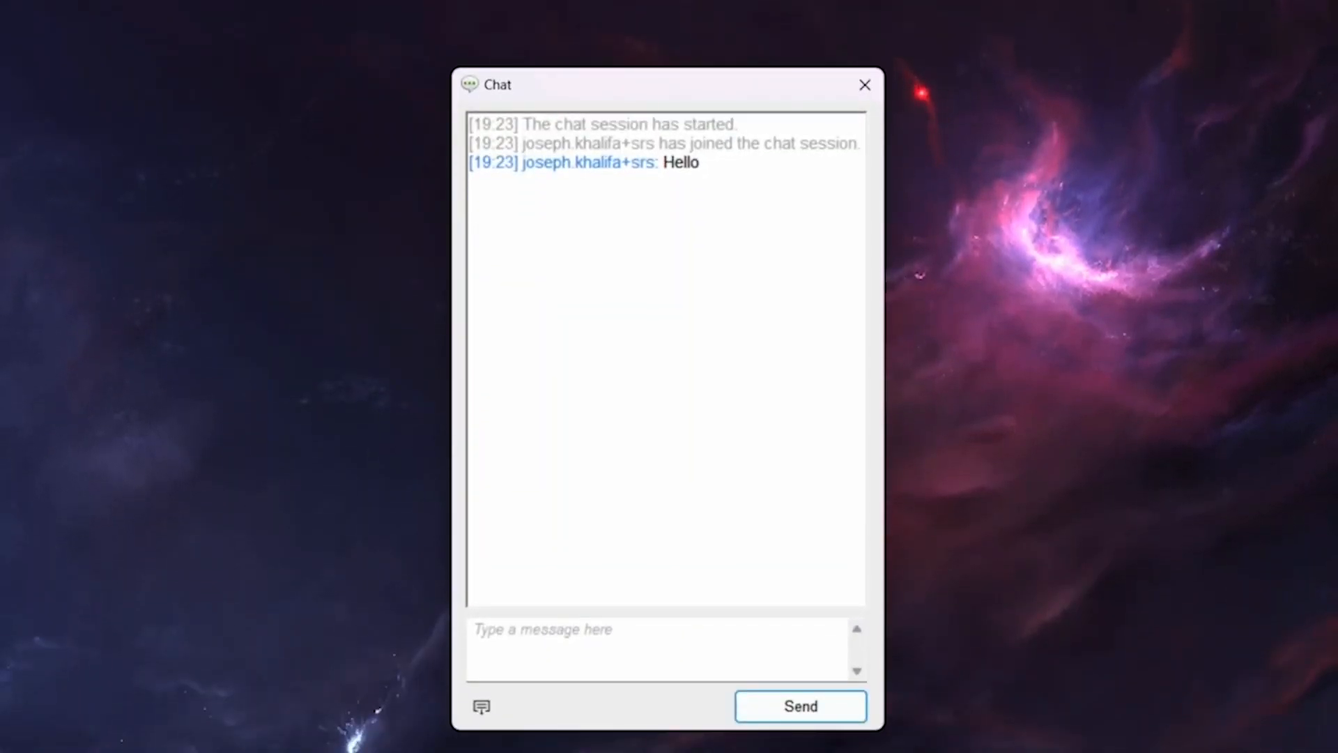
pyautogui.click(865, 85)
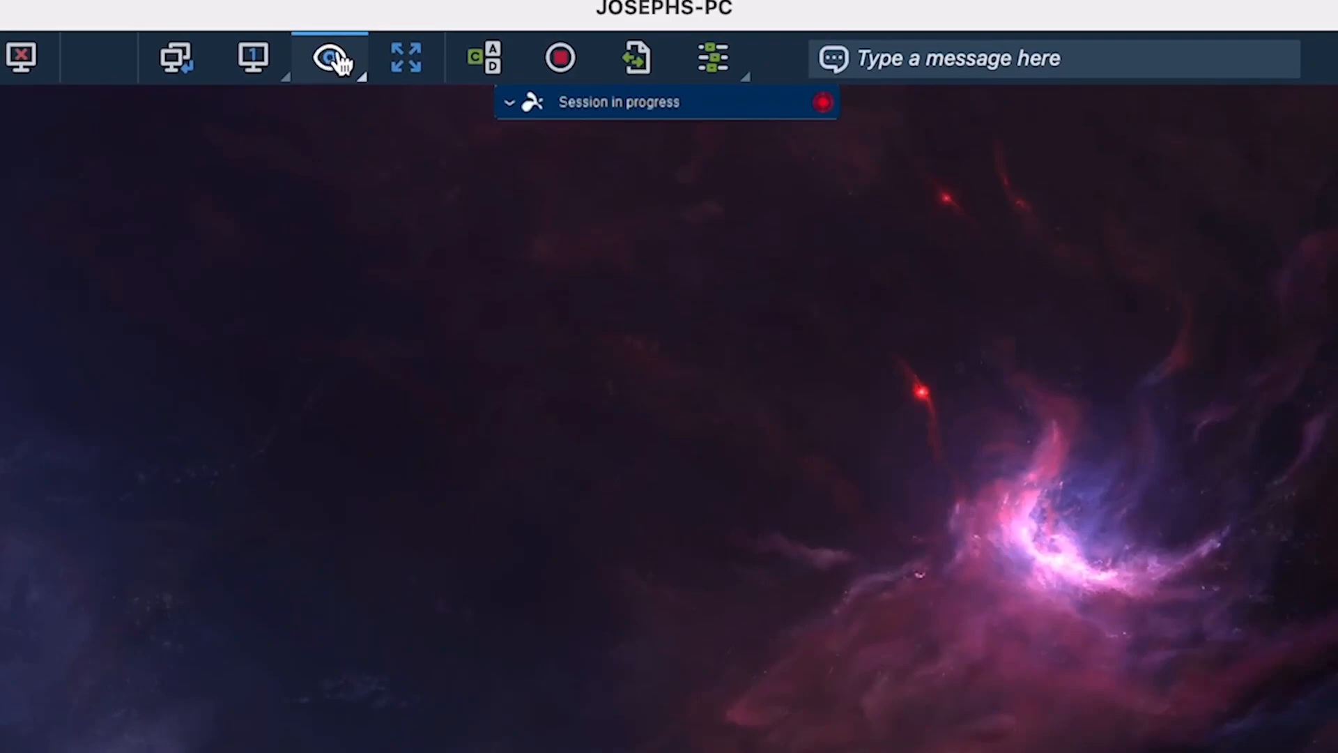
pyautogui.click(327, 57)
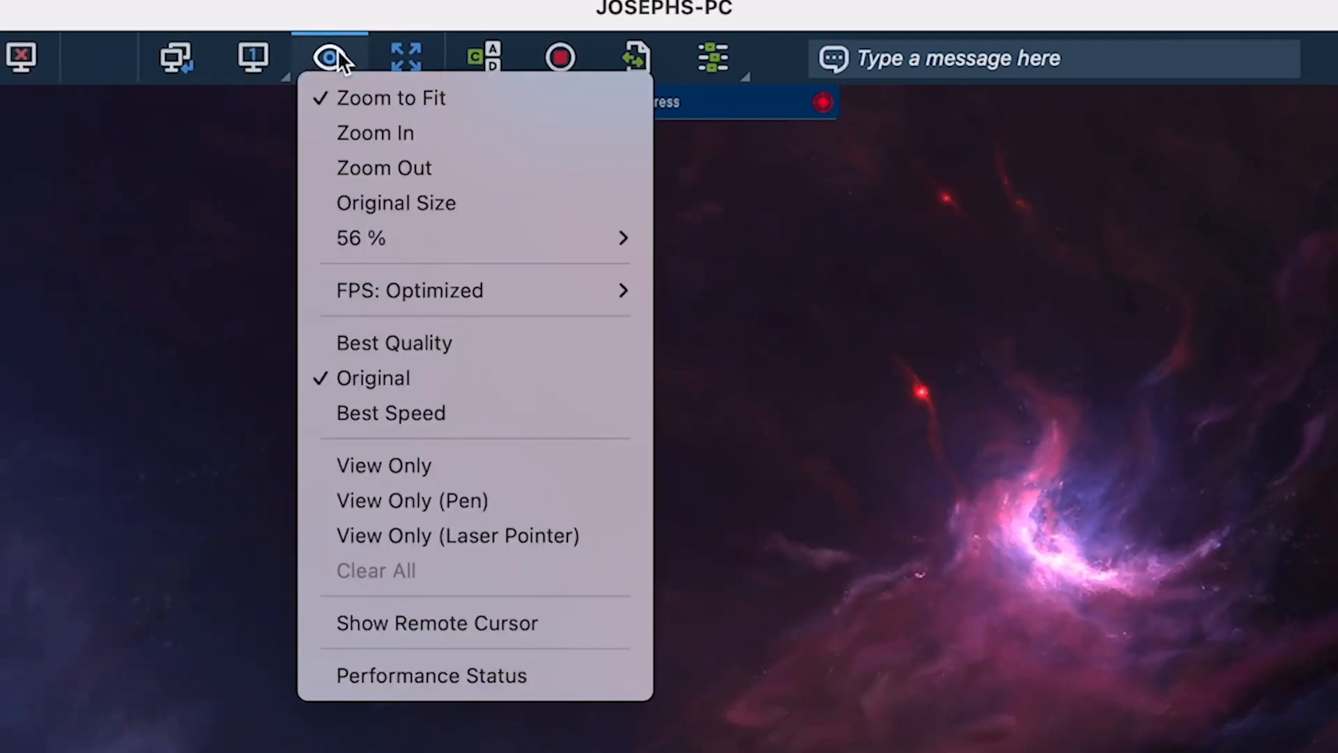
pyautogui.moveTo(396, 202)
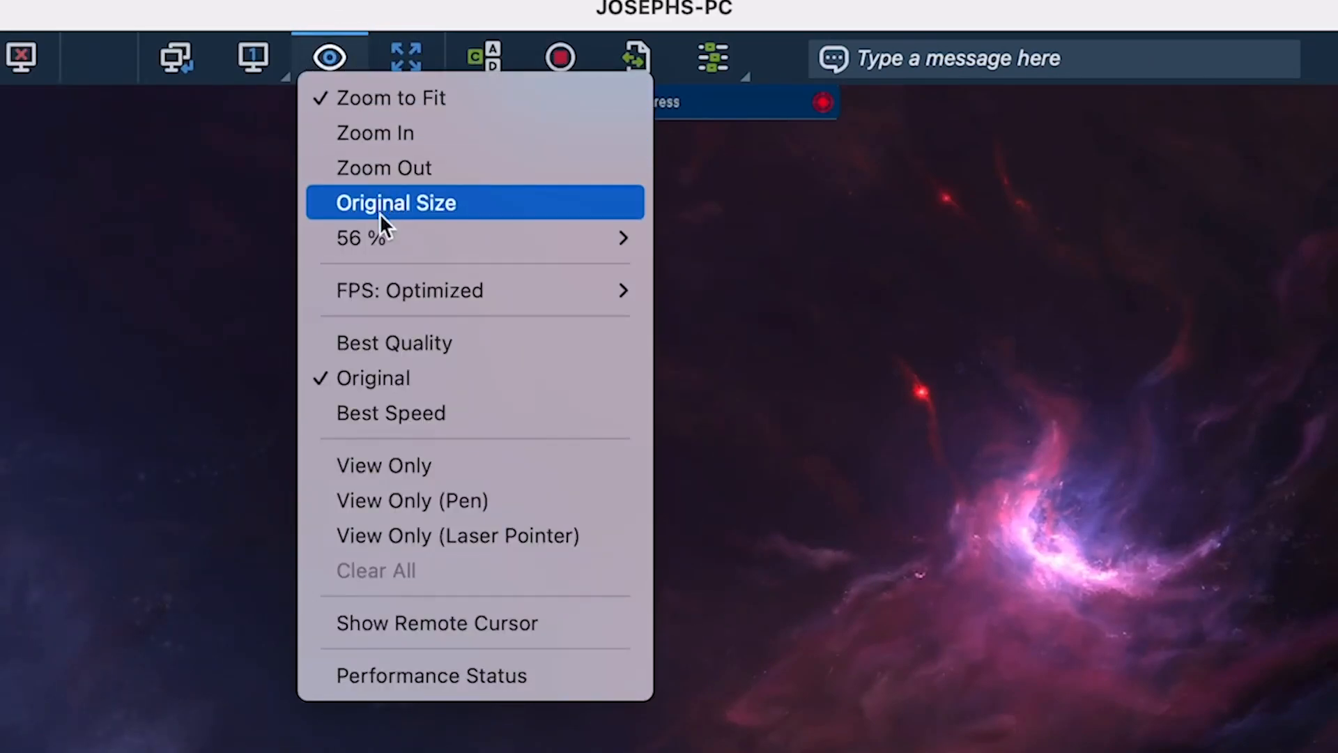
pyautogui.moveTo(410, 290)
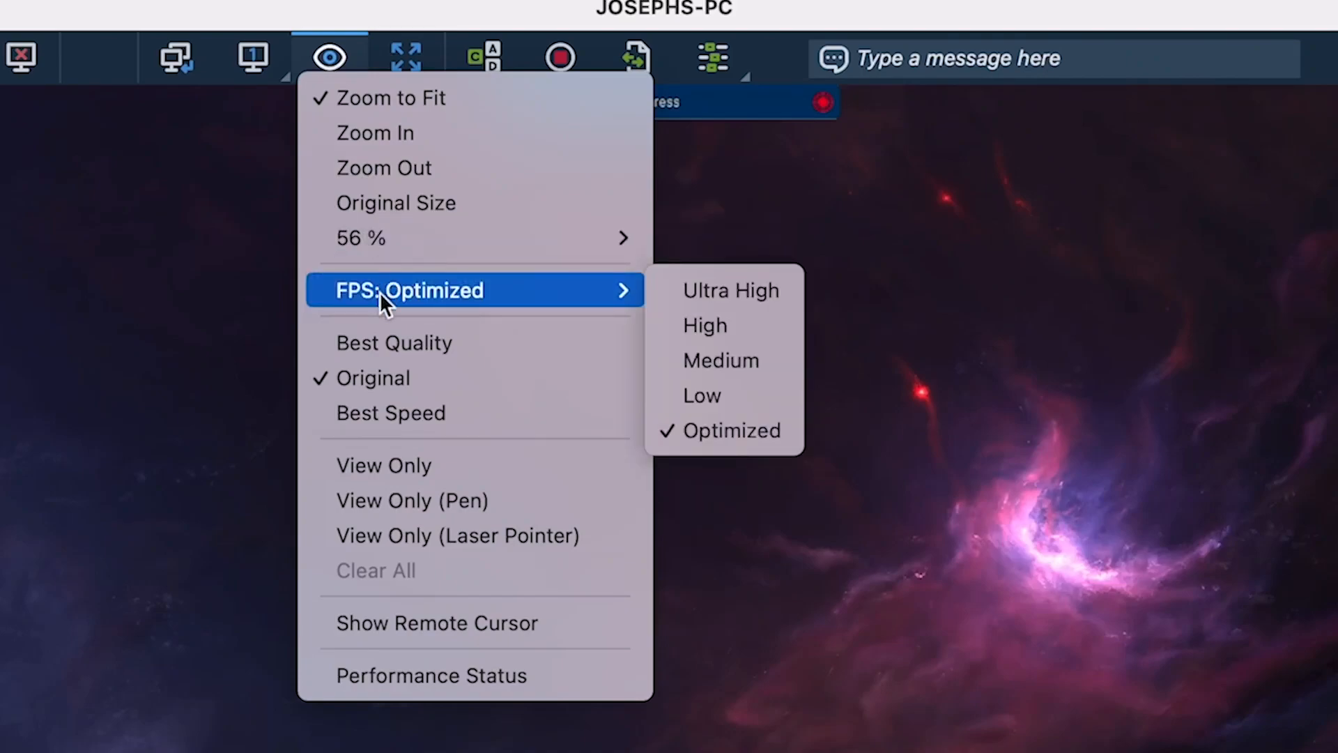
pyautogui.moveTo(391, 413)
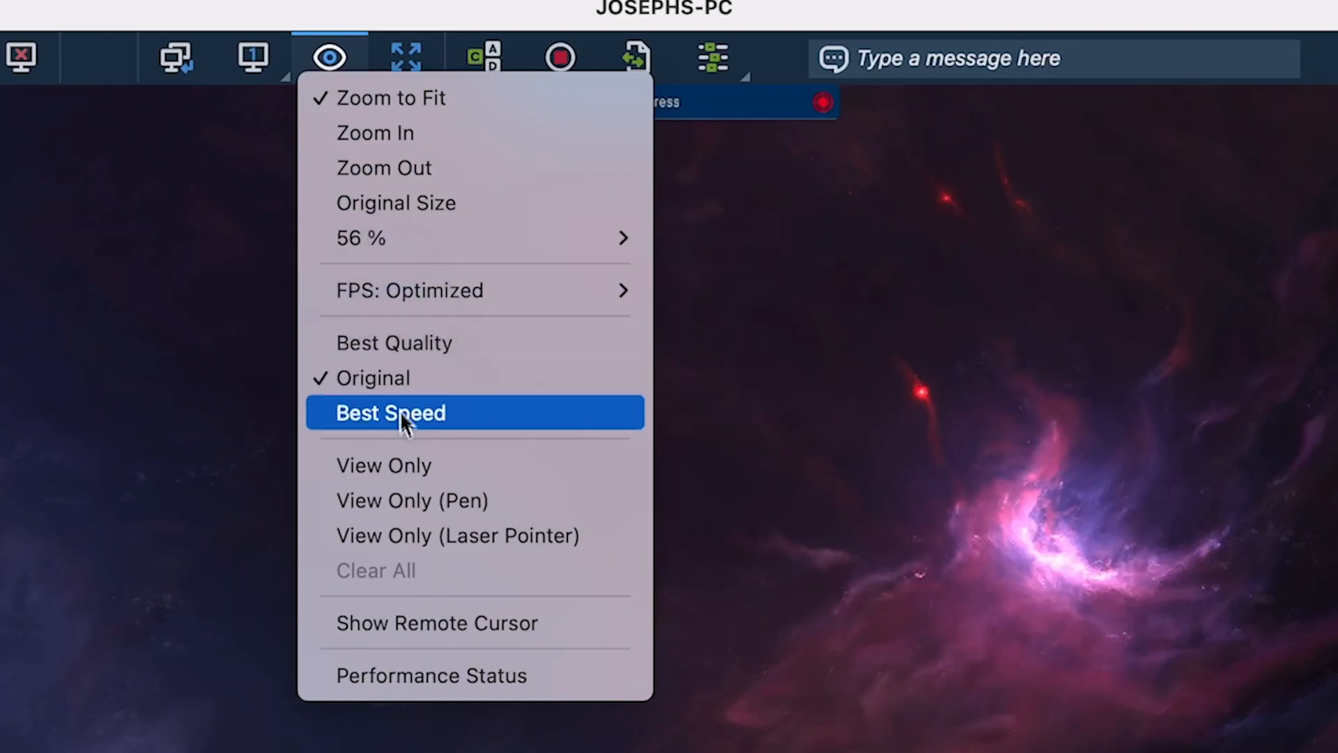
pyautogui.moveTo(406, 452)
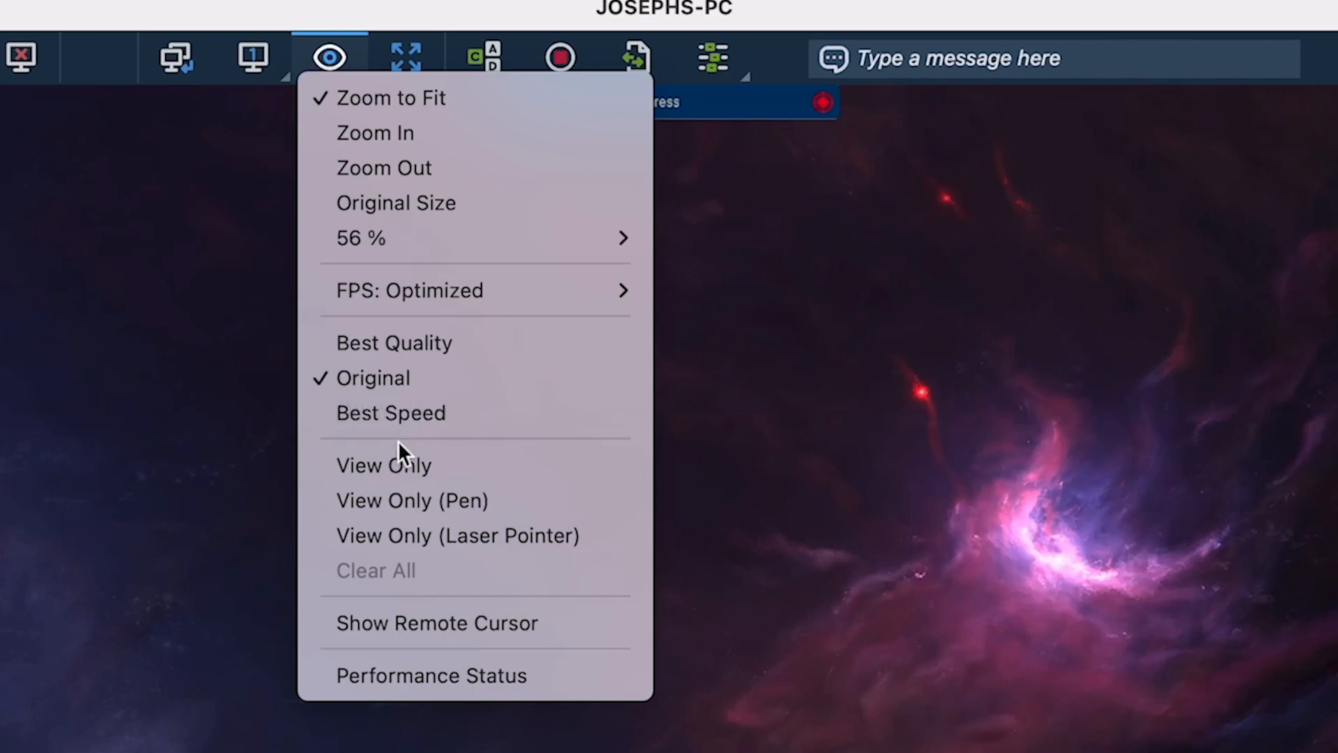
pyautogui.moveTo(401, 585)
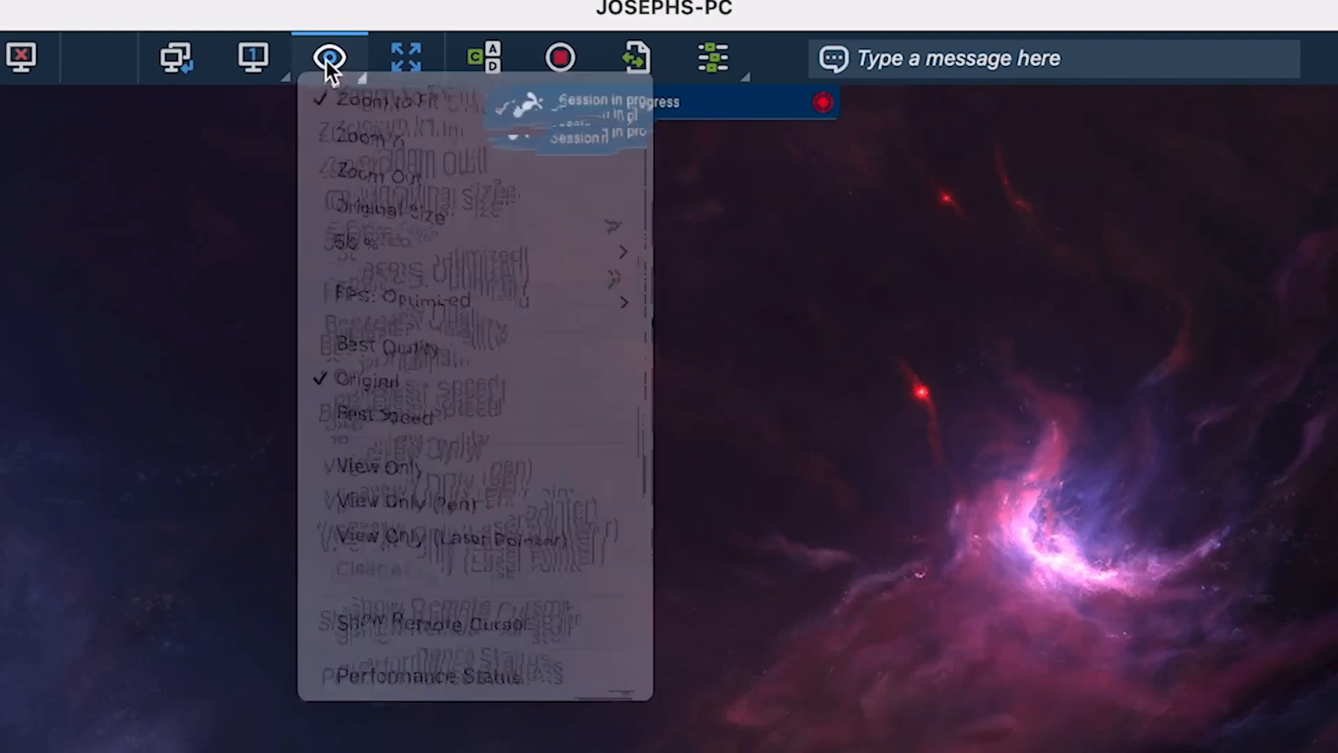
# Show the session's extra options such as Blank Screen and Lock Keyboard and Mouse
pyautogui.click(714, 57)
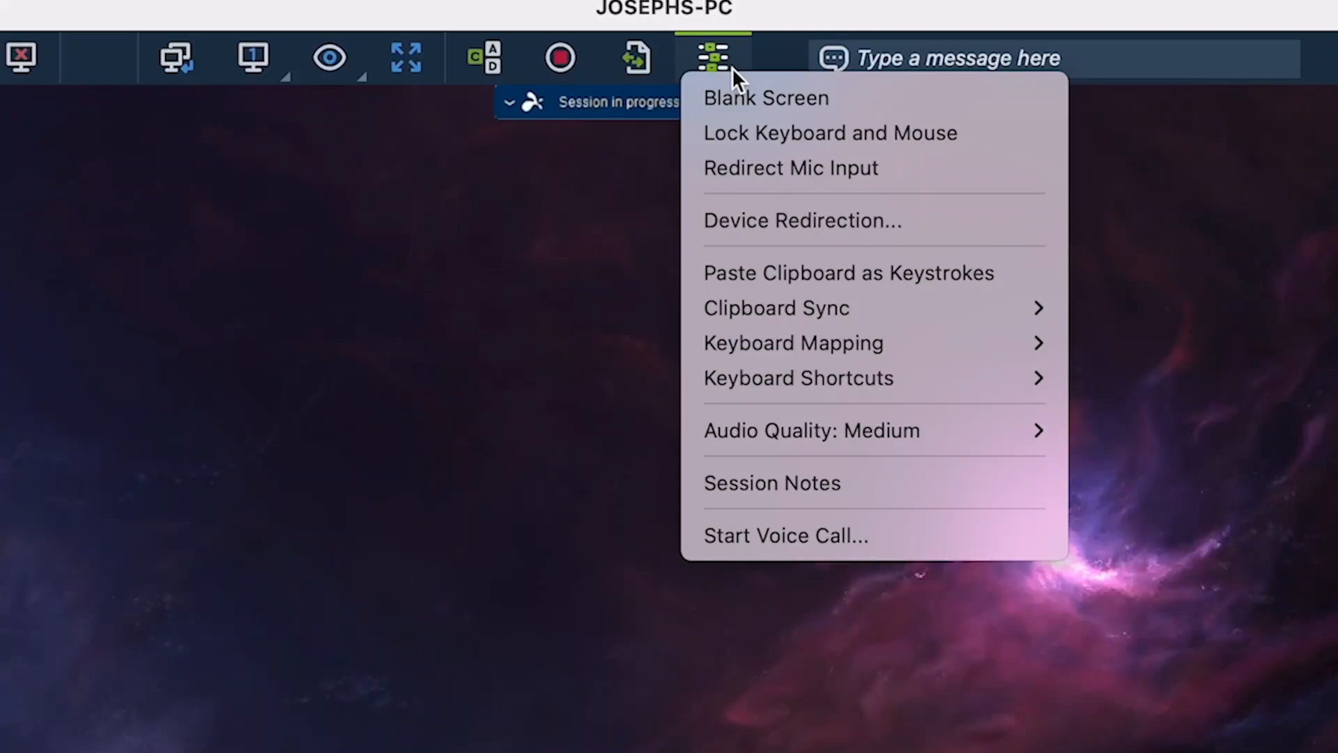
pyautogui.moveTo(765, 98)
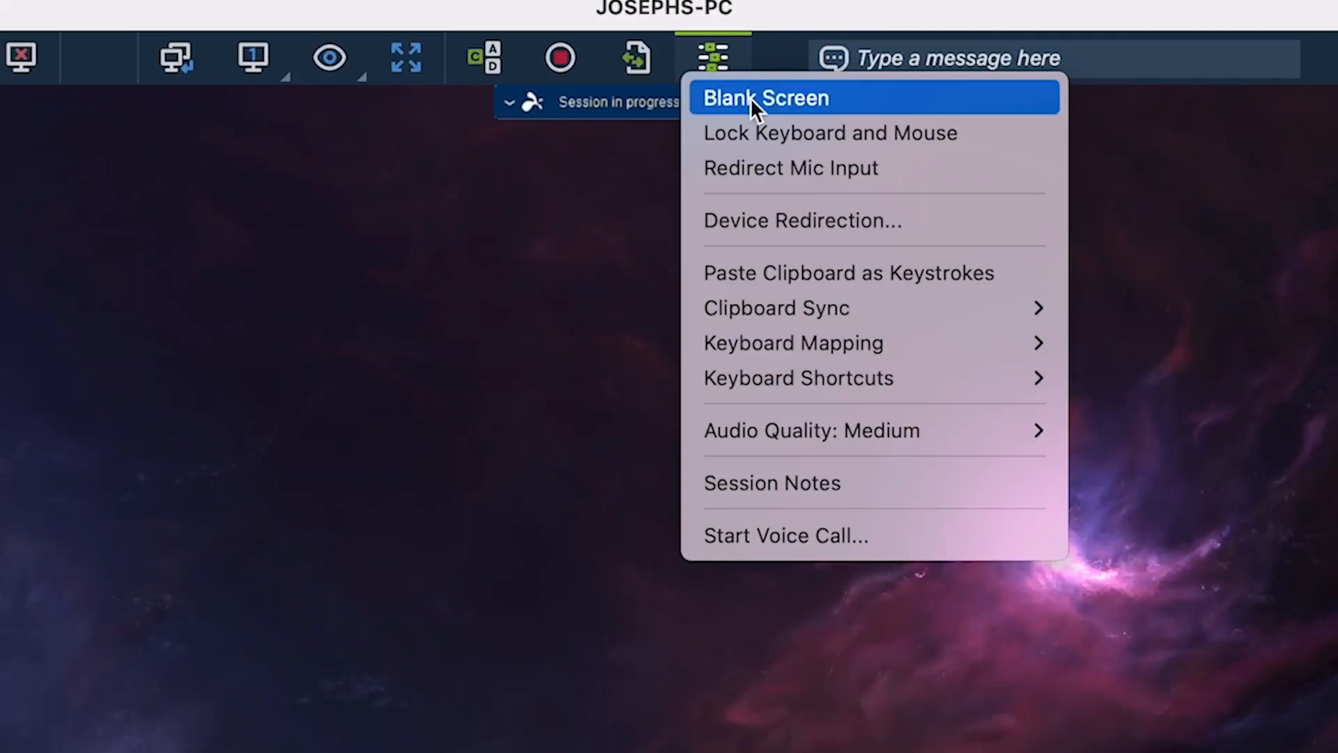
pyautogui.moveTo(758, 132)
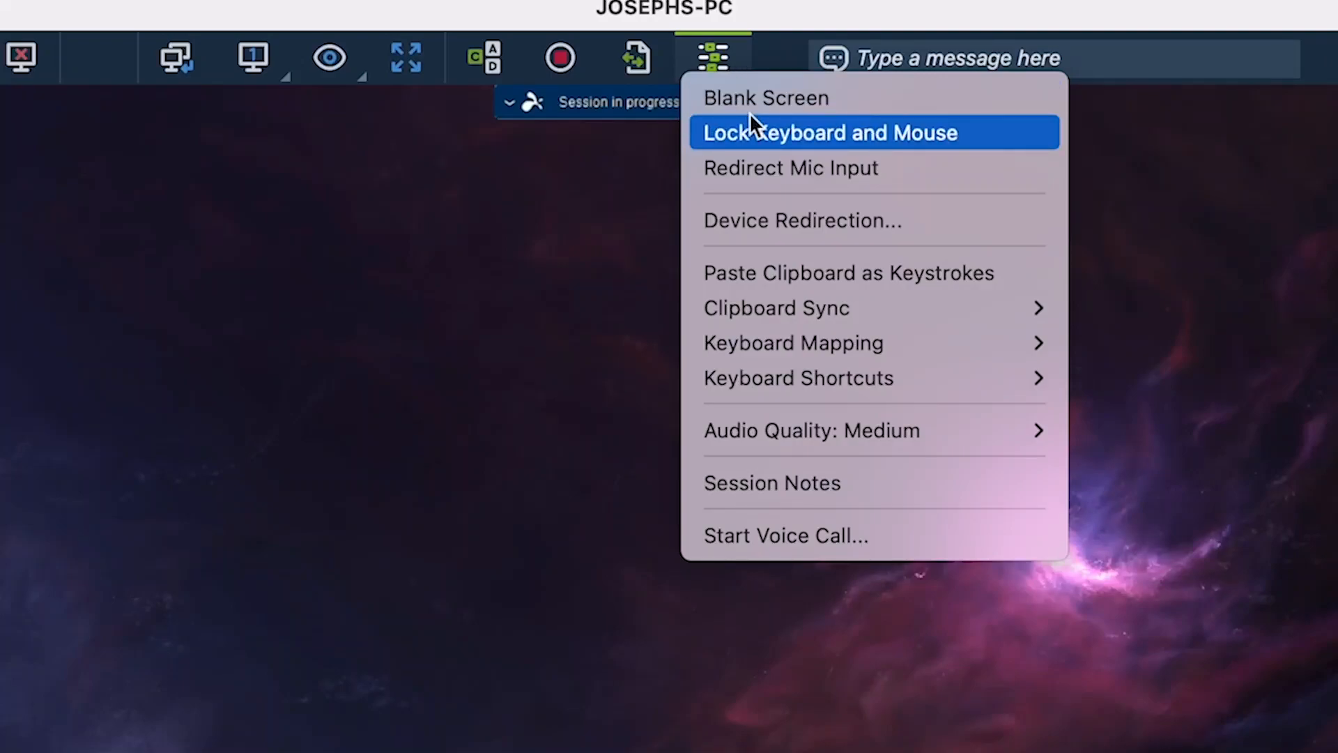
pyautogui.moveTo(766, 97)
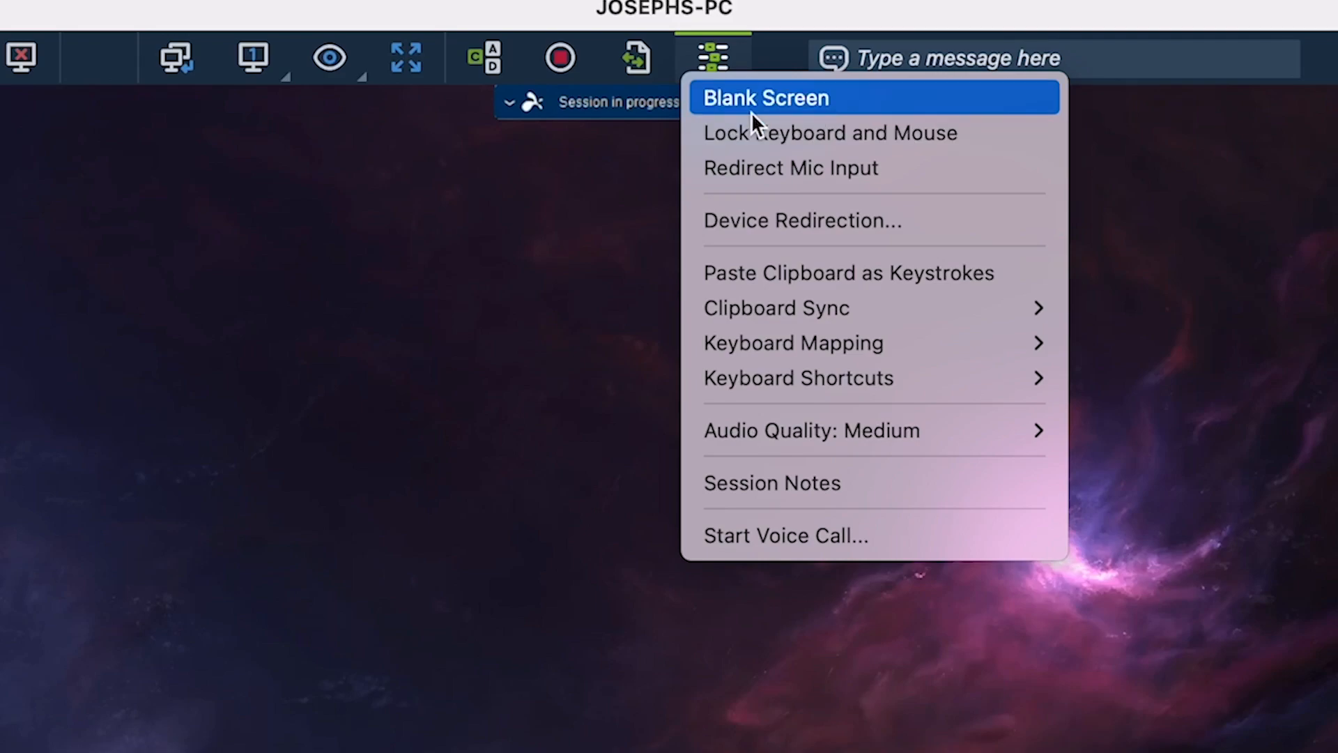
pyautogui.click(766, 97)
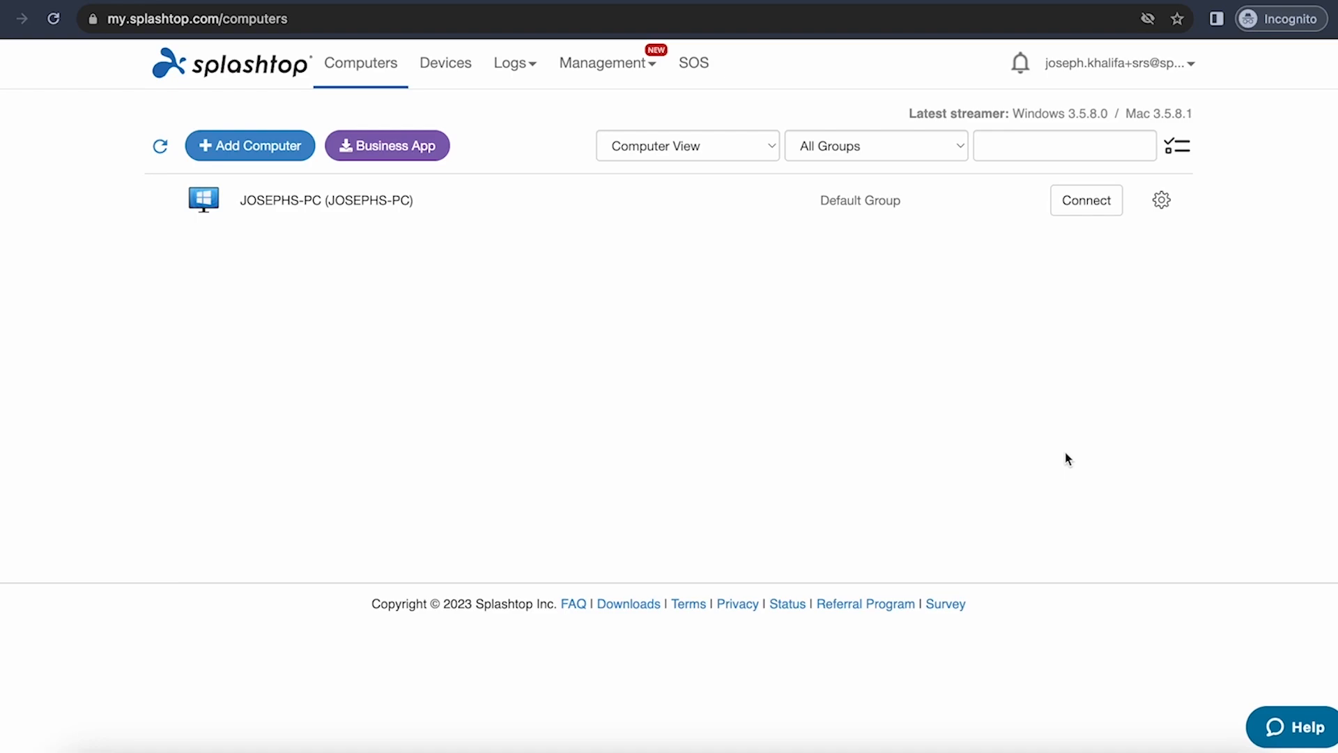
pyautogui.moveTo(887, 265)
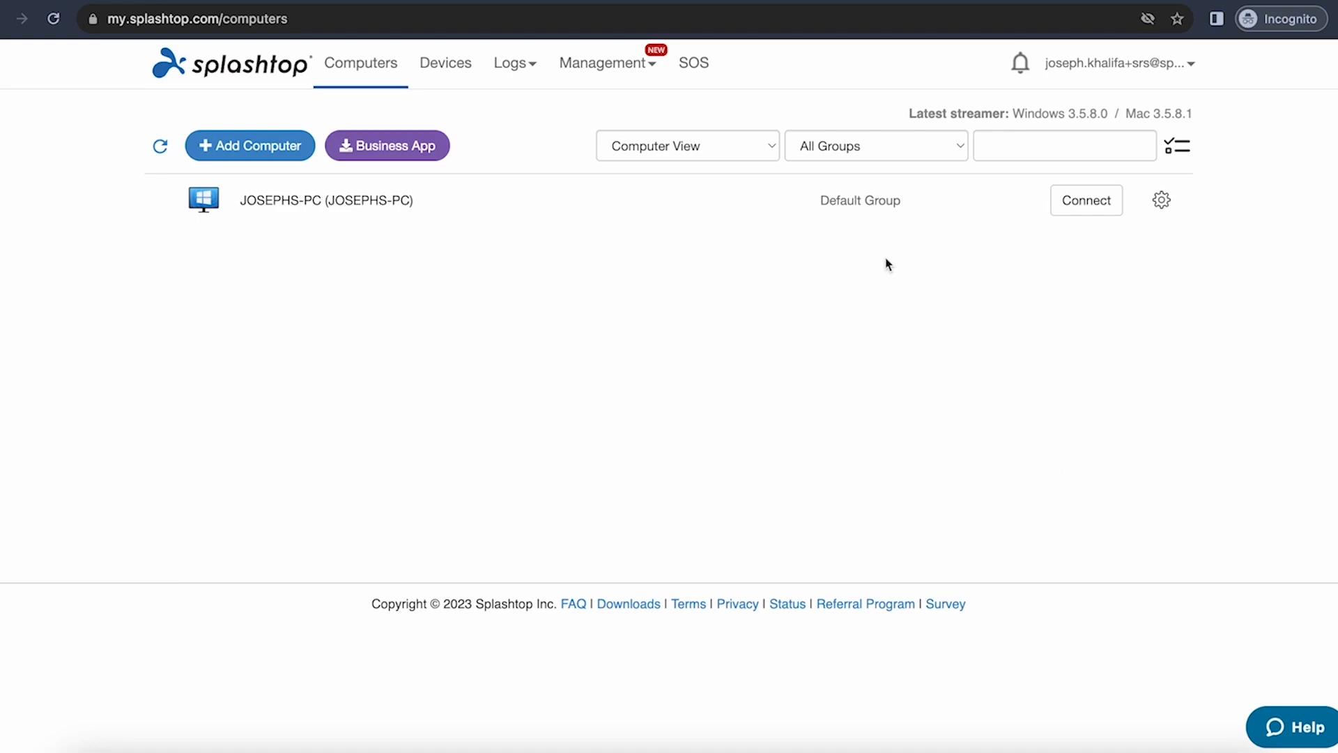
# Go to the team's user list under Management
pyautogui.click(606, 63)
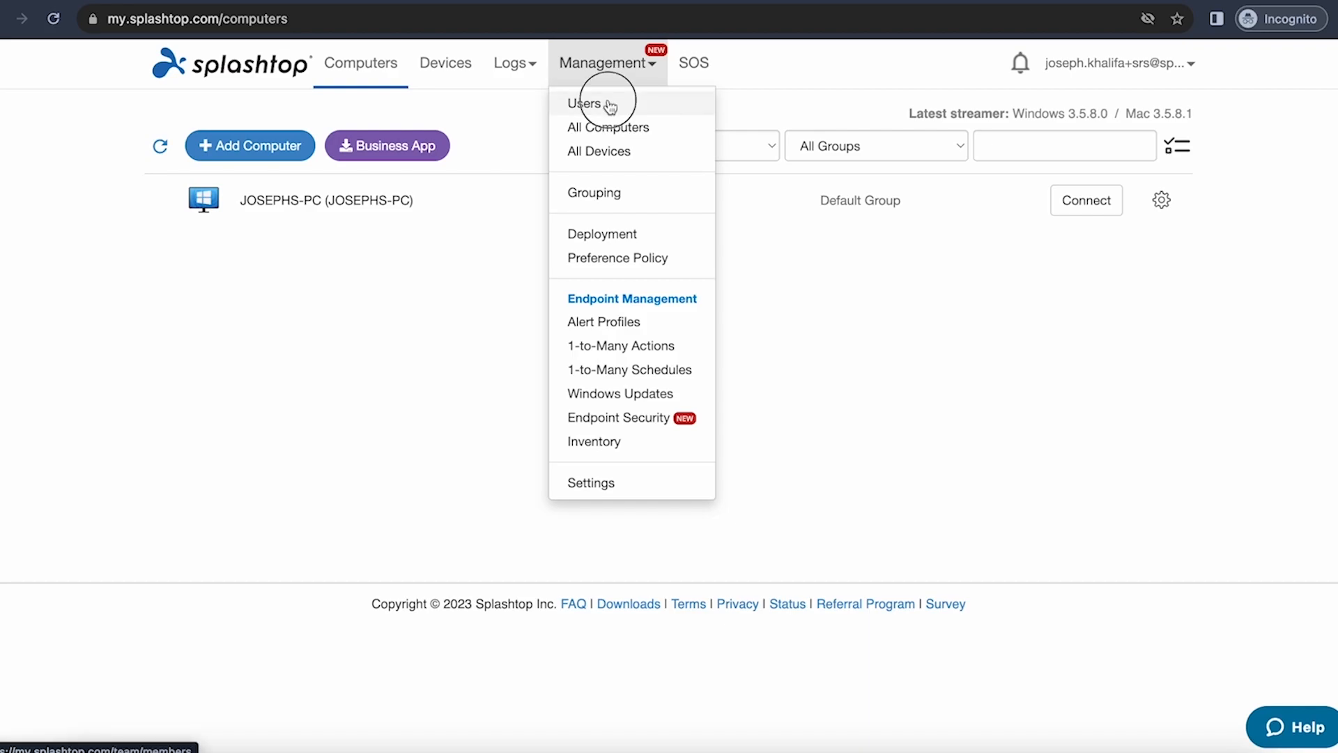
pyautogui.click(585, 104)
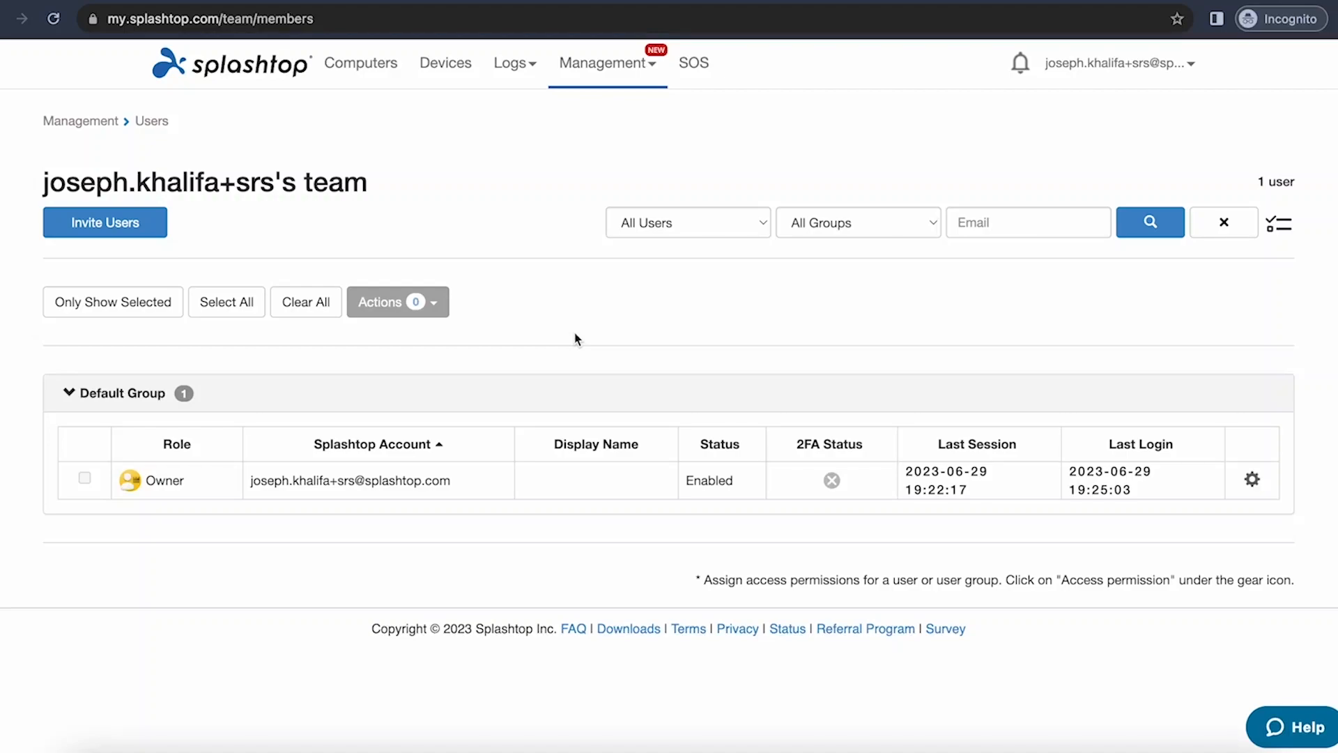
# View the owner's access permission, pick Only specific computers, then cancel without saving
pyautogui.click(1252, 478)
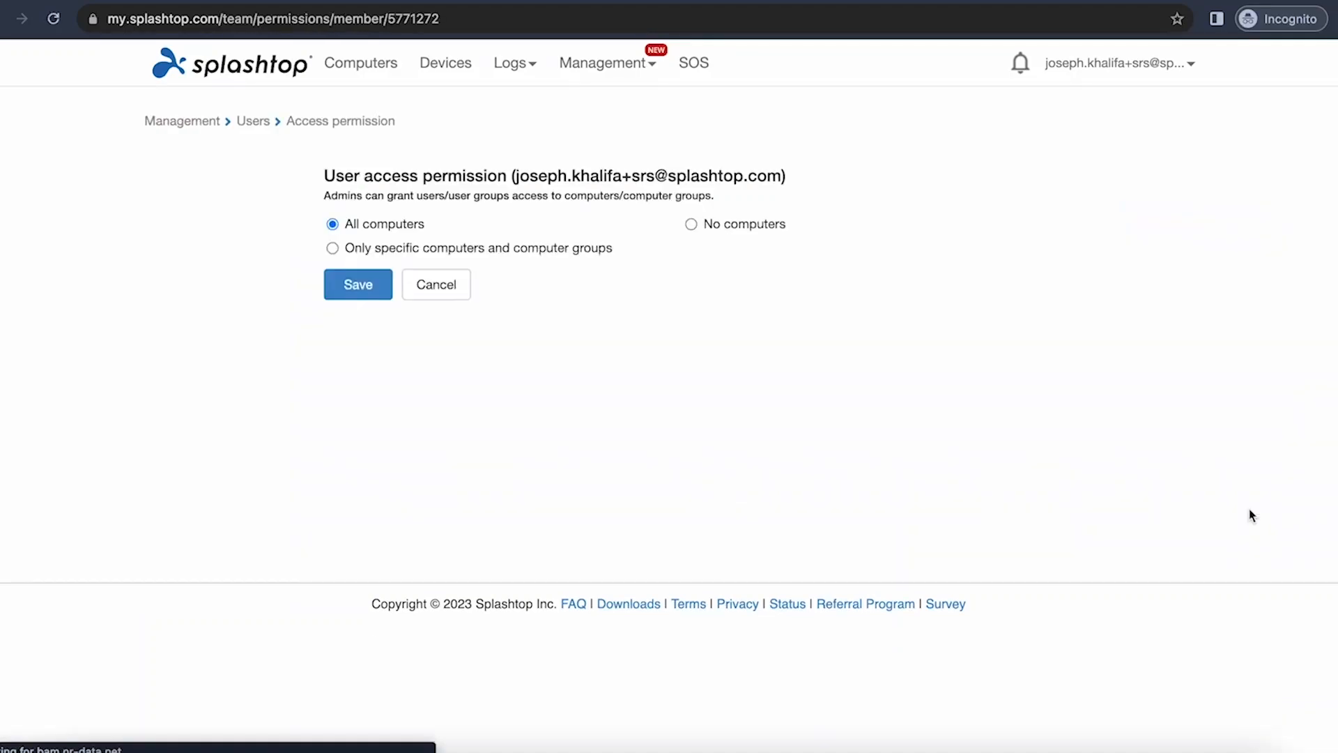
pyautogui.click(332, 249)
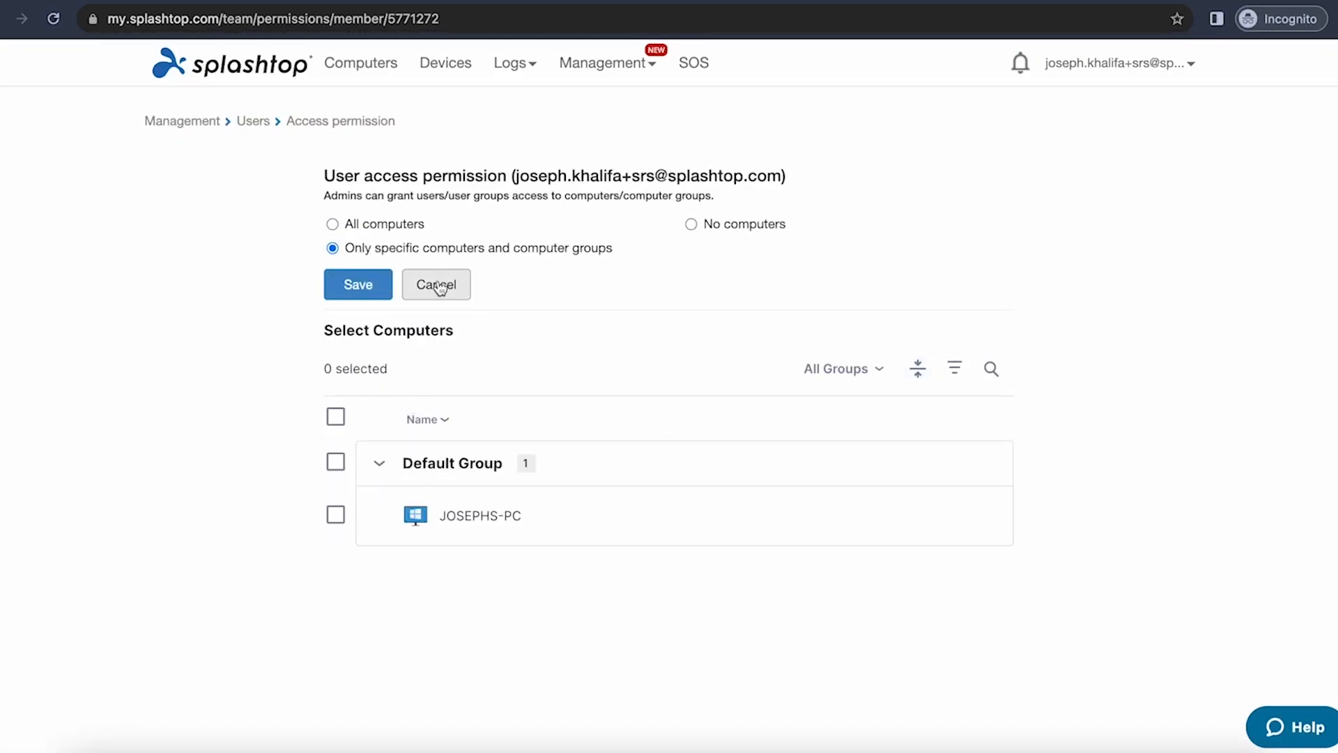
pyautogui.click(435, 284)
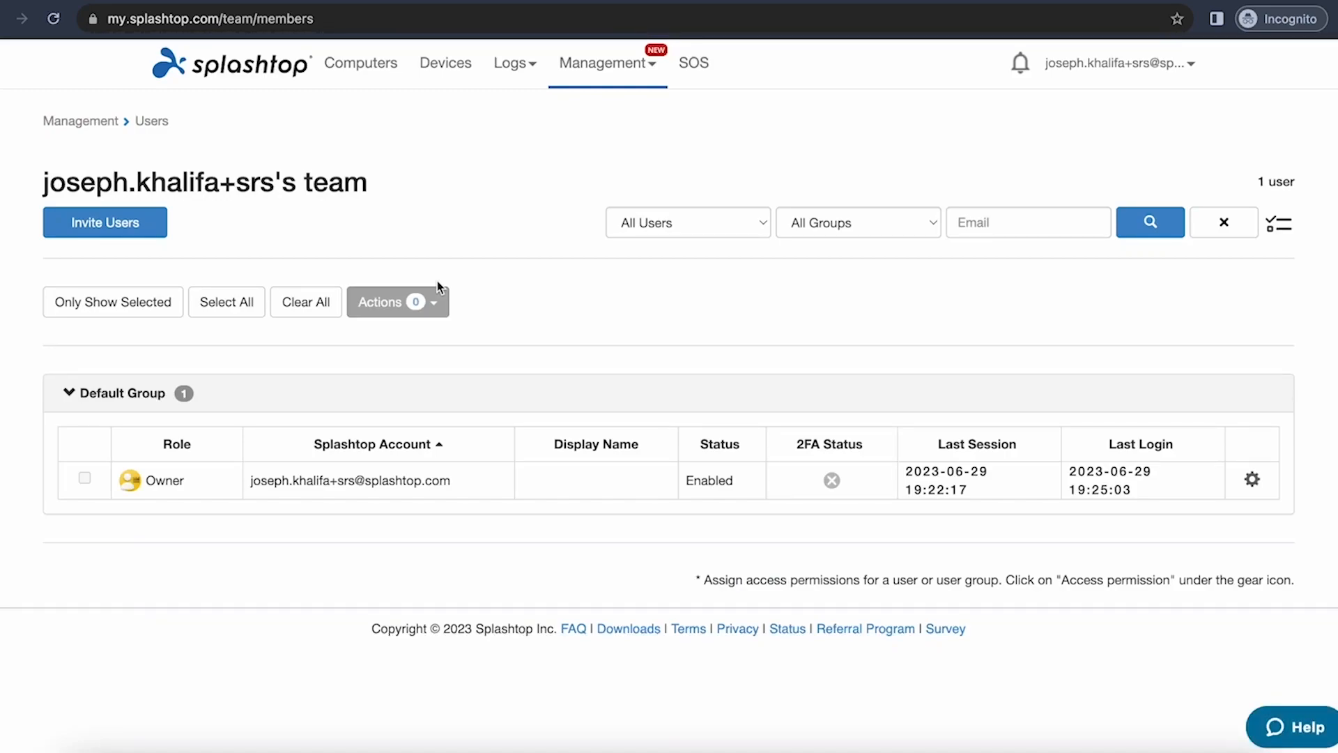
pyautogui.moveTo(722, 506)
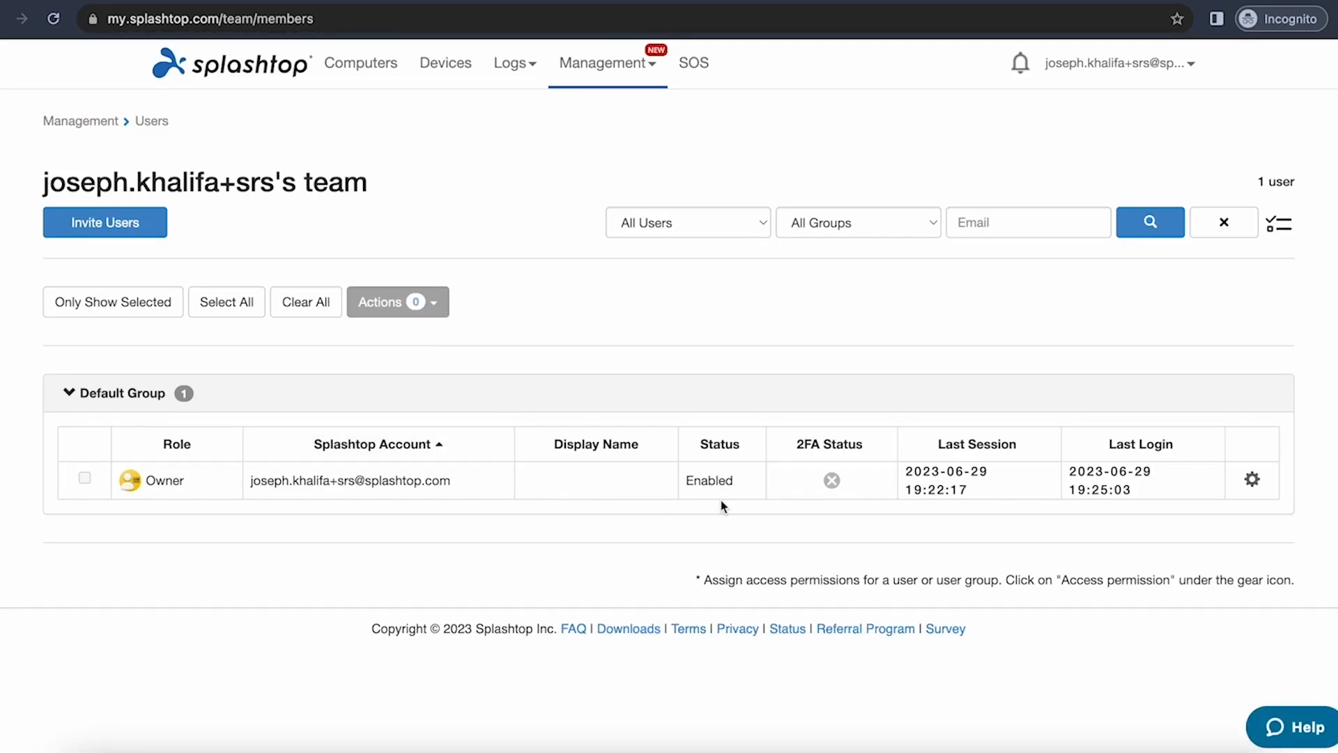
pyautogui.moveTo(830, 444)
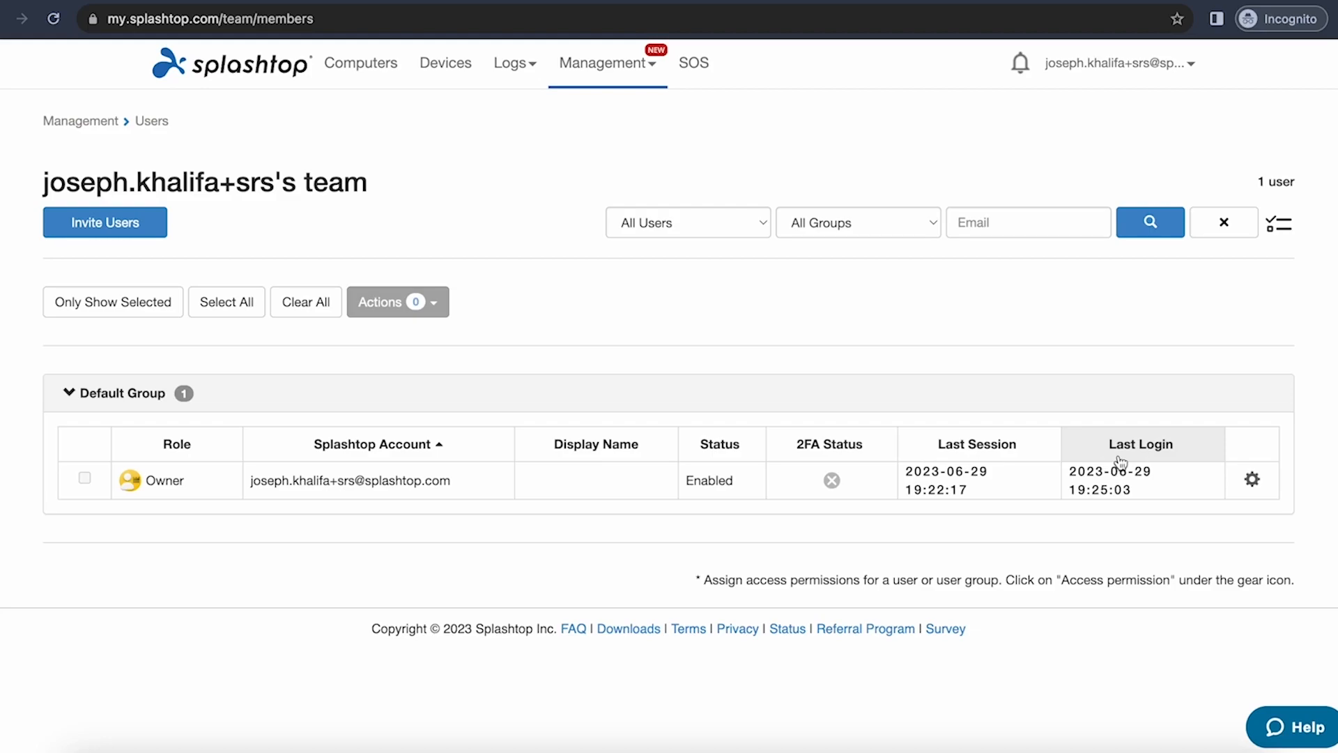
pyautogui.moveTo(105, 222)
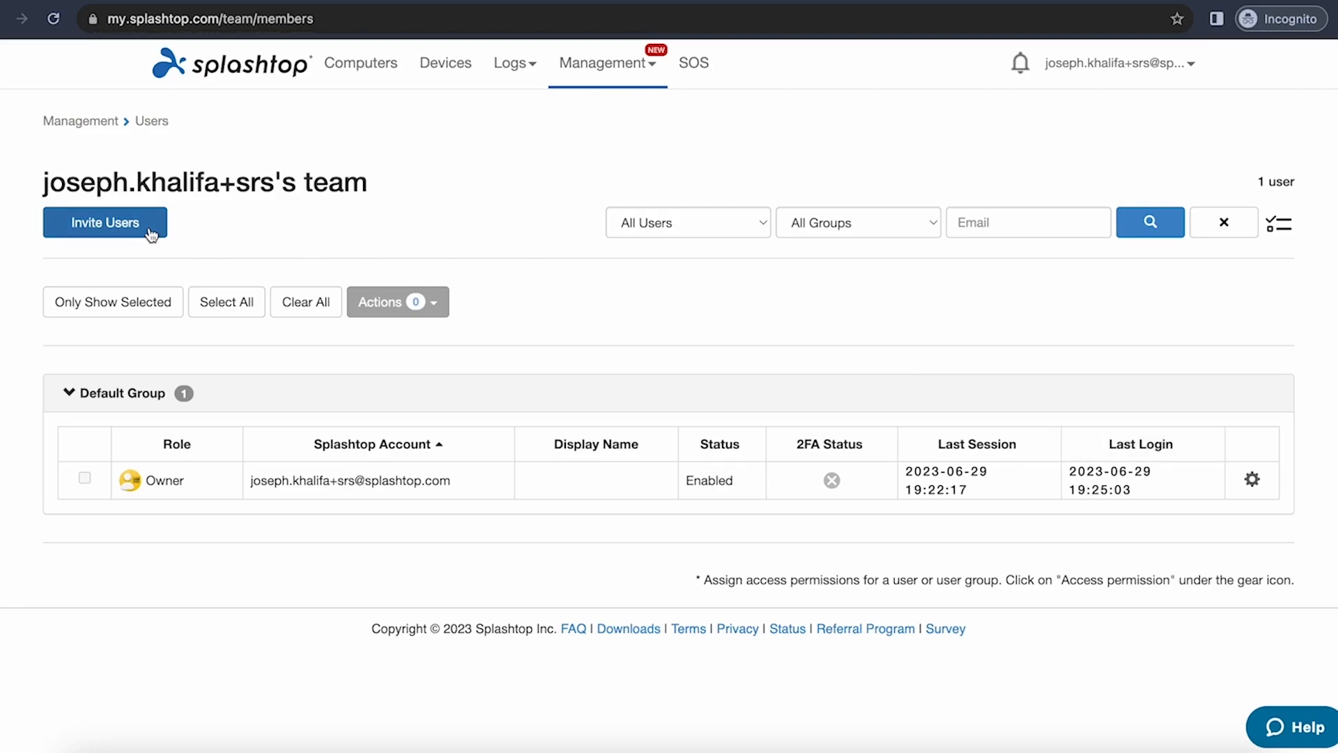
pyautogui.click(105, 223)
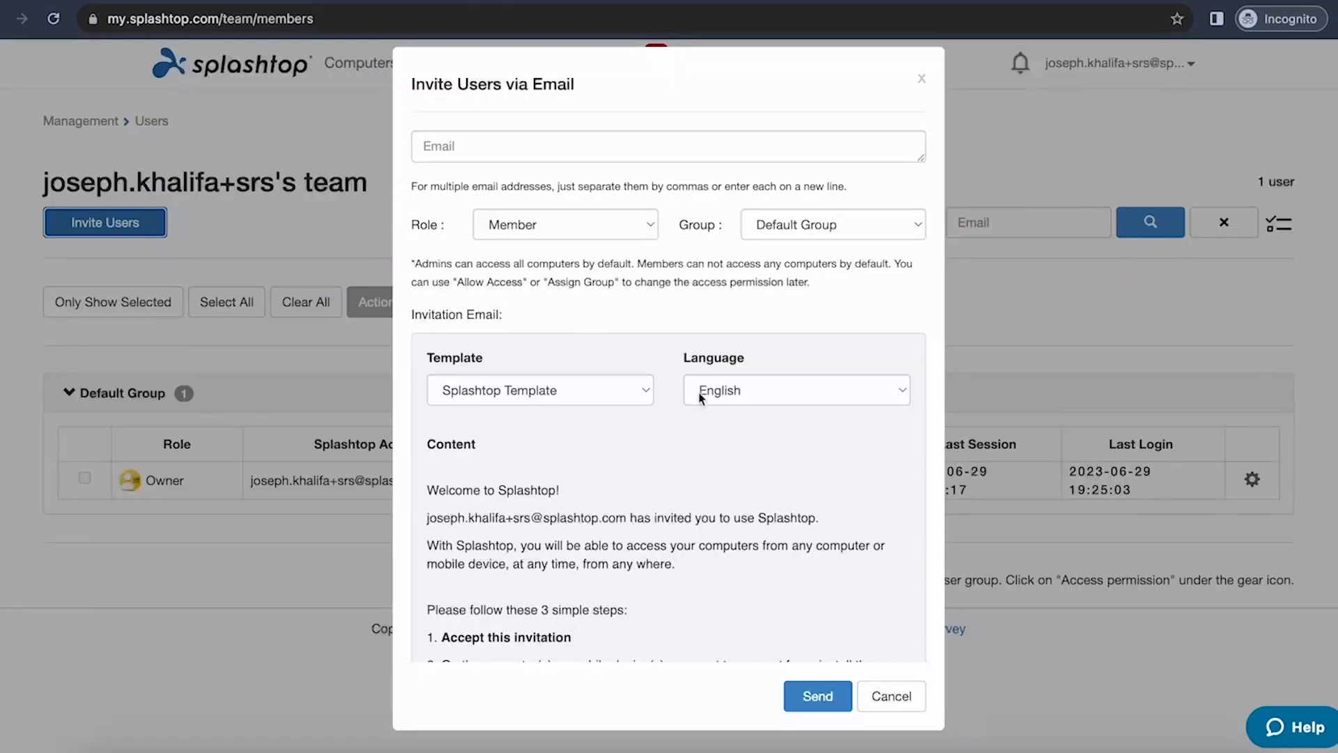
pyautogui.click(667, 147)
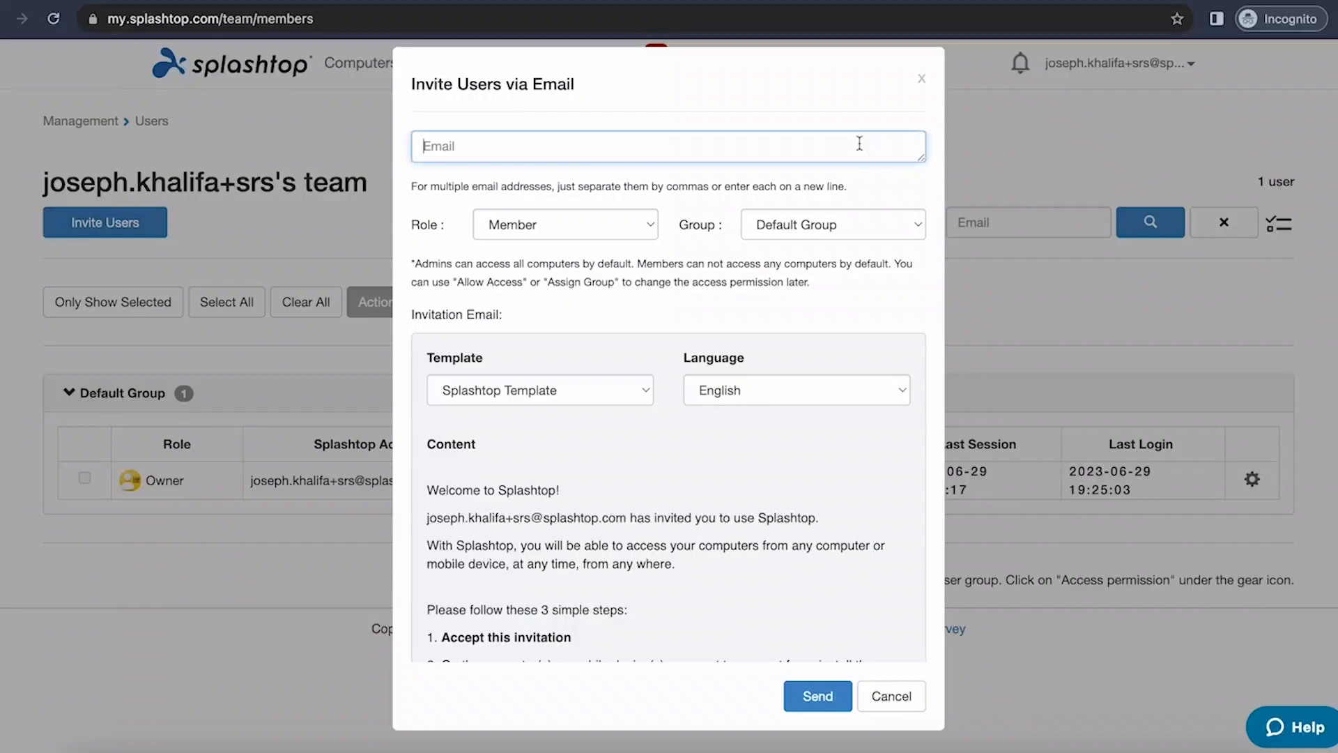
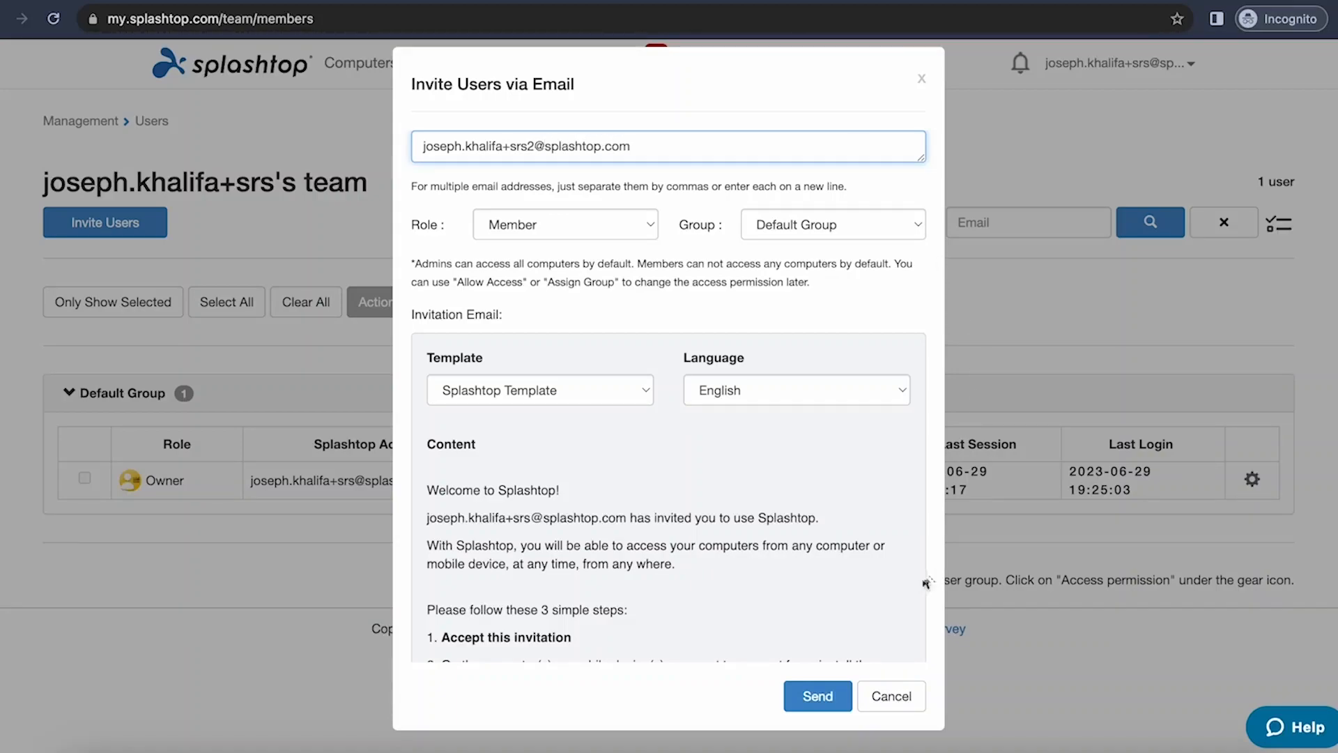
pyautogui.click(815, 696)
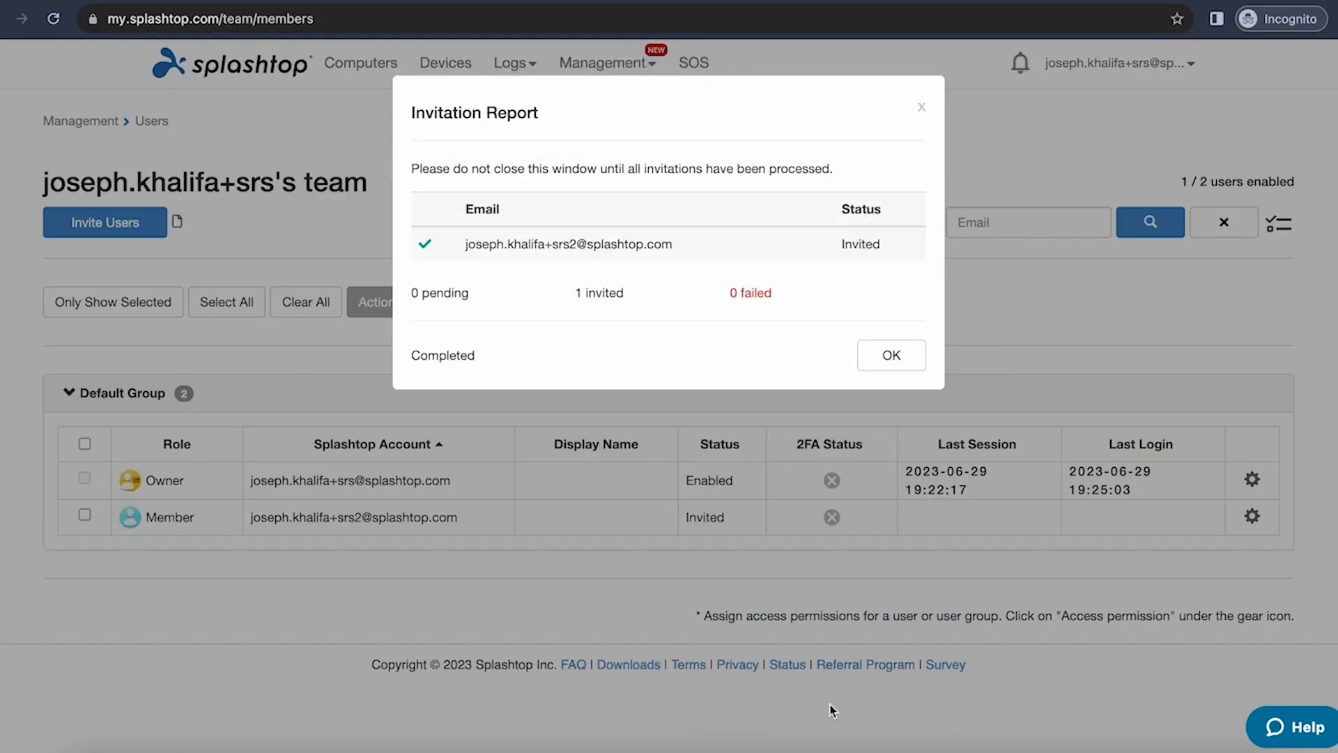
pyautogui.click(891, 355)
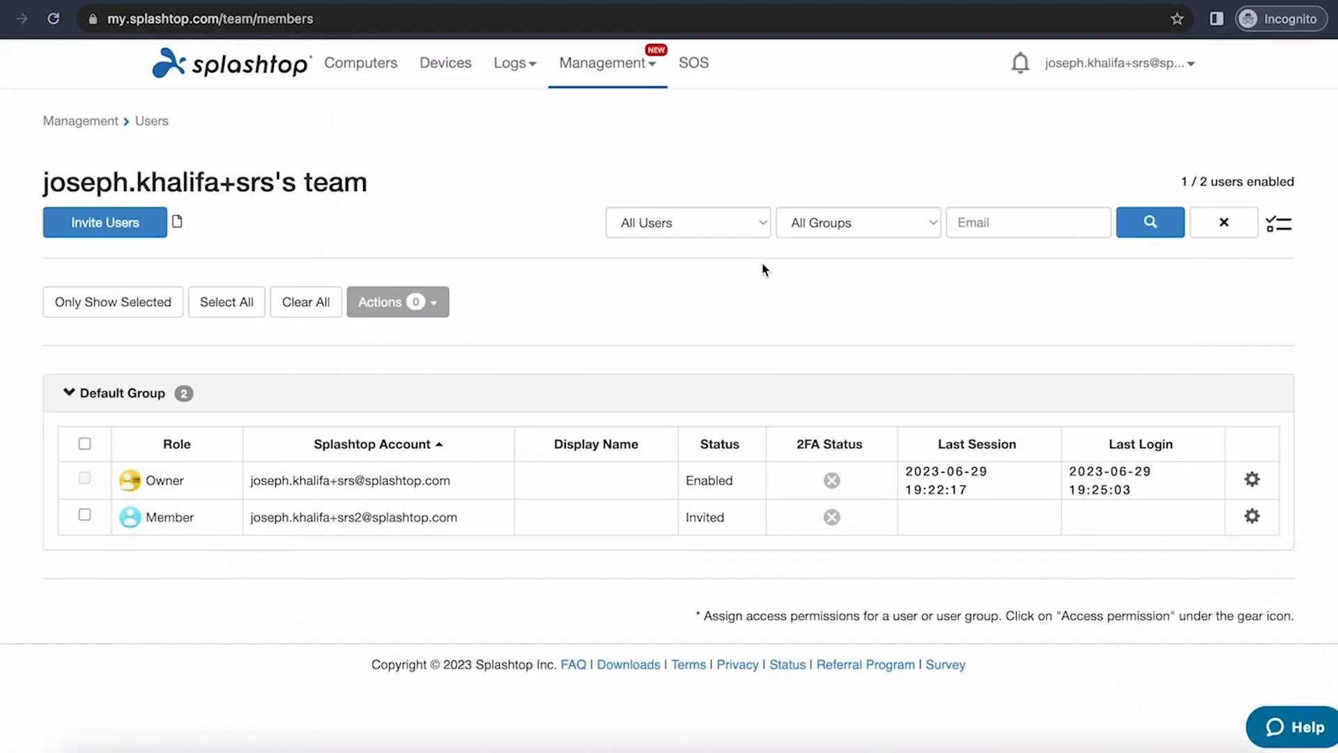
# Go to Management > All Computers and review JOSEPHS-PC's group, streamer version and status
pyautogui.click(607, 62)
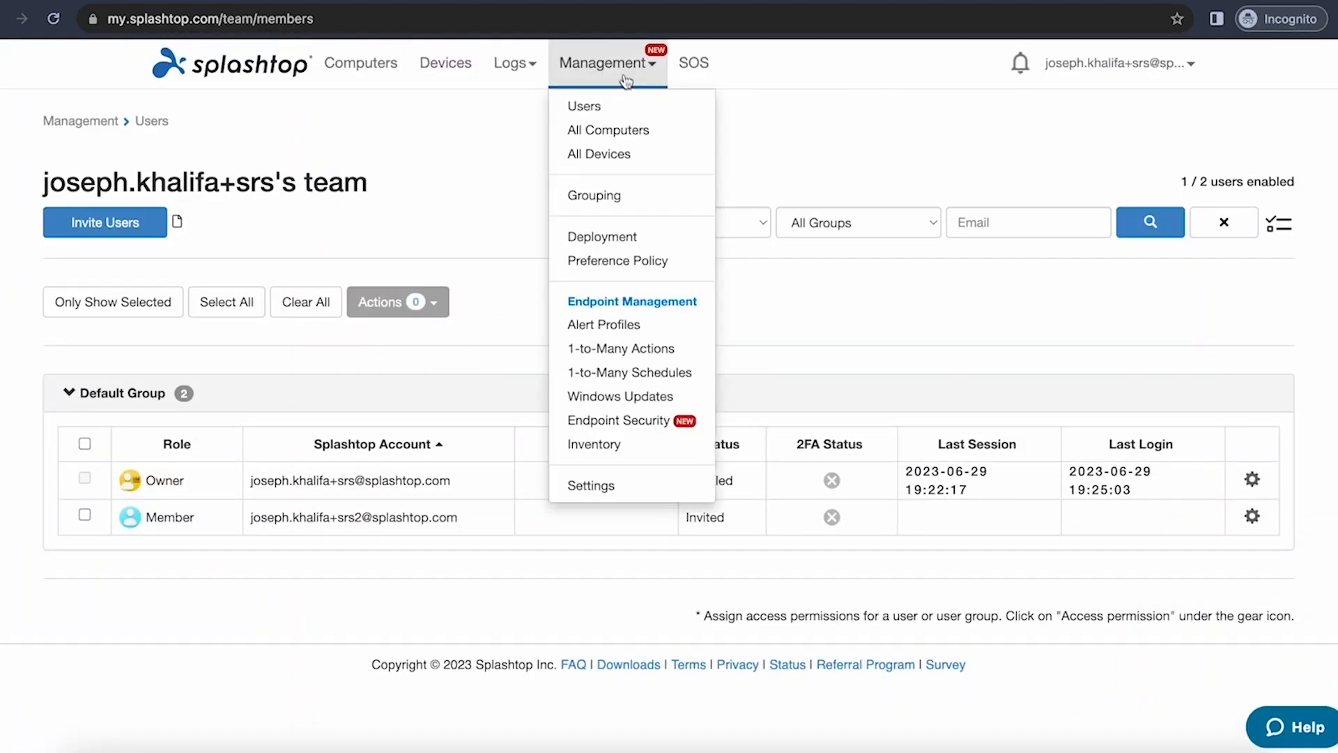
pyautogui.click(609, 130)
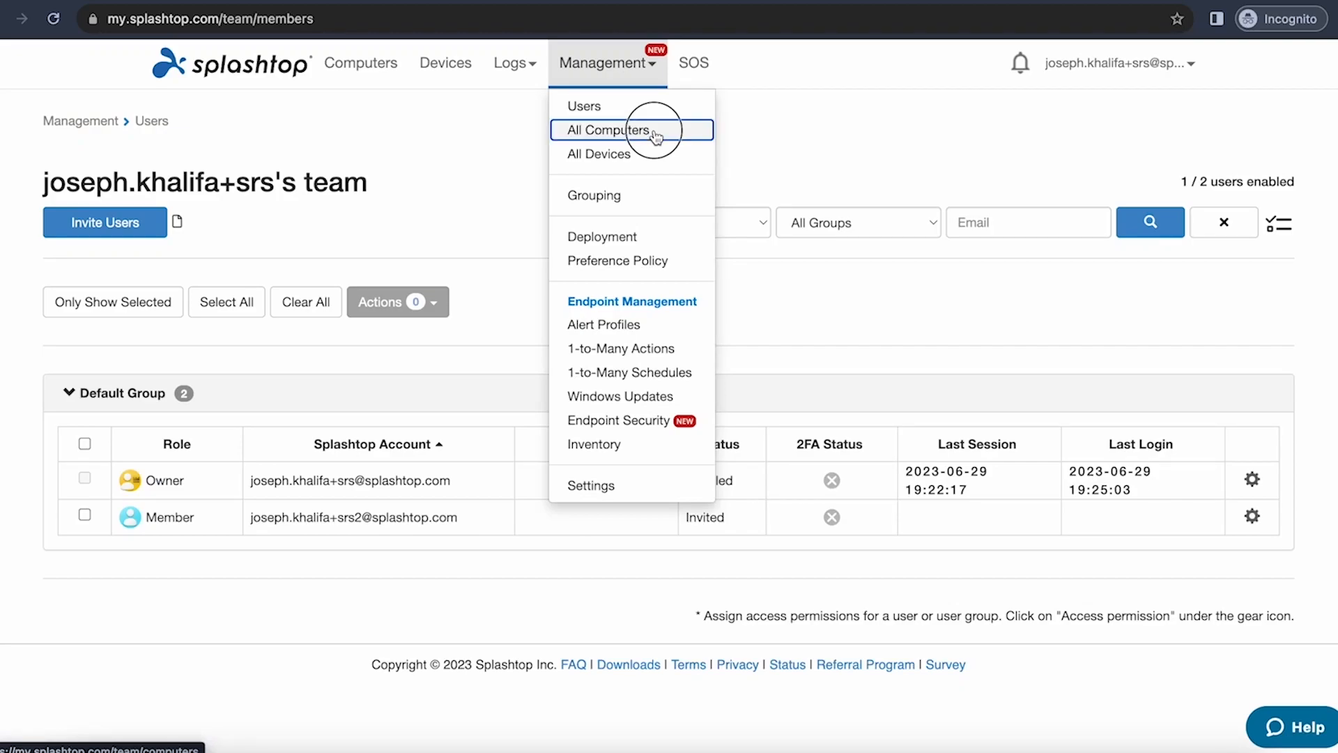
pyautogui.click(609, 130)
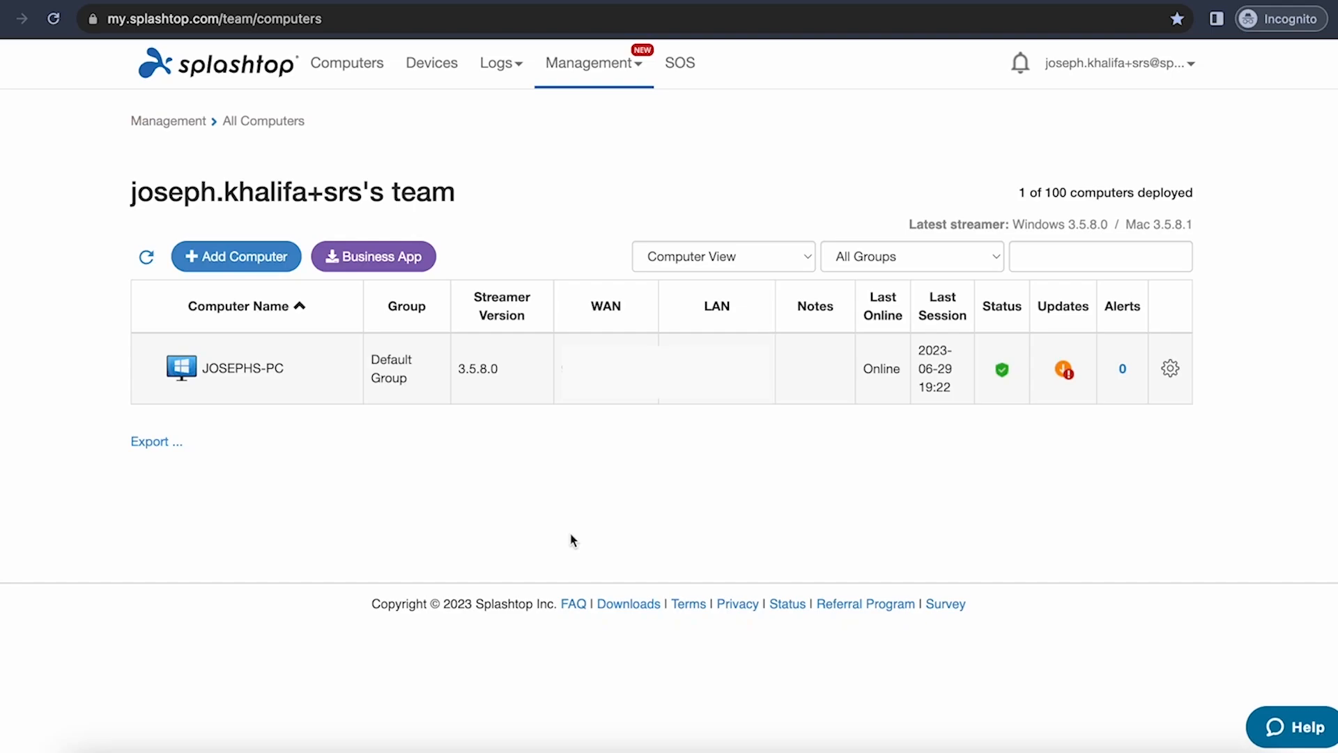
pyautogui.moveTo(1113, 386)
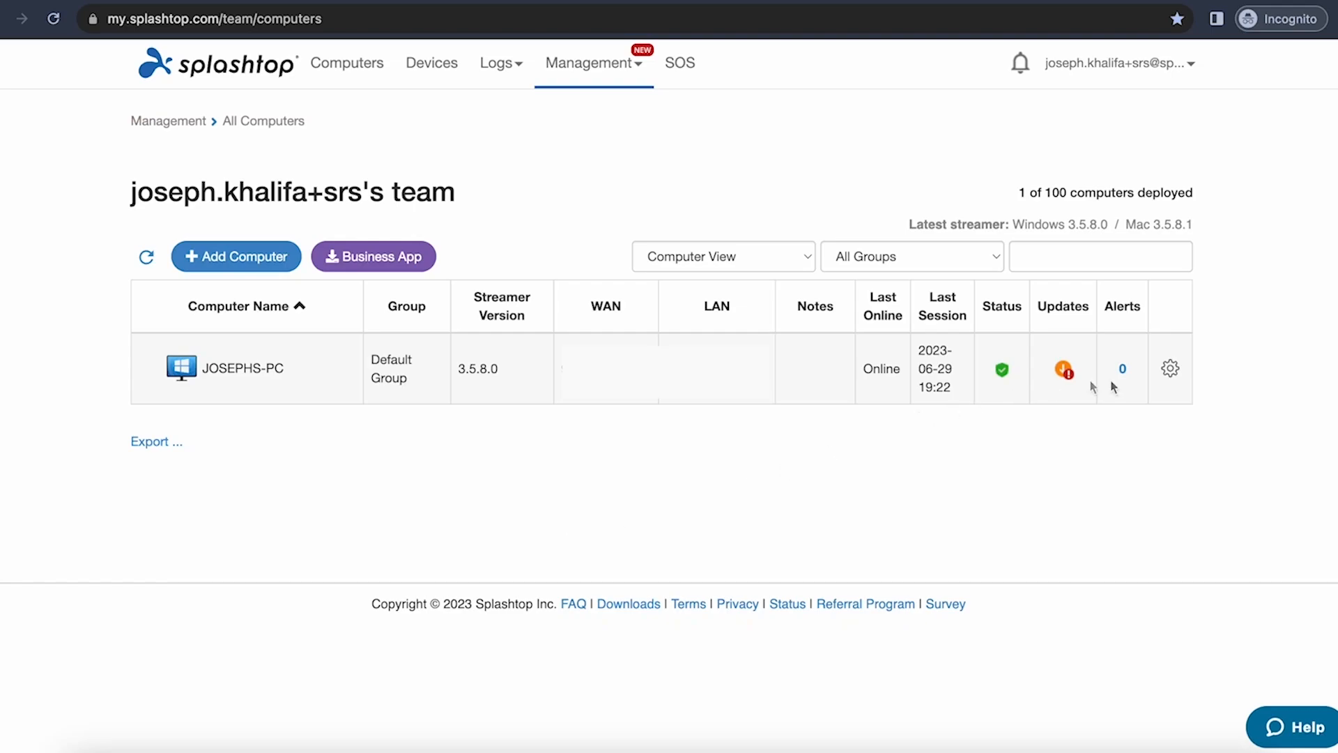
pyautogui.click(1170, 368)
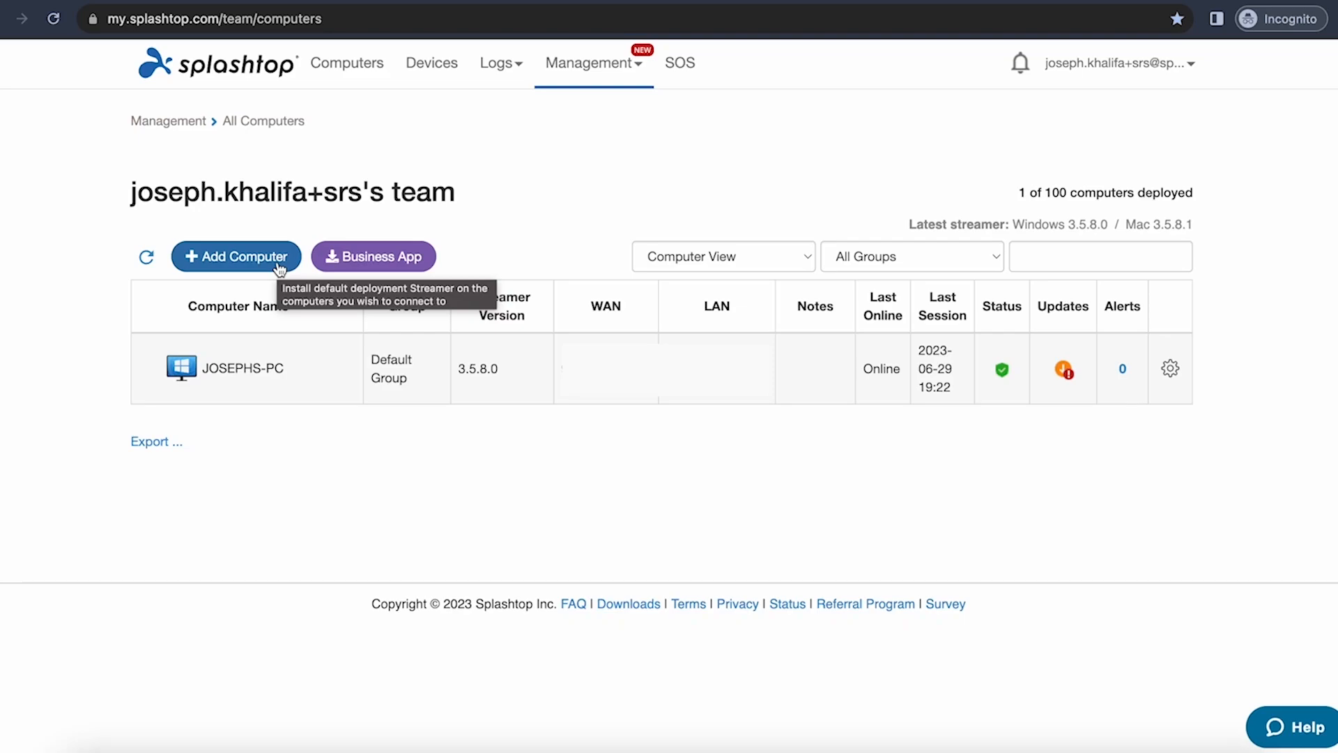
pyautogui.click(594, 63)
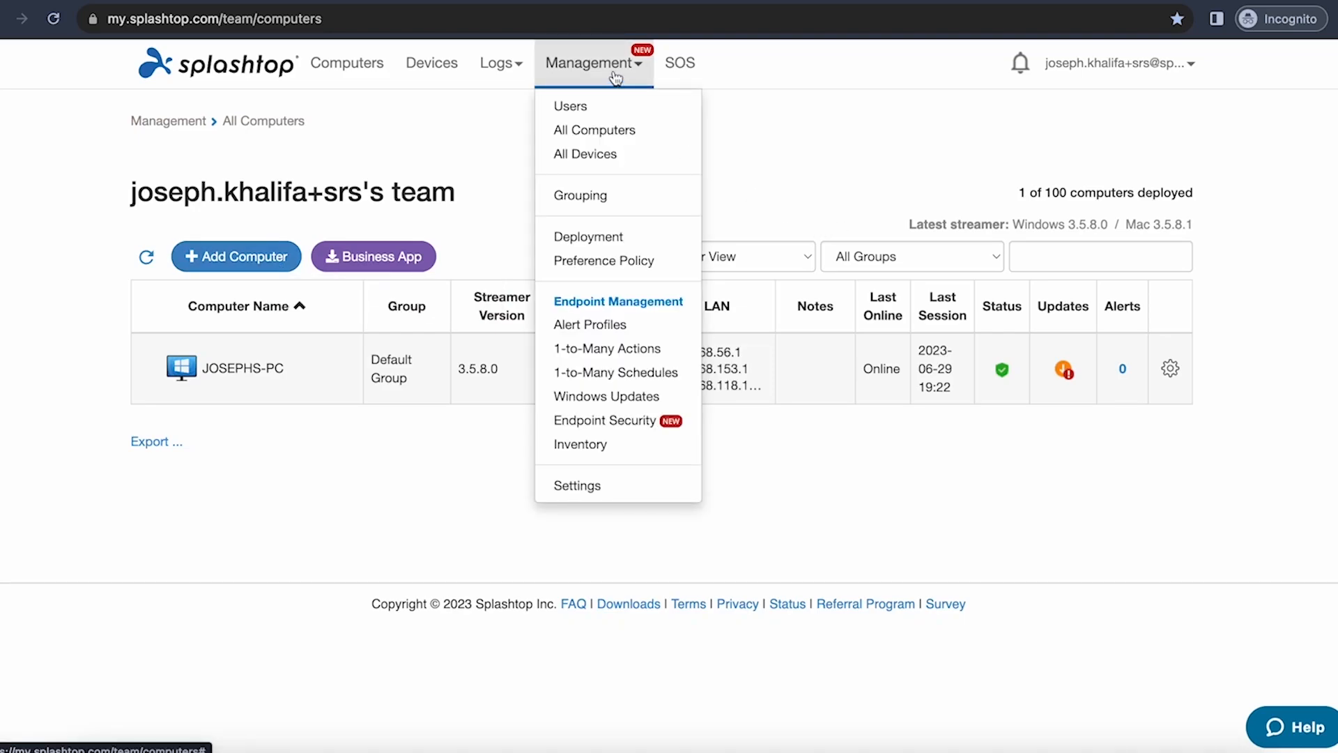
# On the Grouping page, create a new group named 'group' and dismiss the results dialog
pyautogui.click(580, 195)
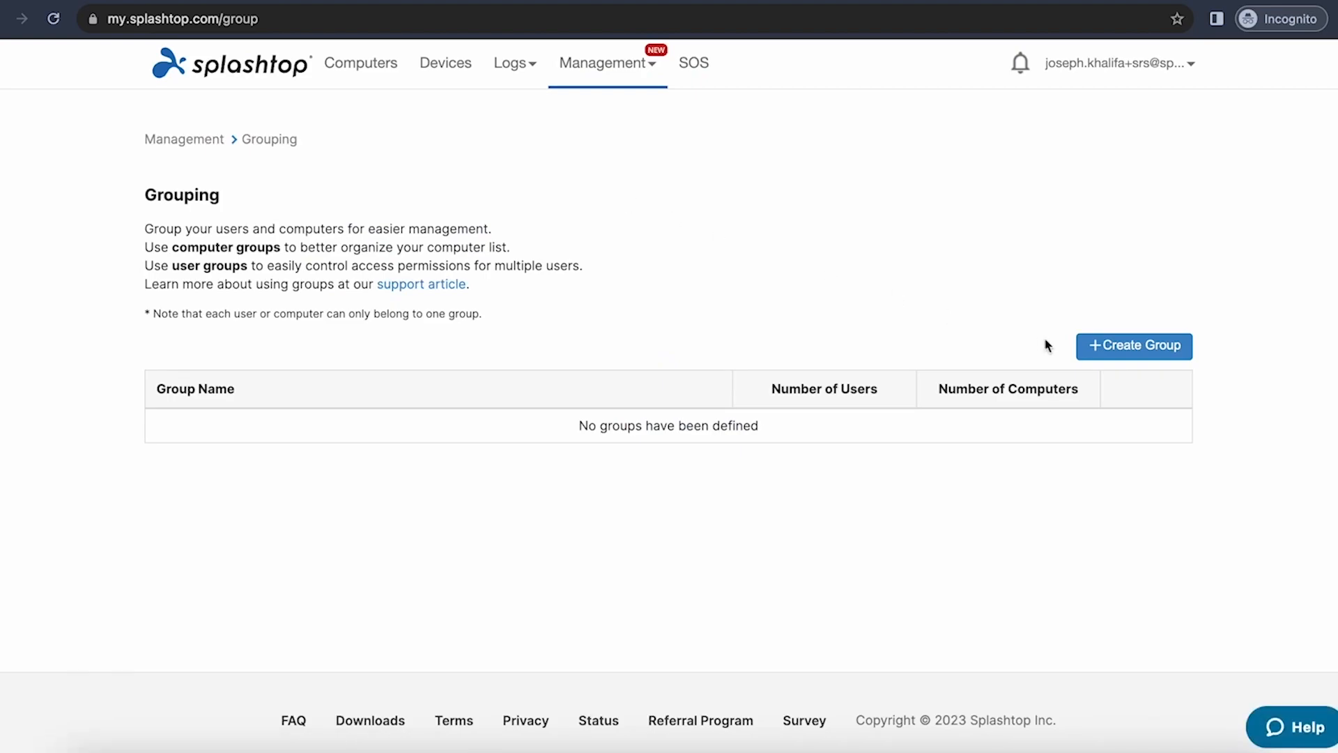
pyautogui.click(1133, 346)
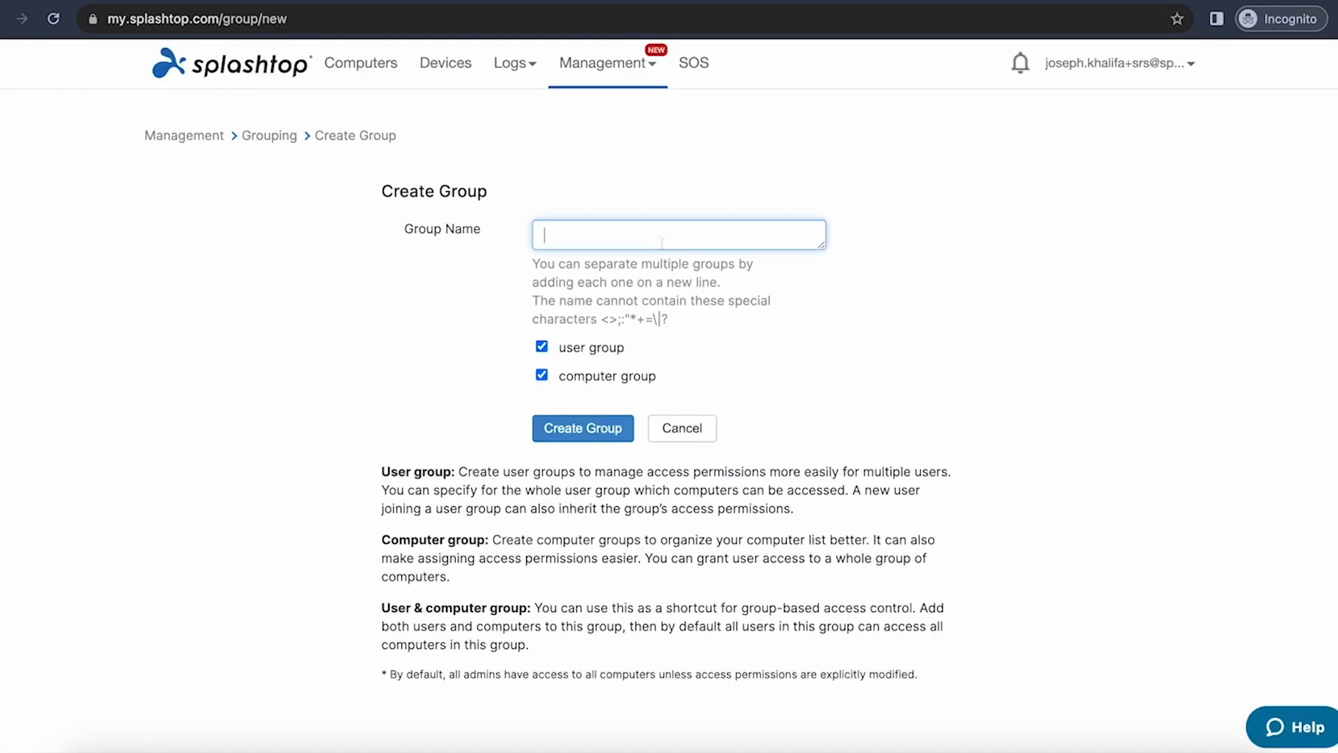
pyautogui.write('group')
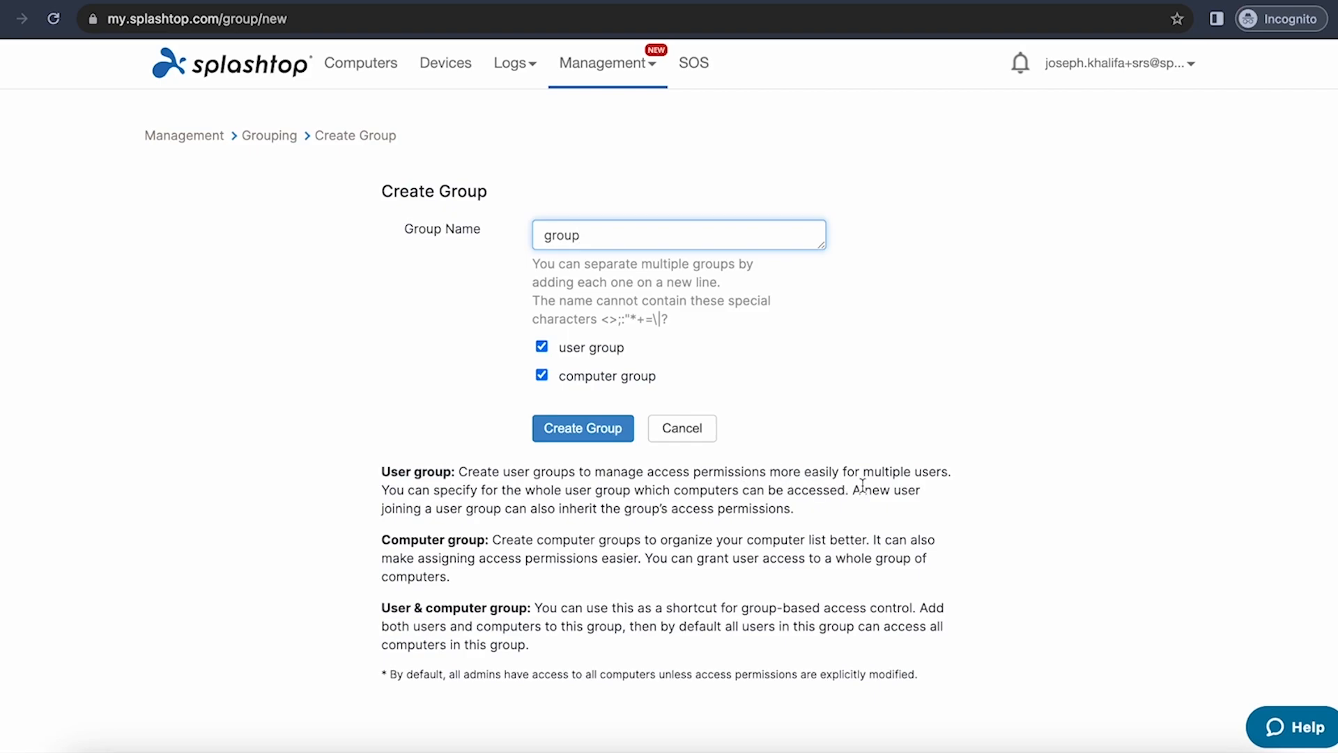
pyautogui.moveTo(800, 634)
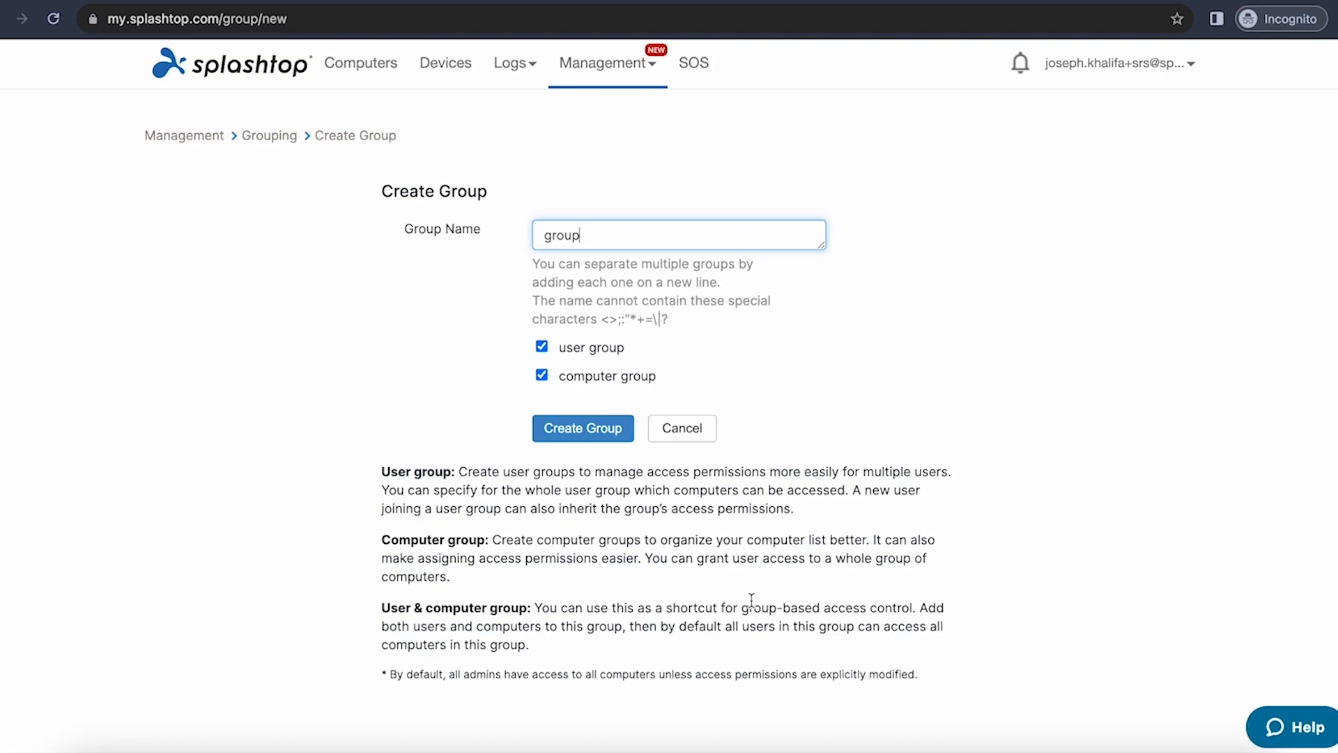
pyautogui.click(583, 428)
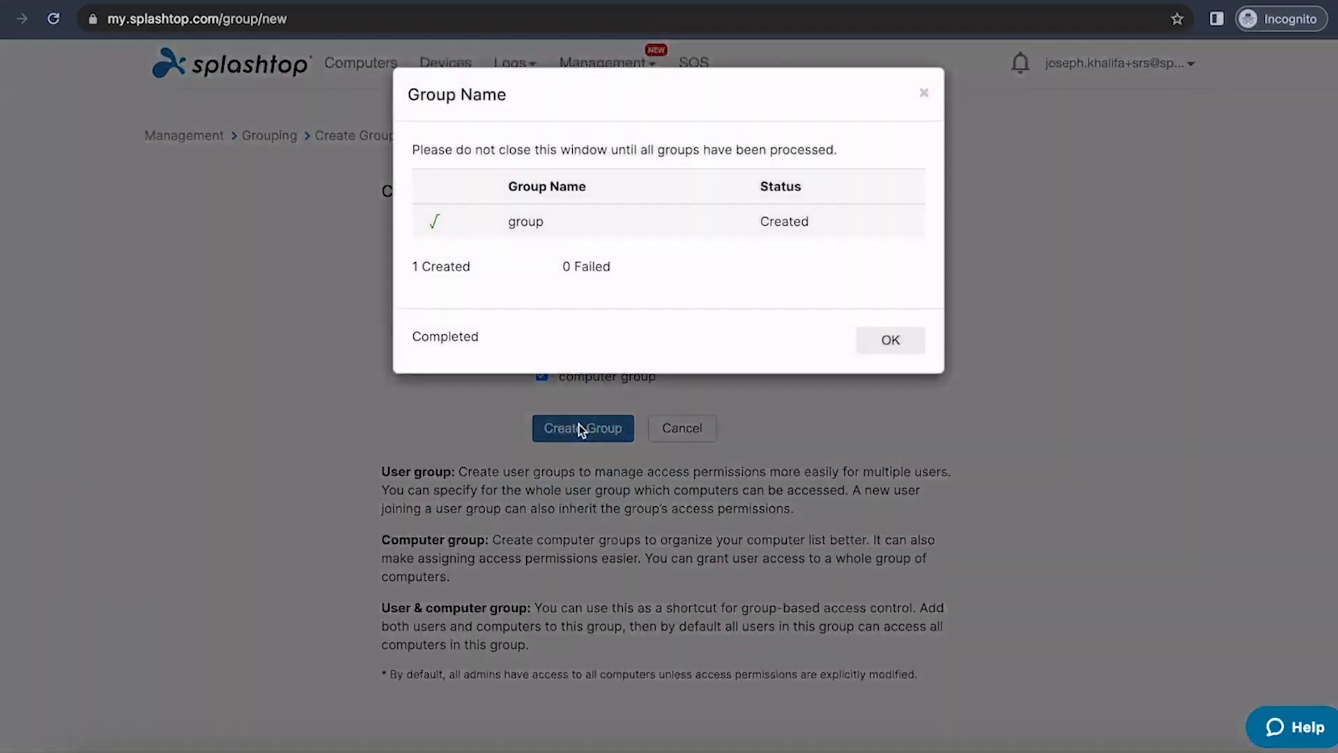
pyautogui.click(890, 341)
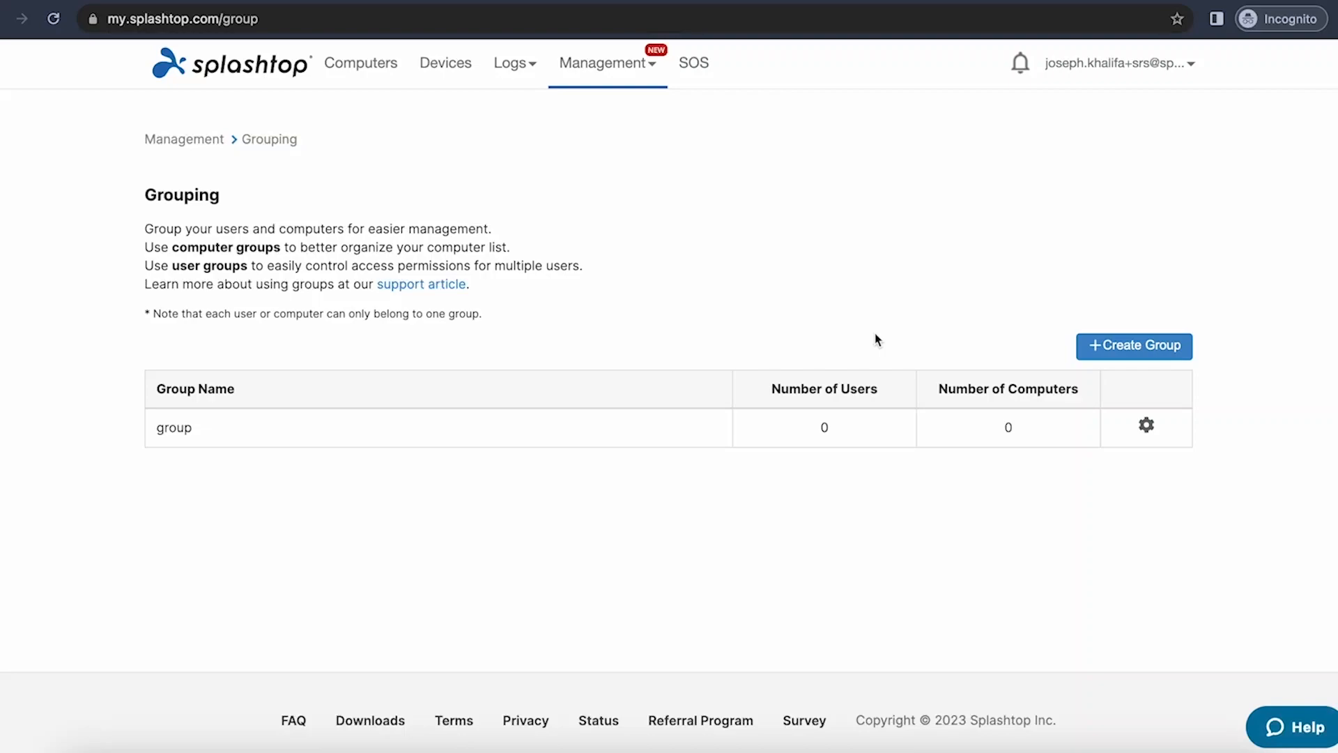
pyautogui.moveTo(1021, 415)
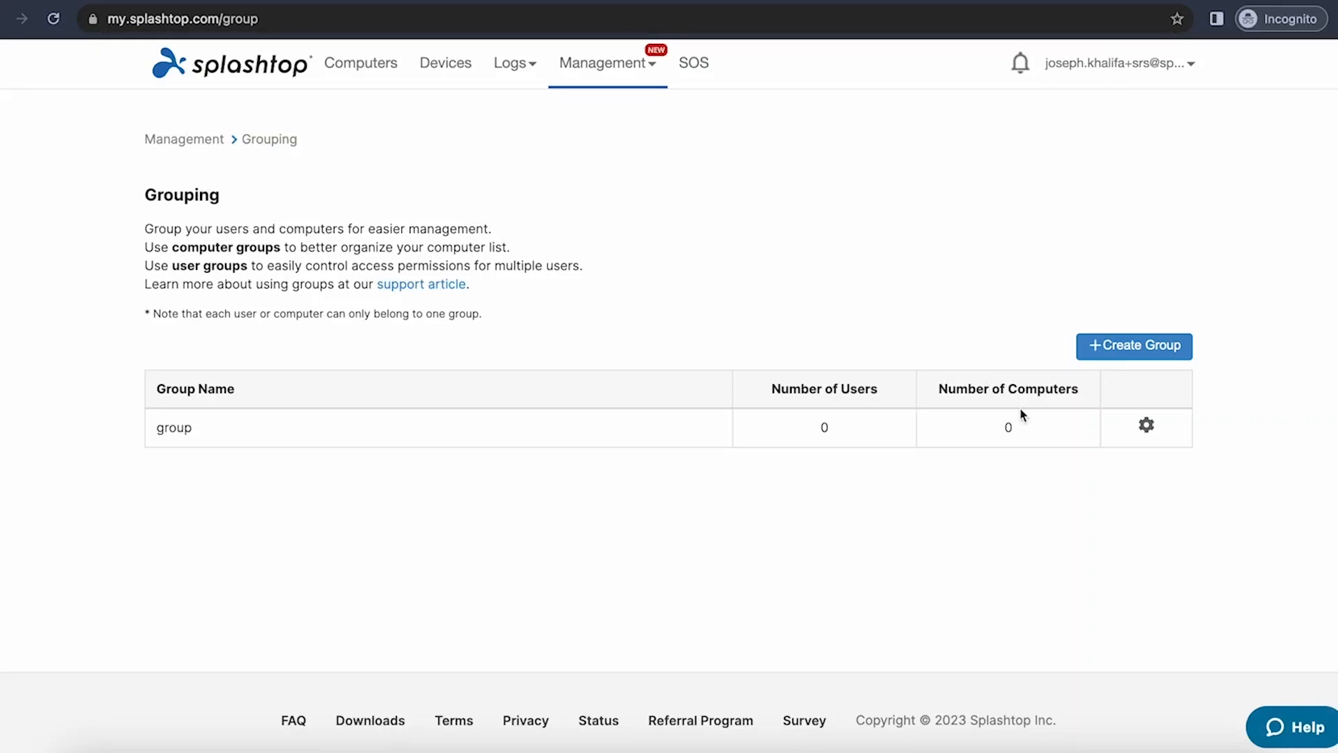
# Navigate via the Management menu to Alert Profiles under Endpoint Management
pyautogui.click(1148, 426)
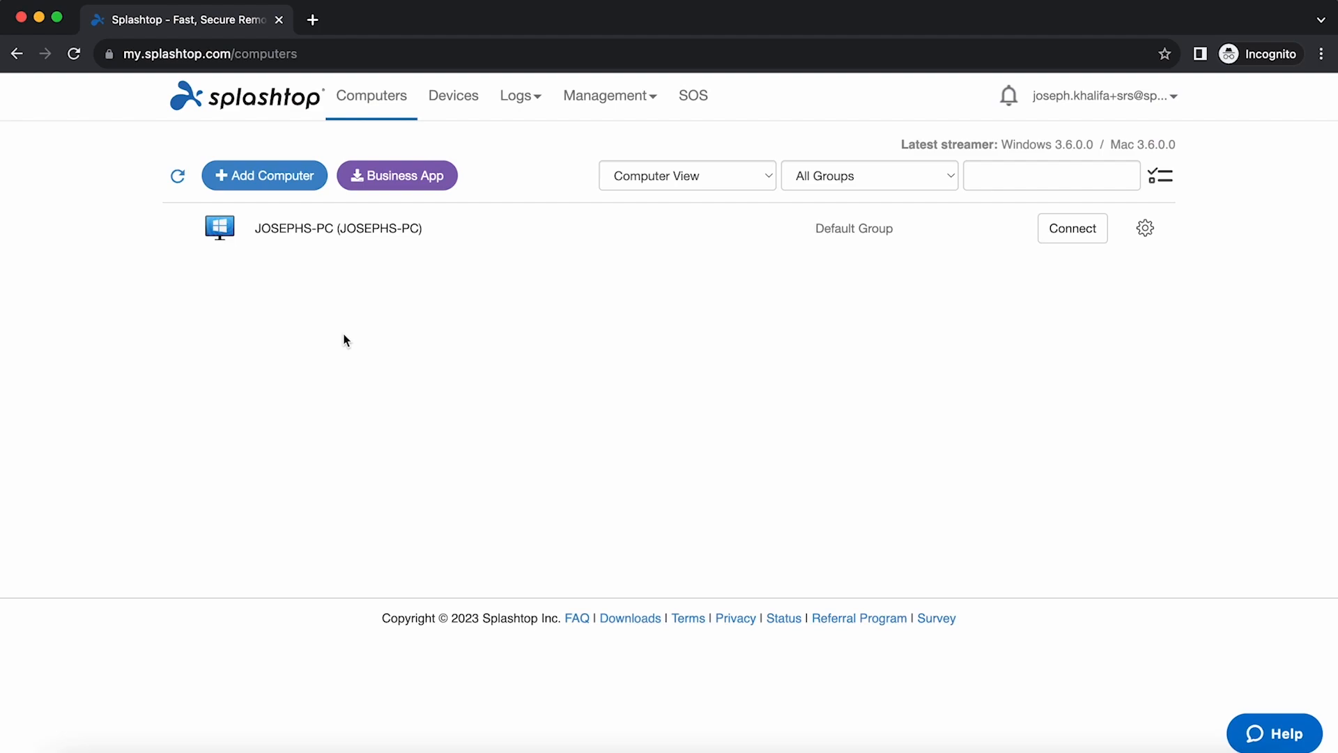
pyautogui.moveTo(393, 332)
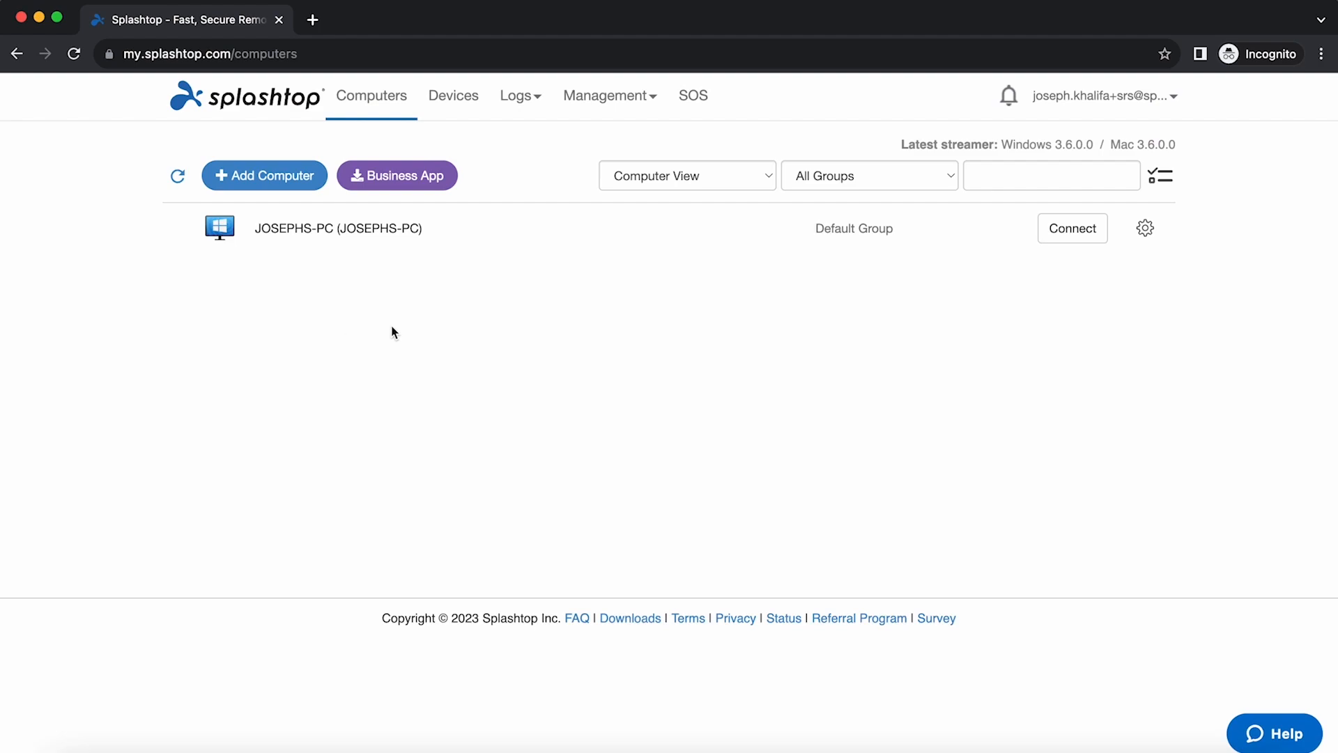
pyautogui.click(609, 95)
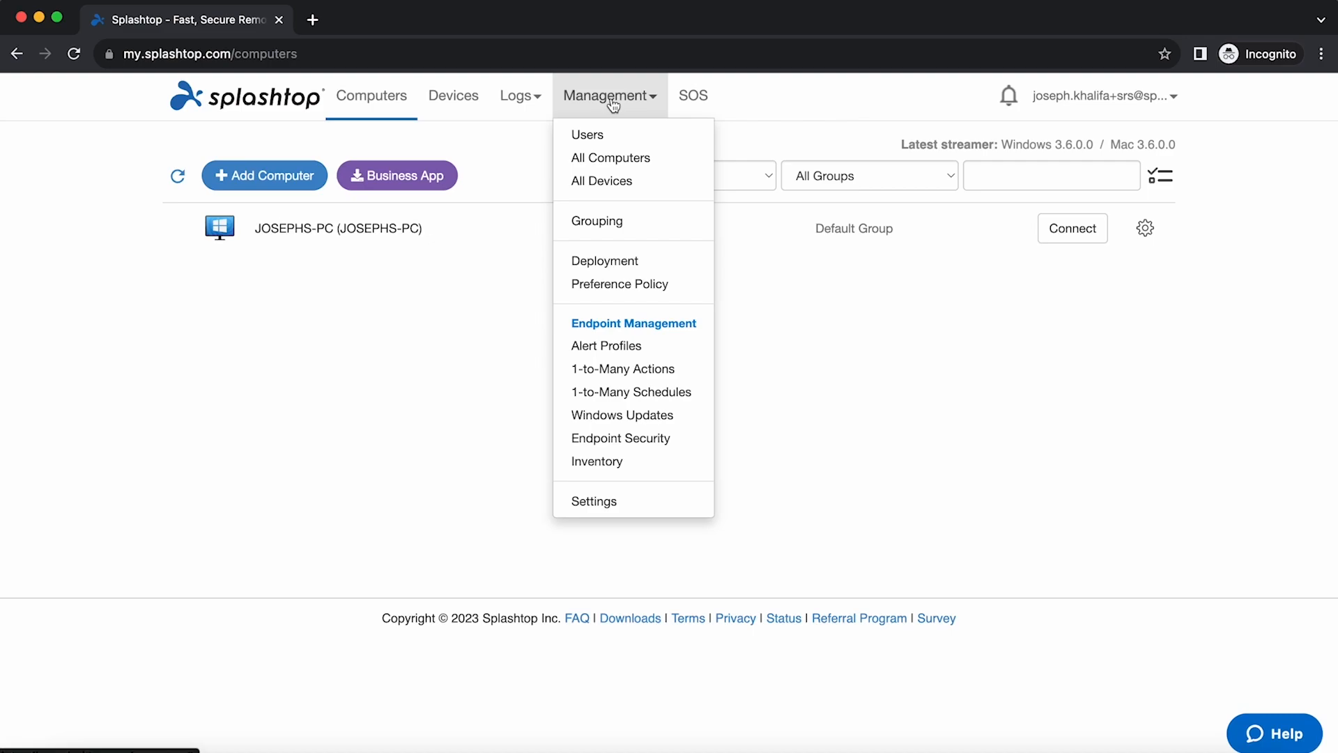
pyautogui.moveTo(614, 214)
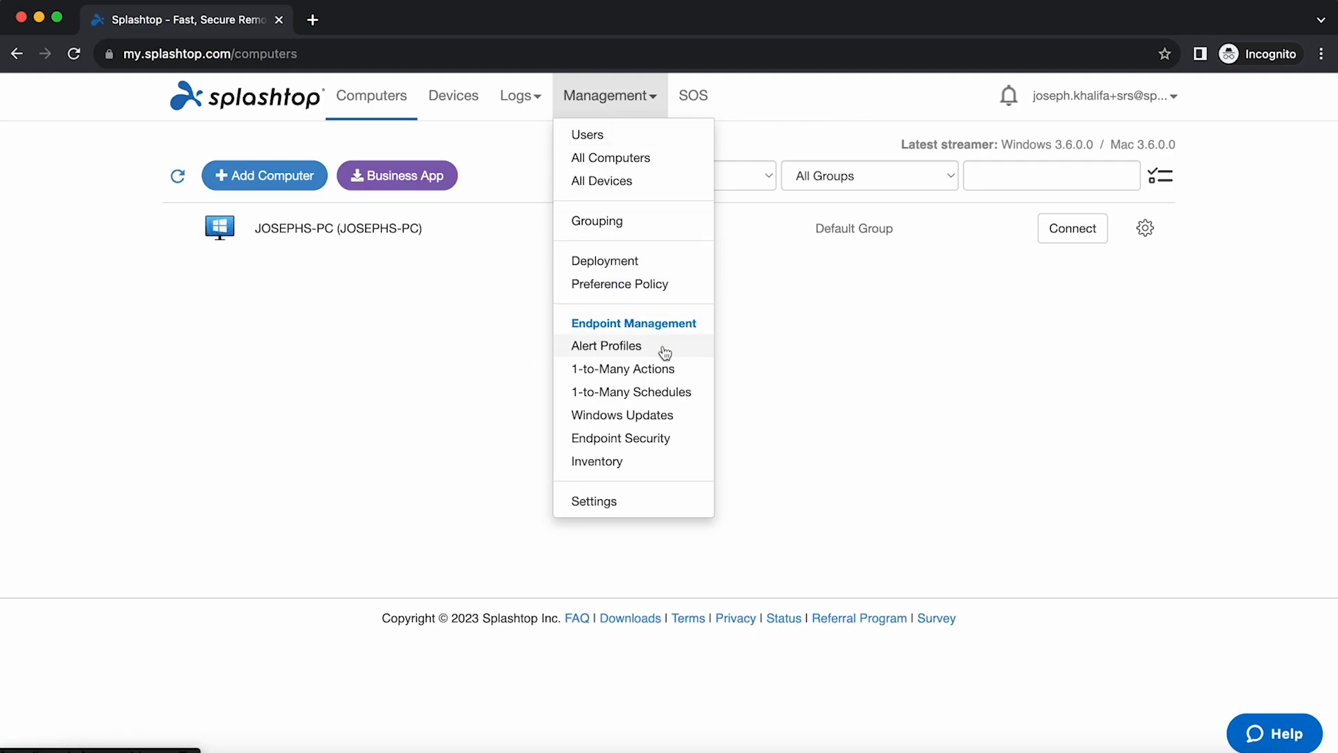
pyautogui.click(606, 346)
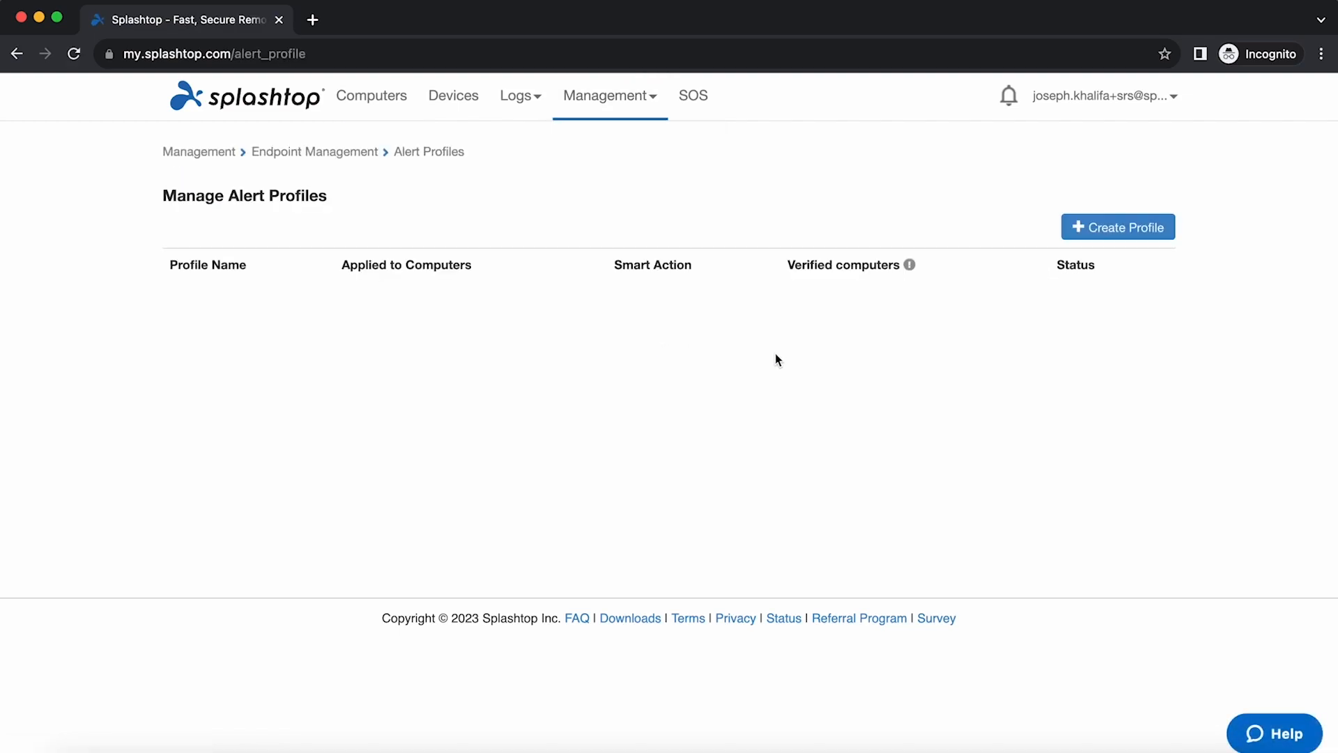
pyautogui.moveTo(812, 362)
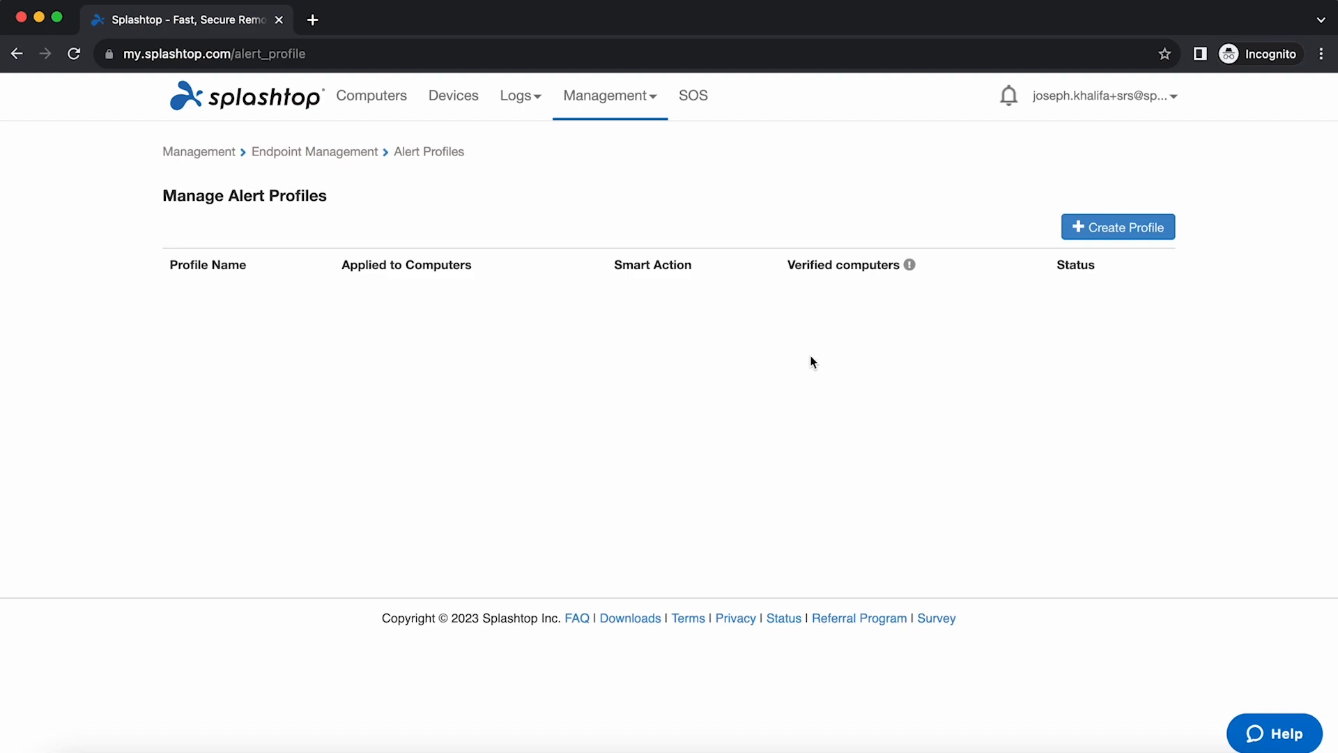
pyautogui.moveTo(1118, 227)
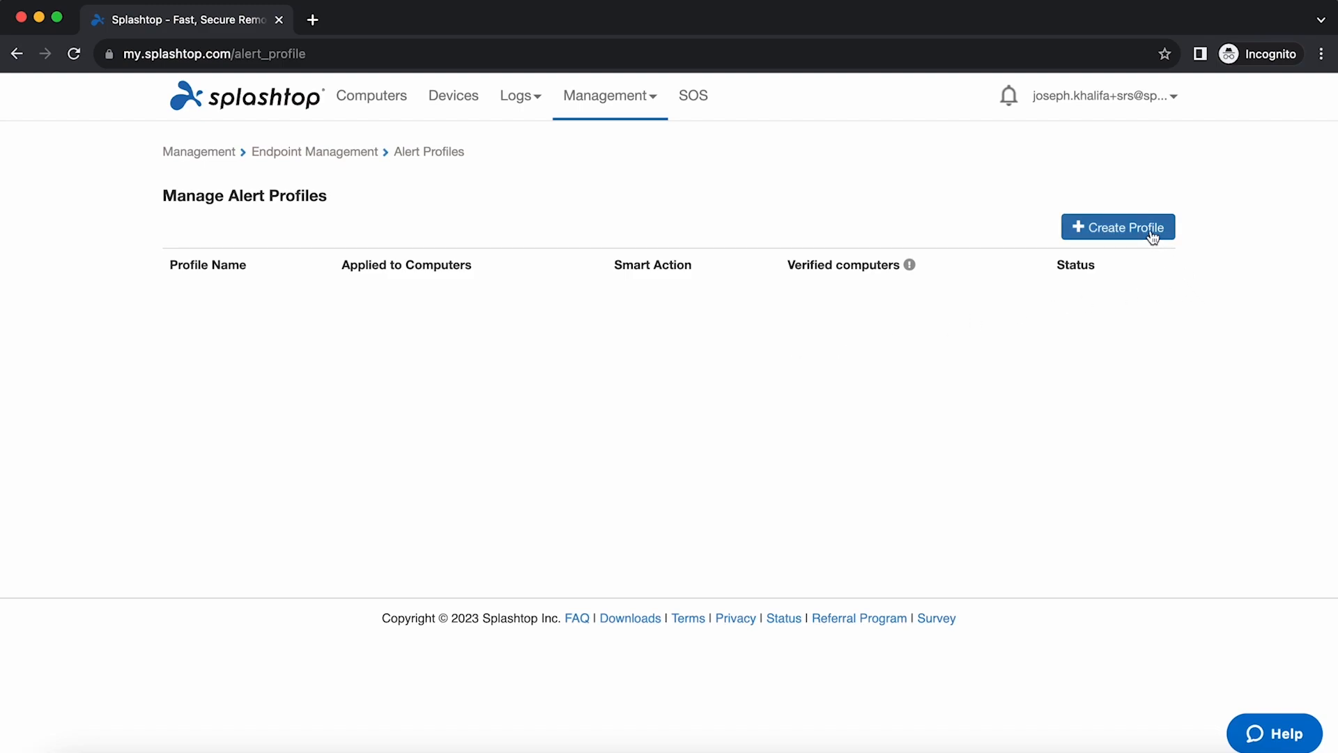
# Begin a new alert profile named 'Test Profile'
pyautogui.click(1117, 227)
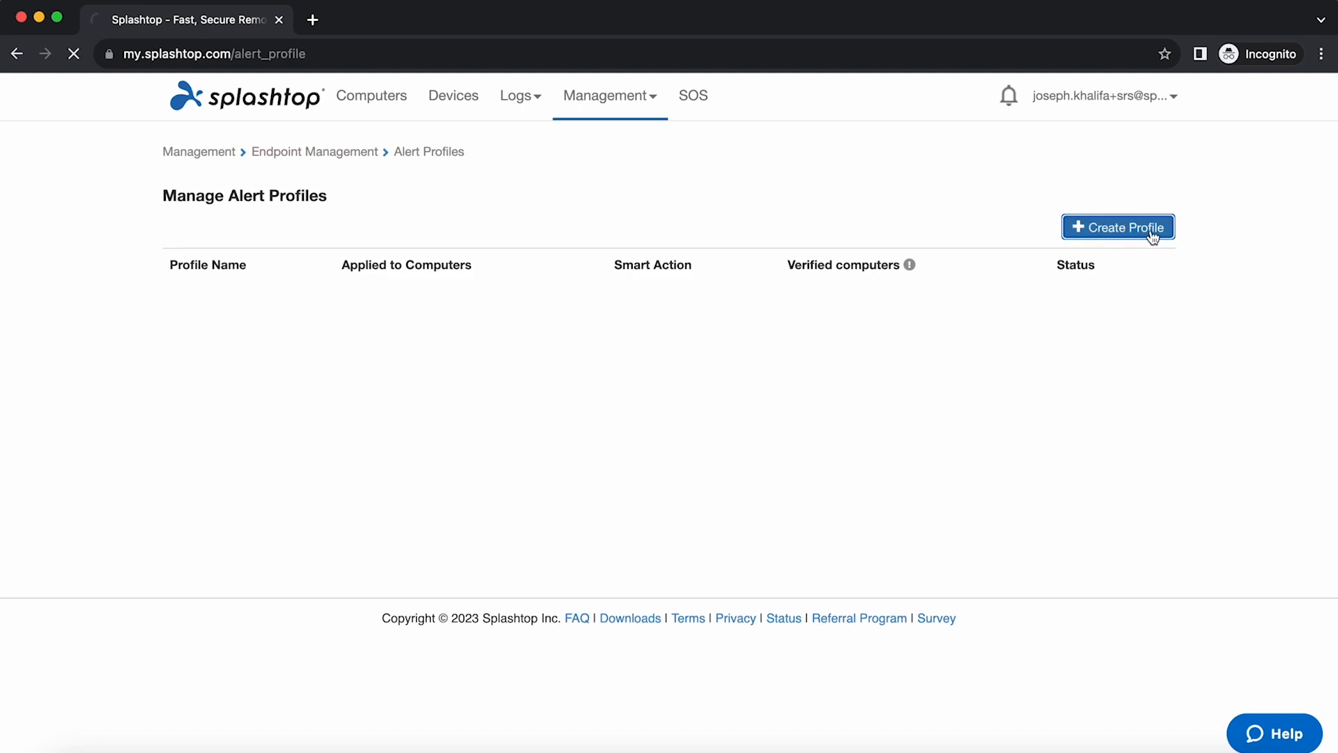
pyautogui.click(1118, 228)
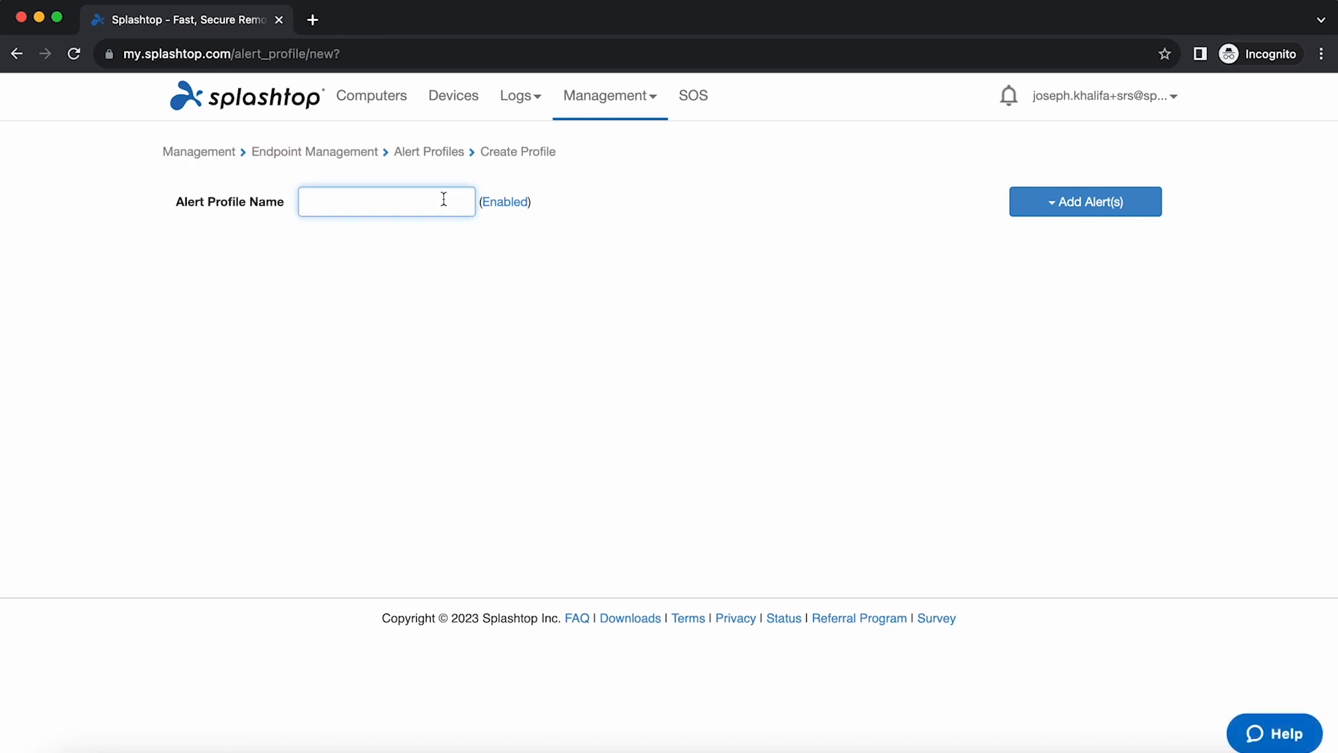
pyautogui.write('Test Profile')
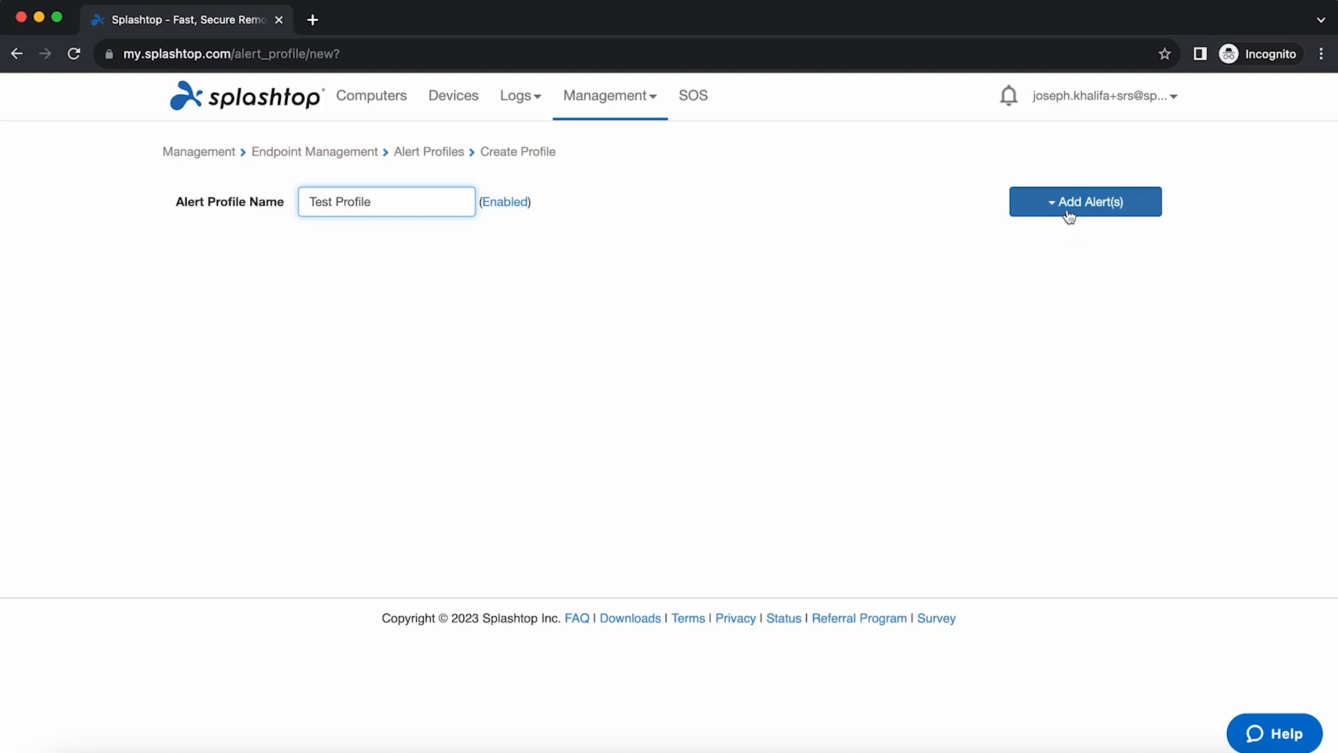
# Add Computer Online, Disk Space, Memory and CPU Utilization alerts and save the profile
pyautogui.click(1084, 201)
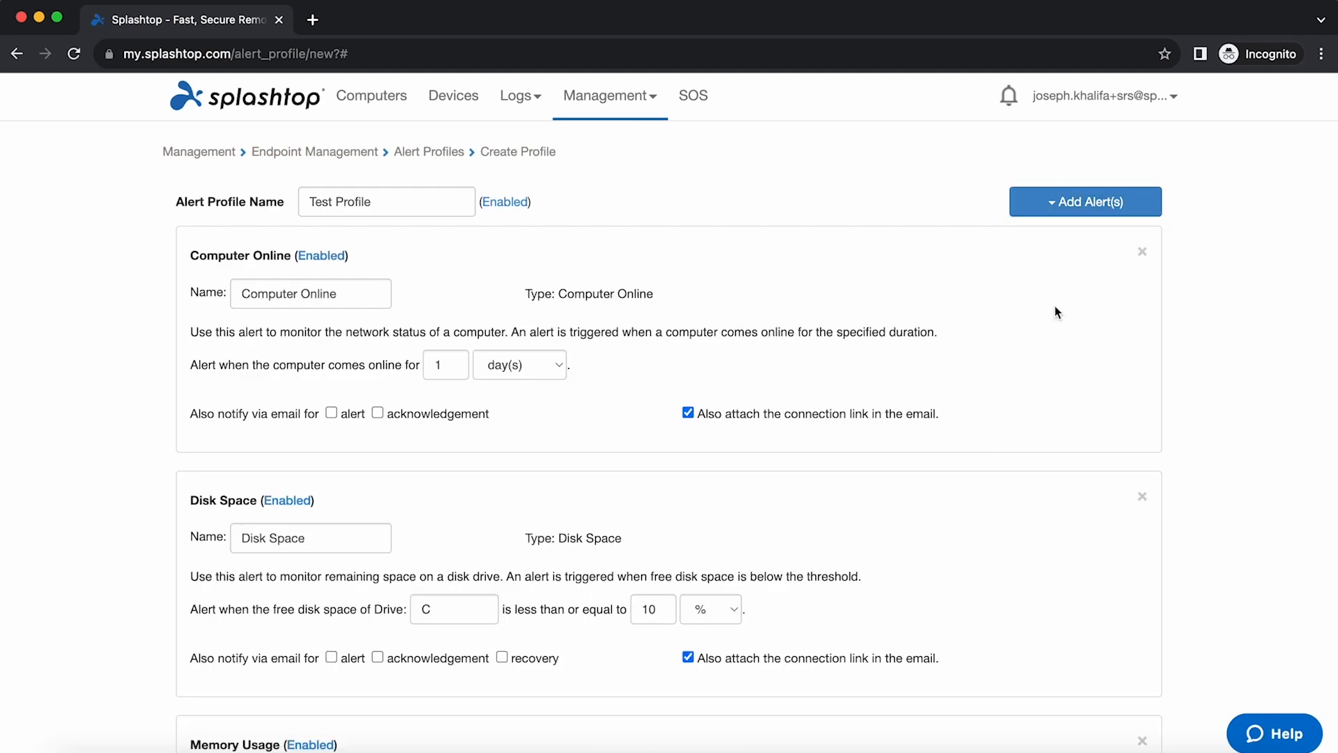
pyautogui.scroll(-3)
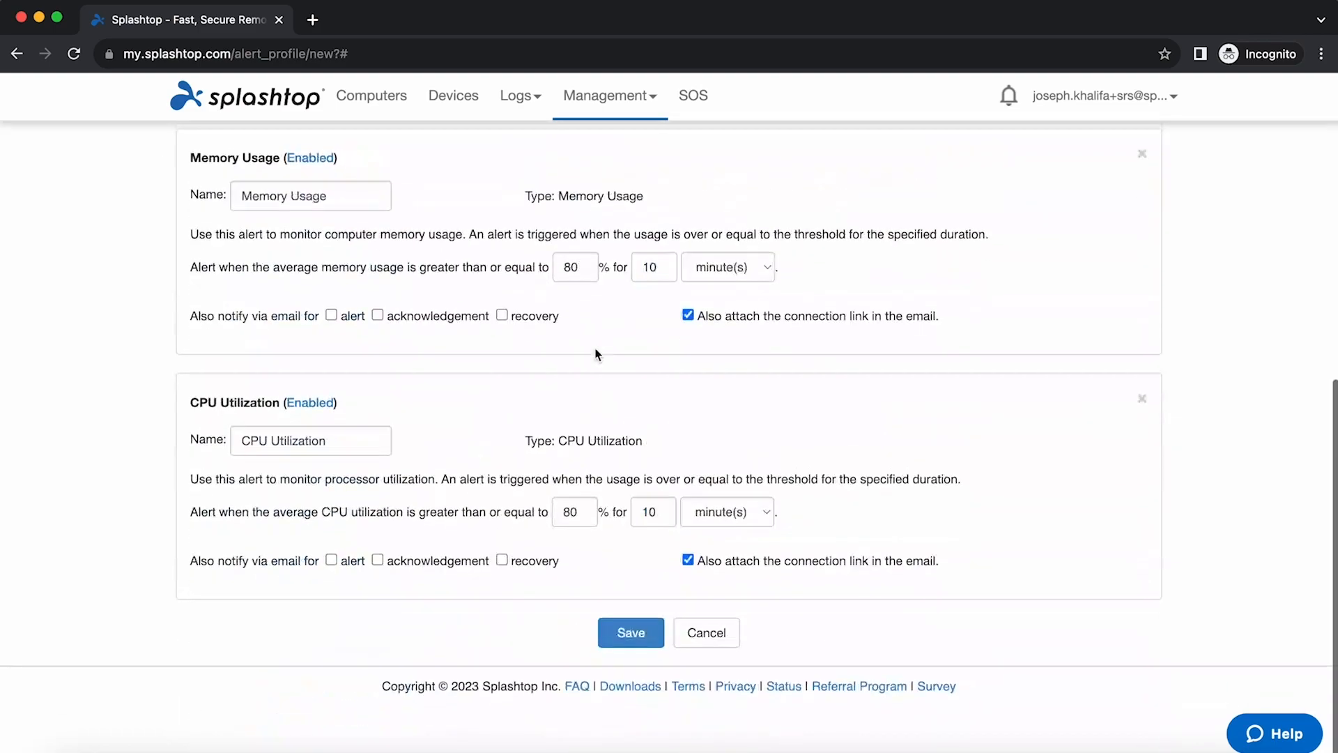
pyautogui.click(630, 633)
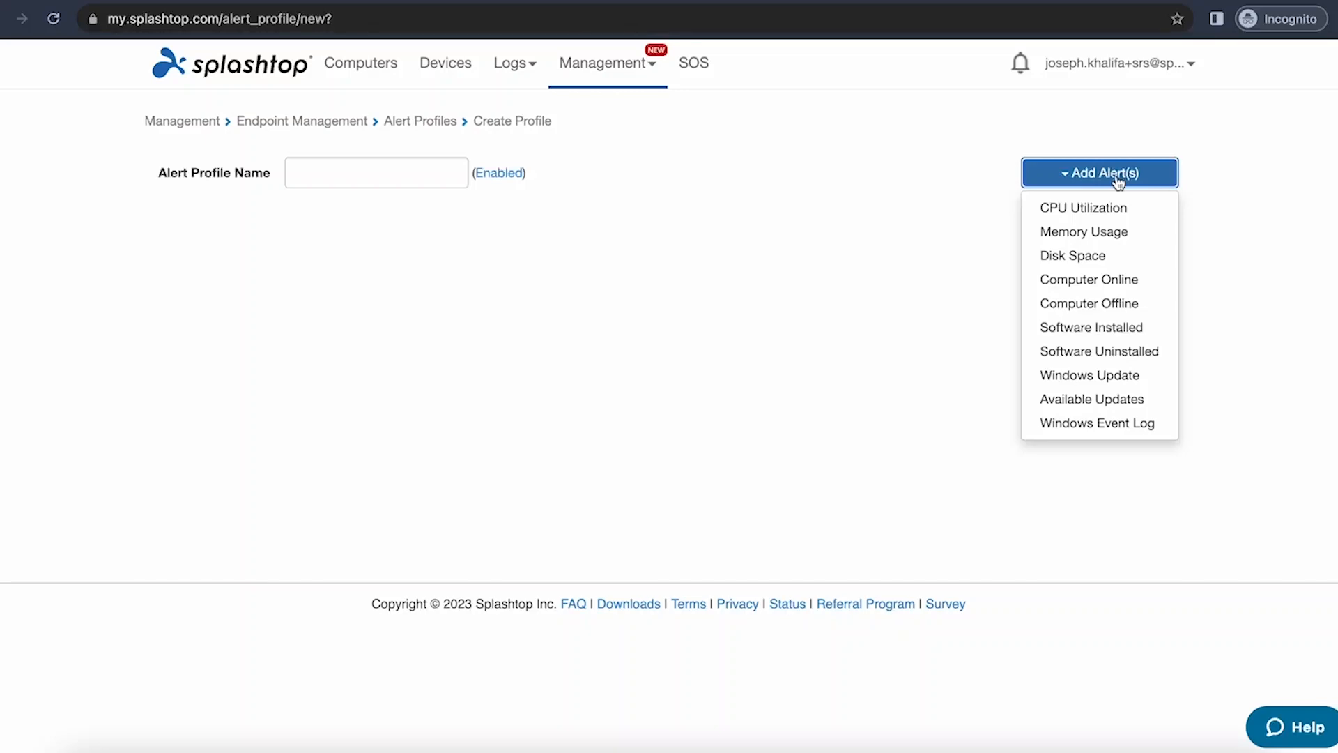
pyautogui.moveTo(1089, 302)
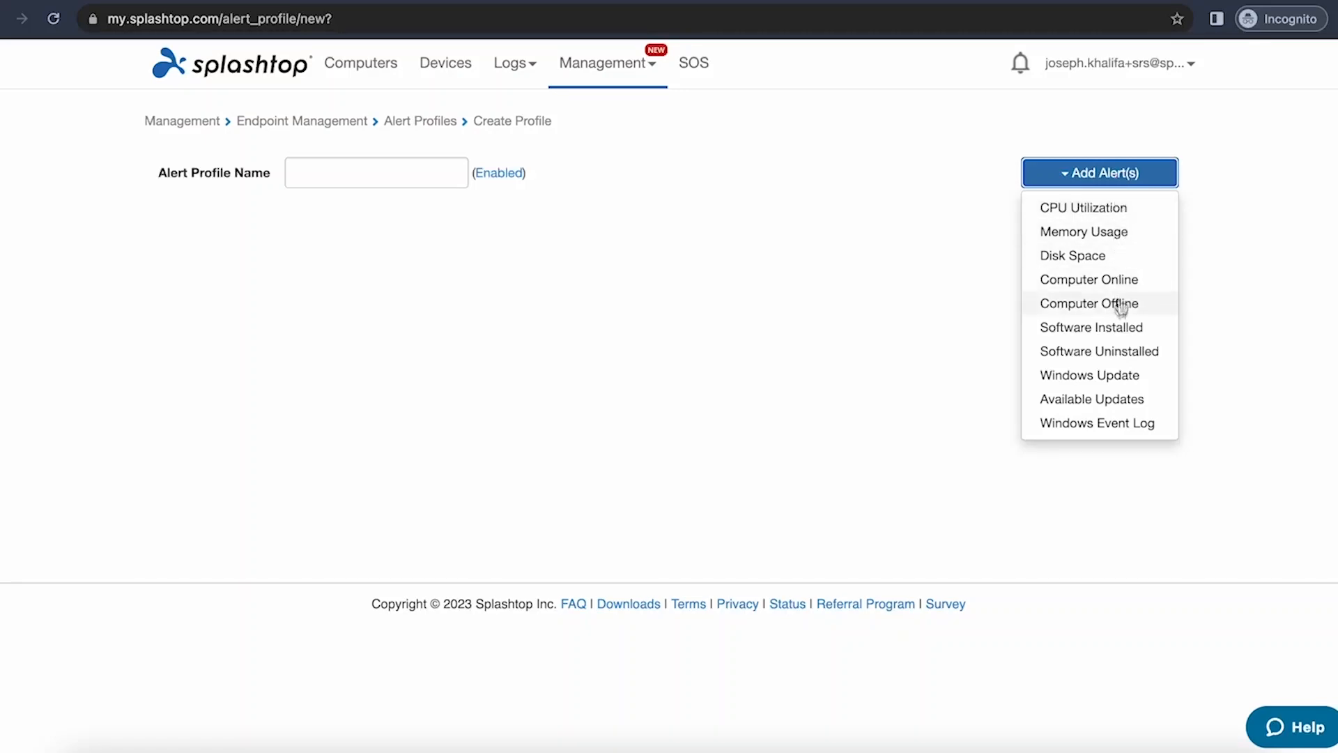
pyautogui.moveTo(1136, 469)
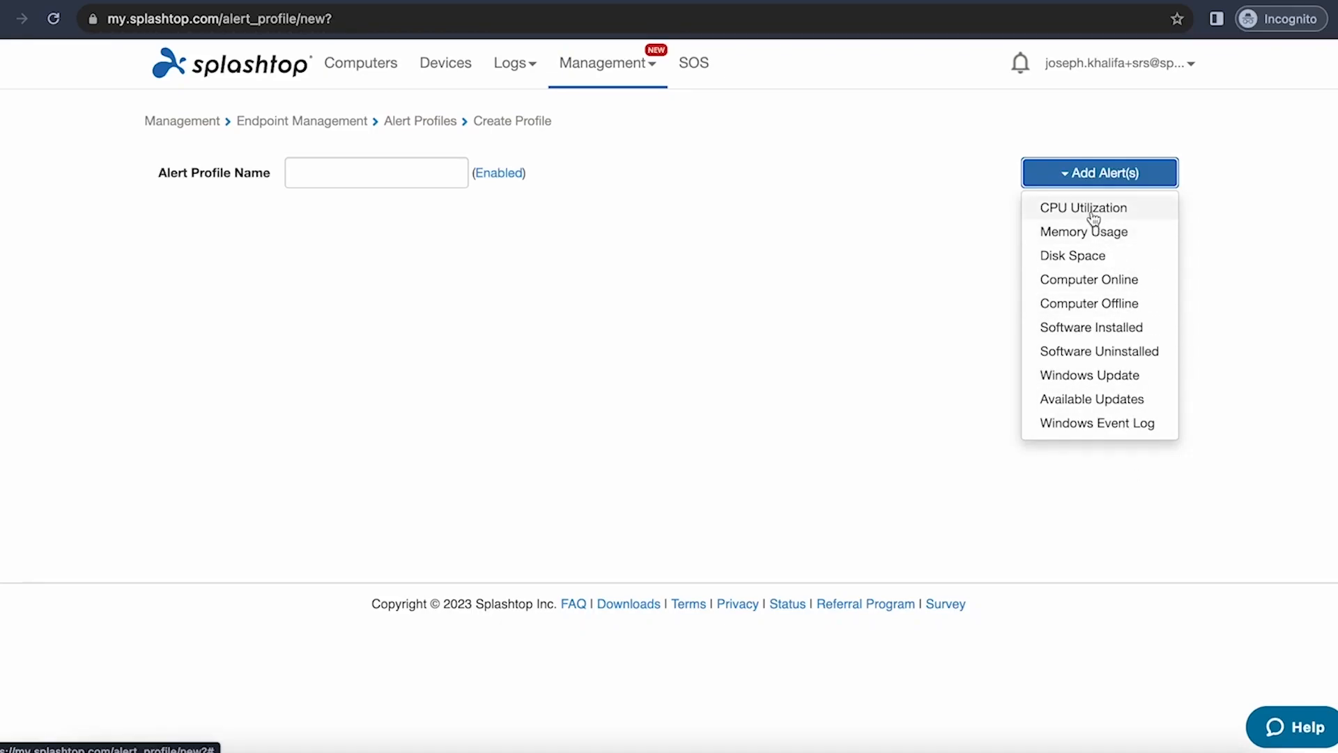
pyautogui.click(1084, 207)
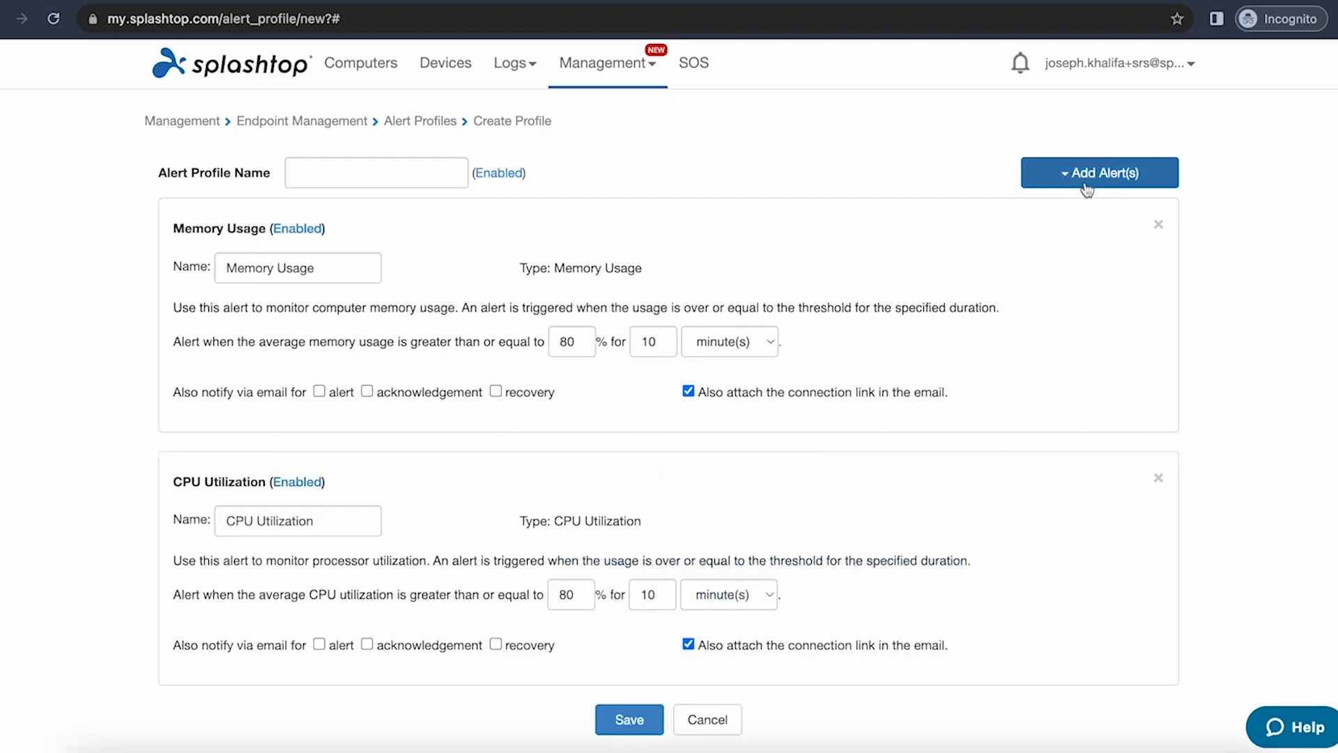
pyautogui.click(1100, 173)
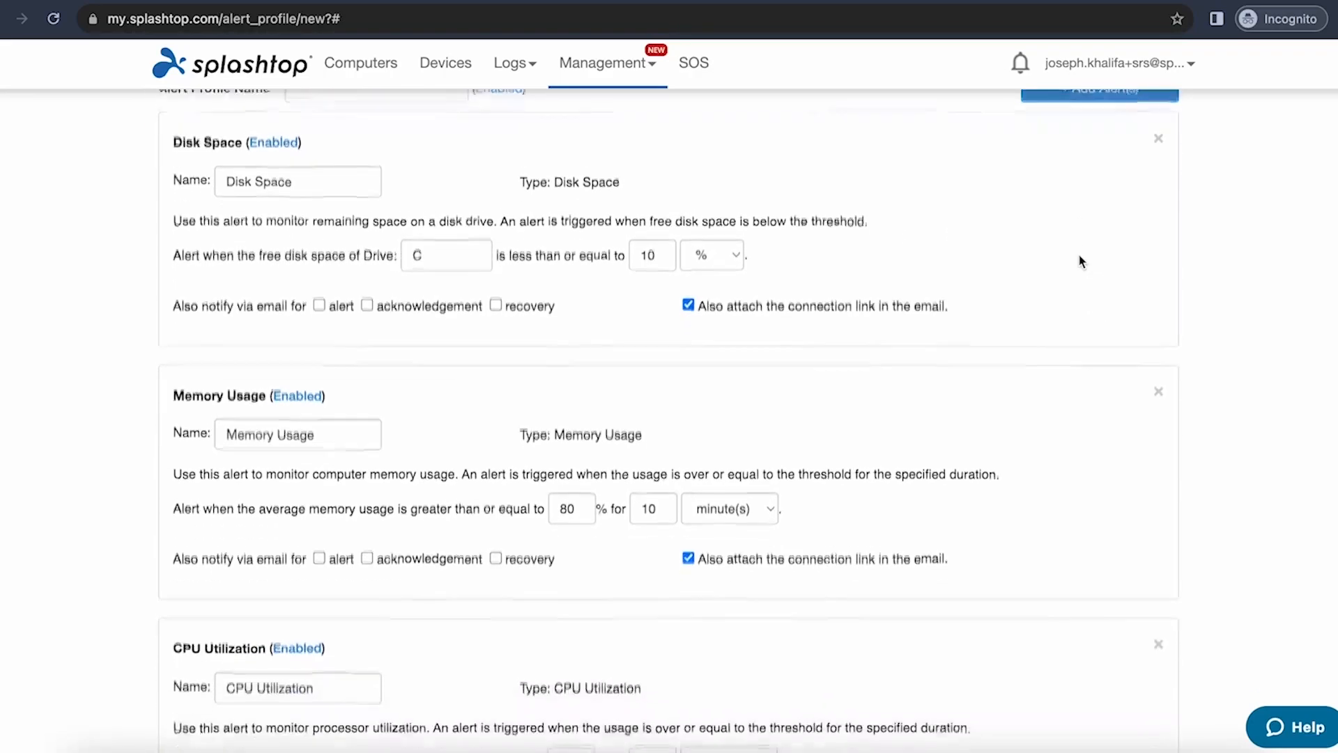
pyautogui.scroll(-3)
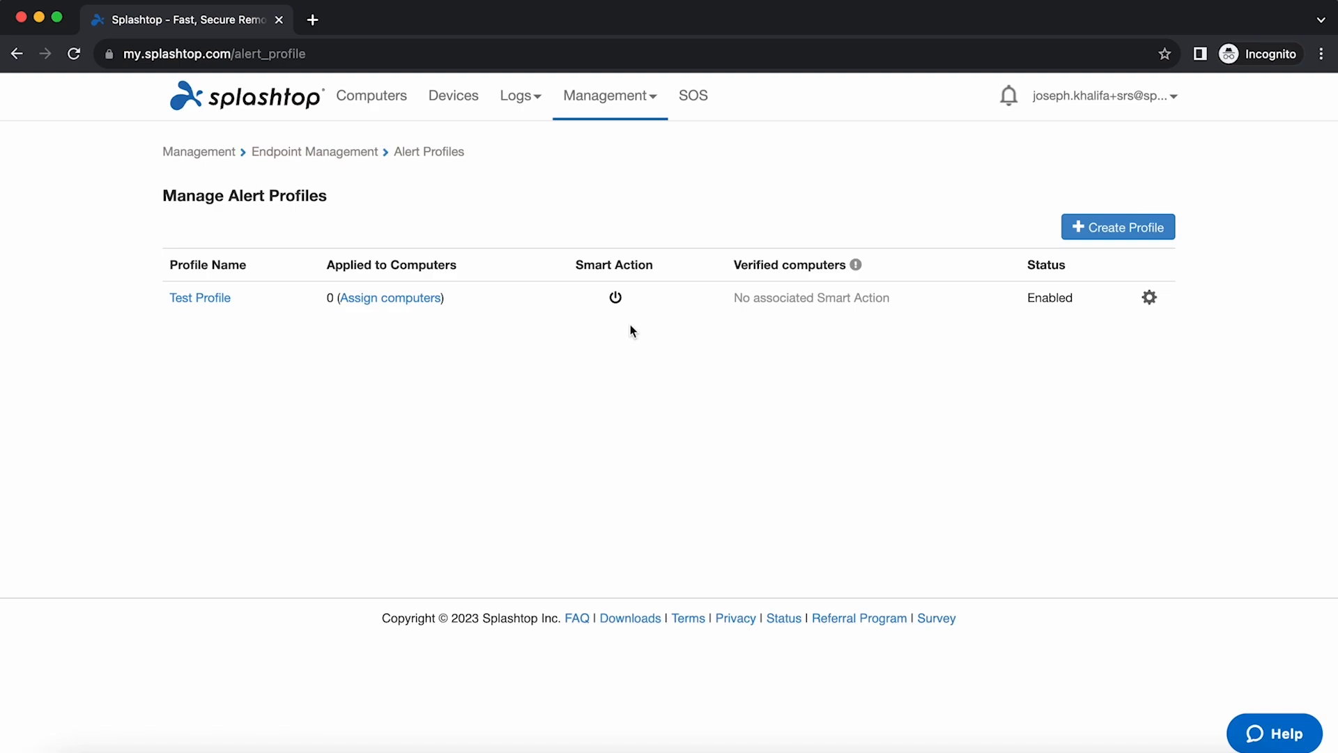
pyautogui.moveTo(615, 300)
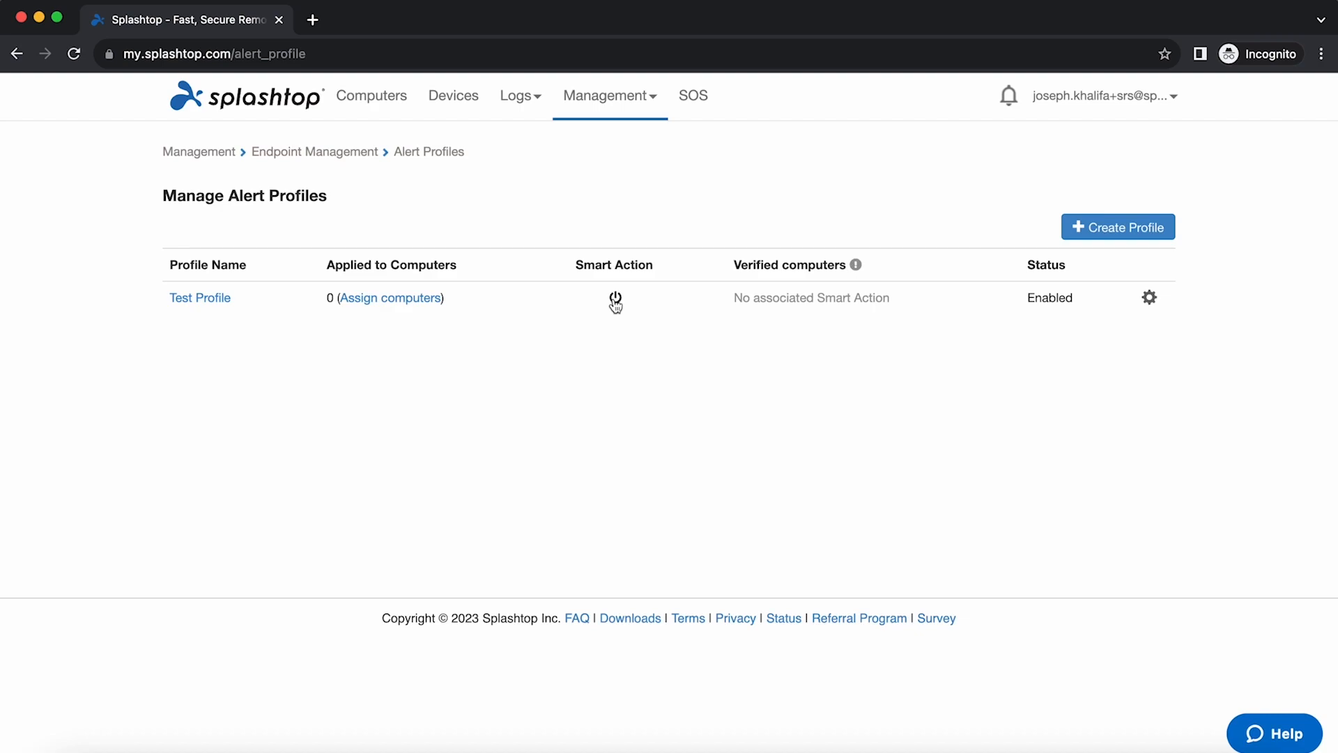
pyautogui.moveTo(615, 301)
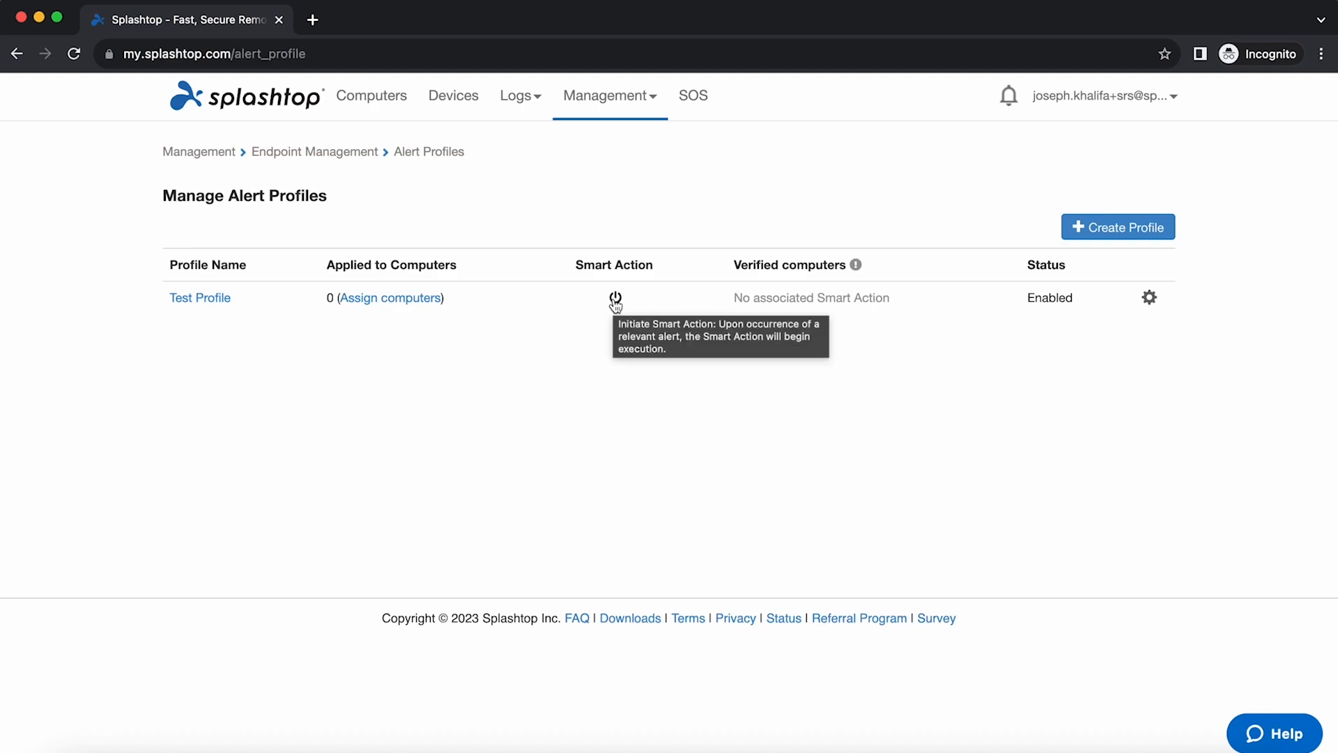
# Enable Smart Action for Test Profile, keeping Windows as the OS, and confirm
pyautogui.click(615, 298)
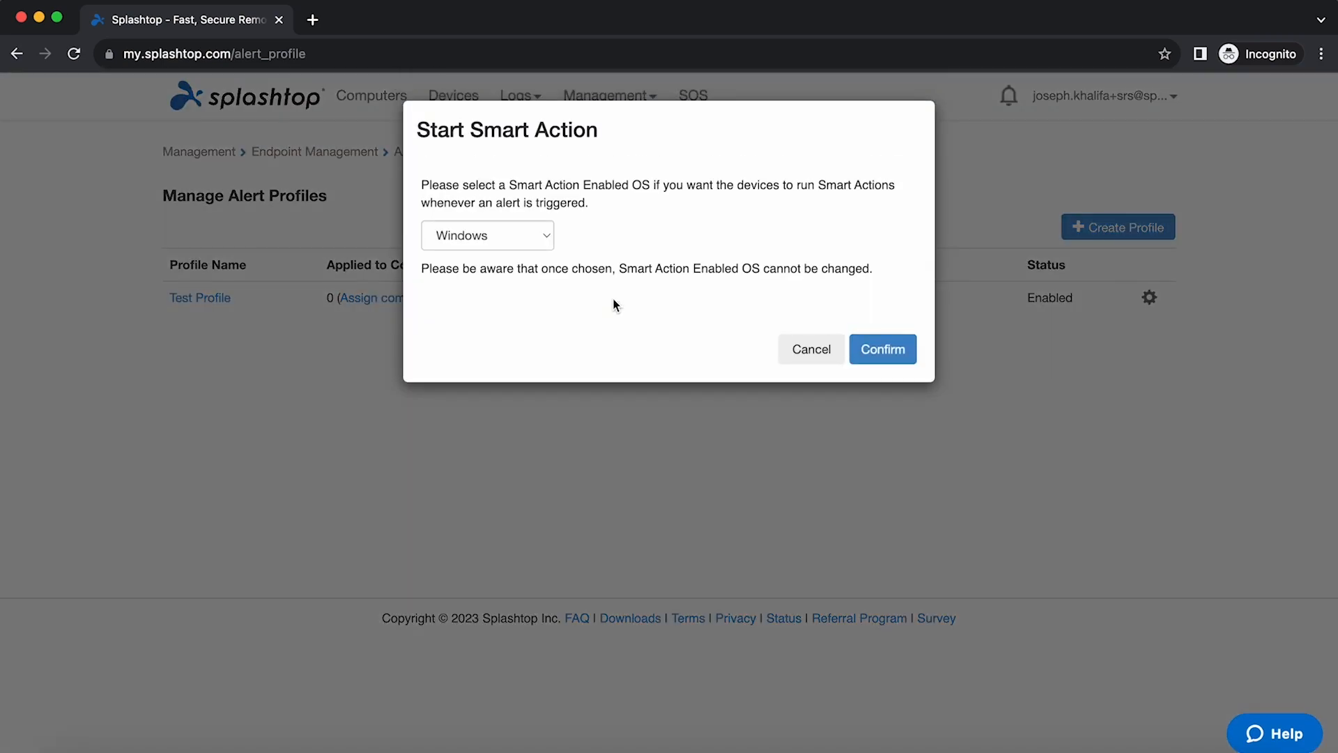
pyautogui.click(487, 234)
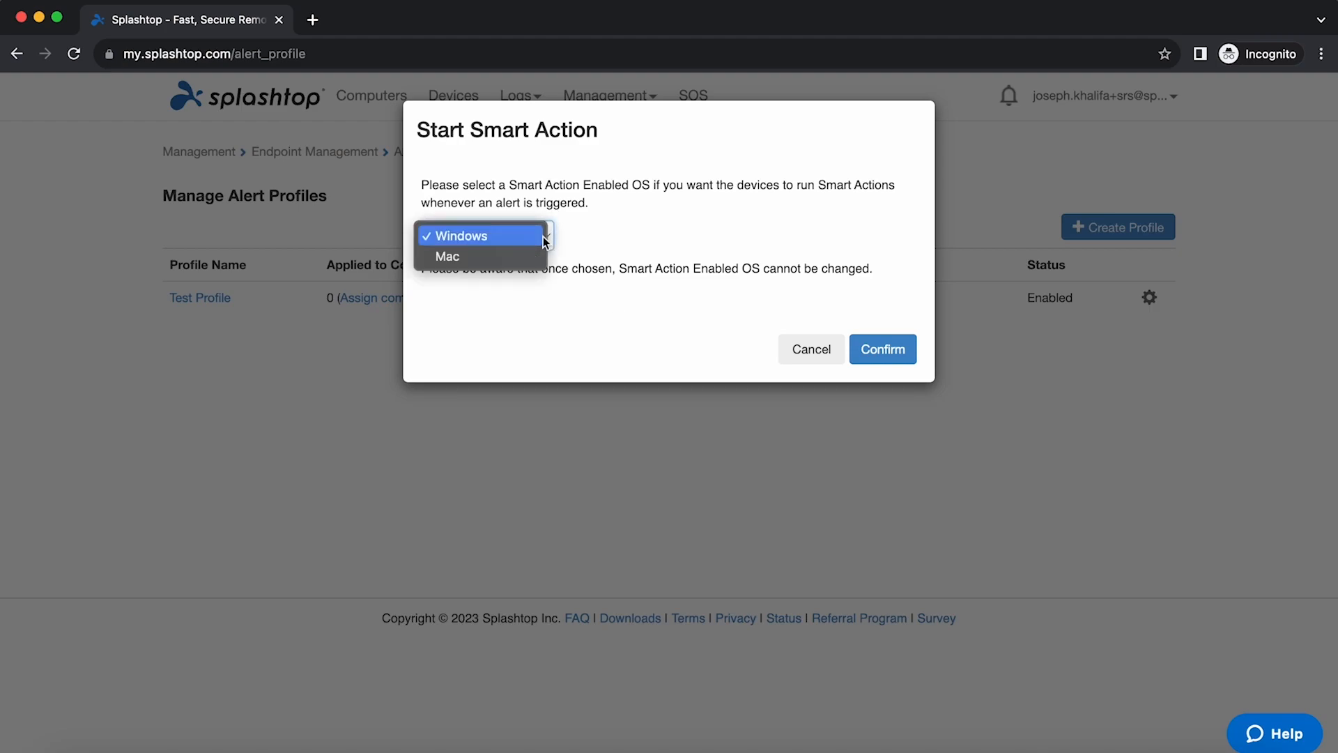
pyautogui.click(460, 235)
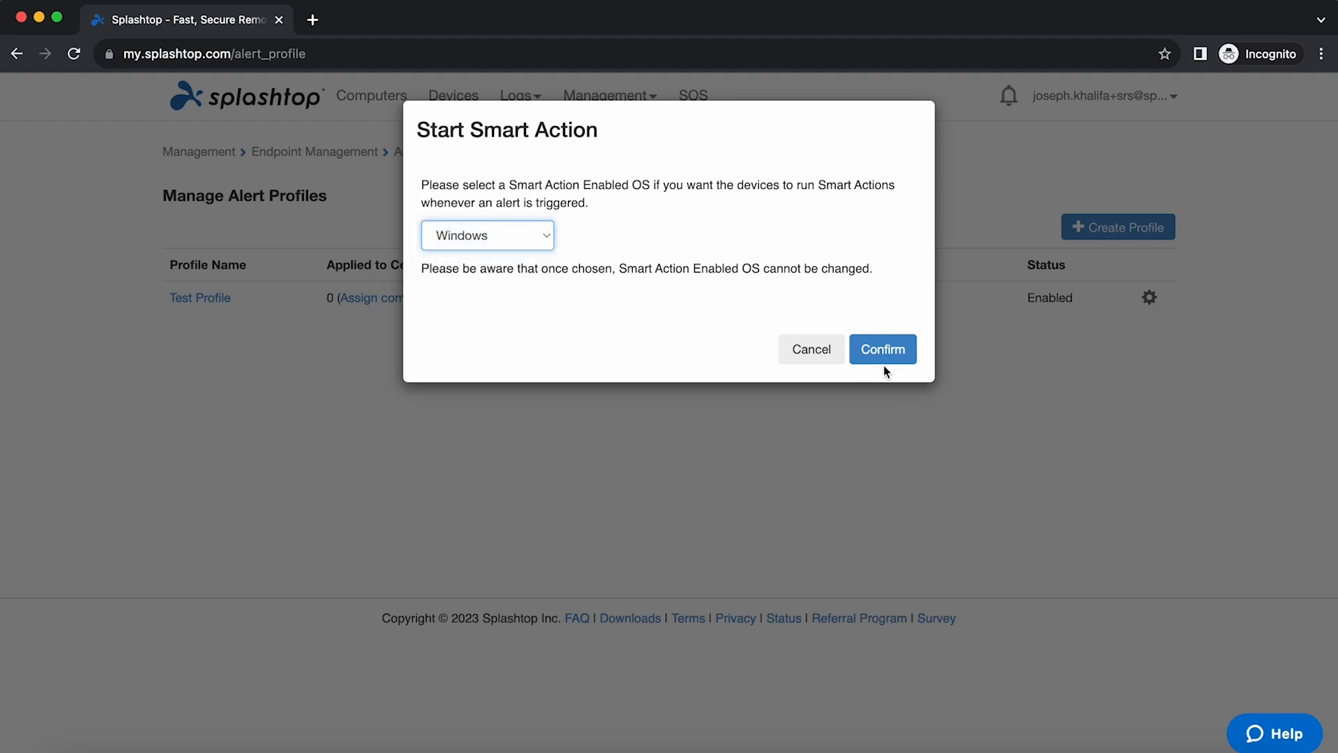
pyautogui.click(883, 349)
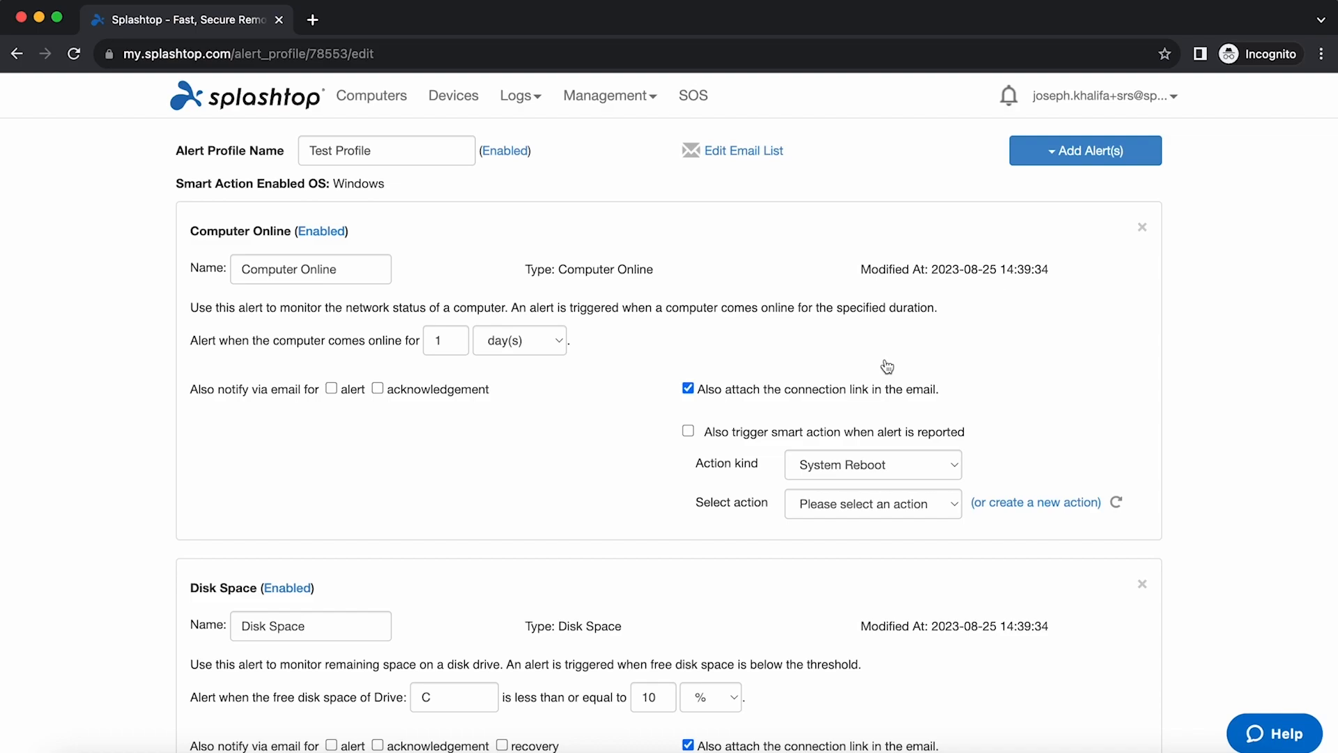
# Show the smart action kinds available for the Computer Online alert, System Reboot current
pyautogui.scroll(-3)
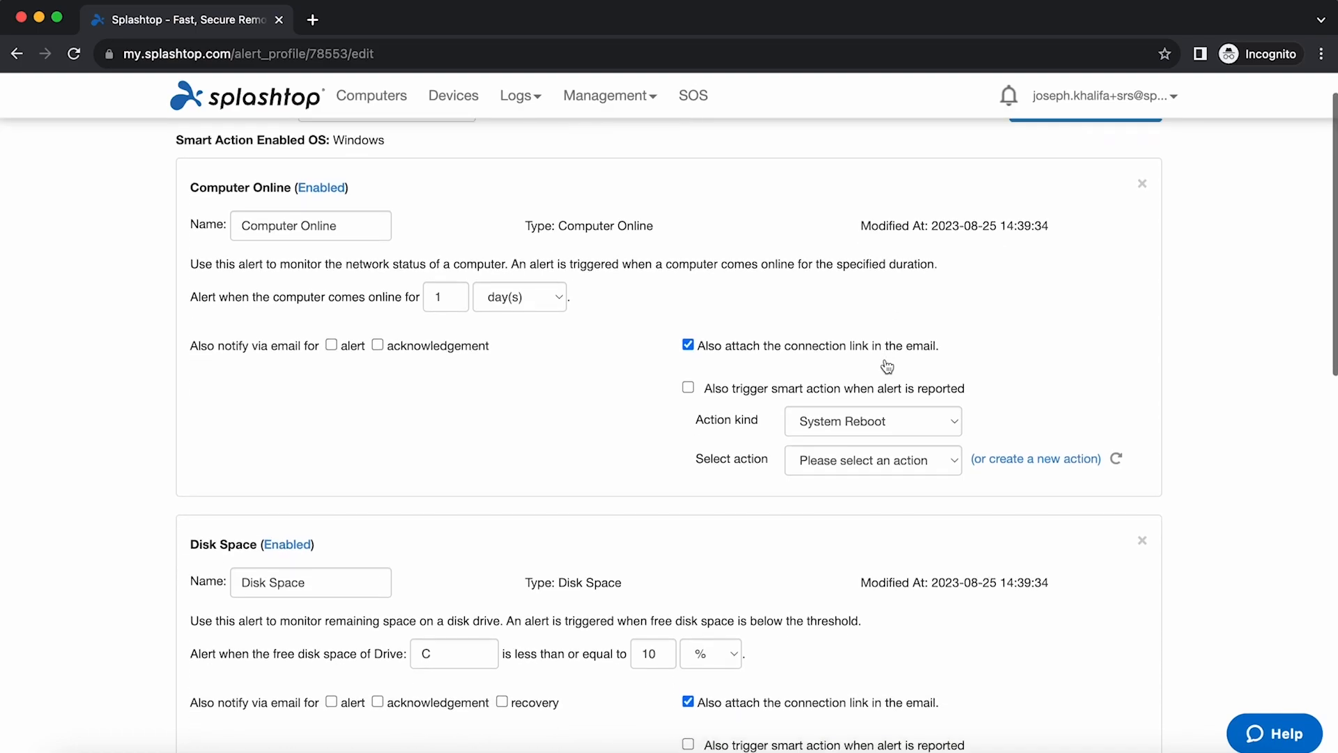
pyautogui.click(872, 420)
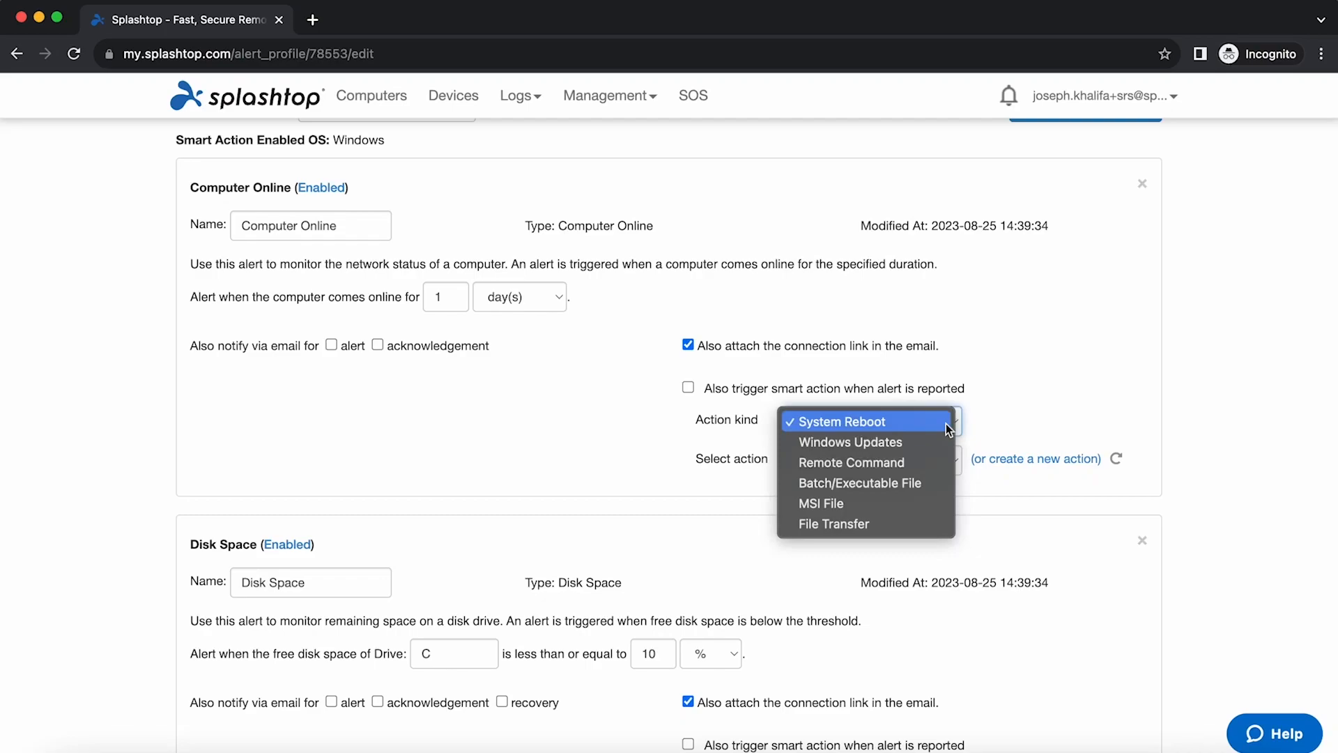
pyautogui.moveTo(851, 461)
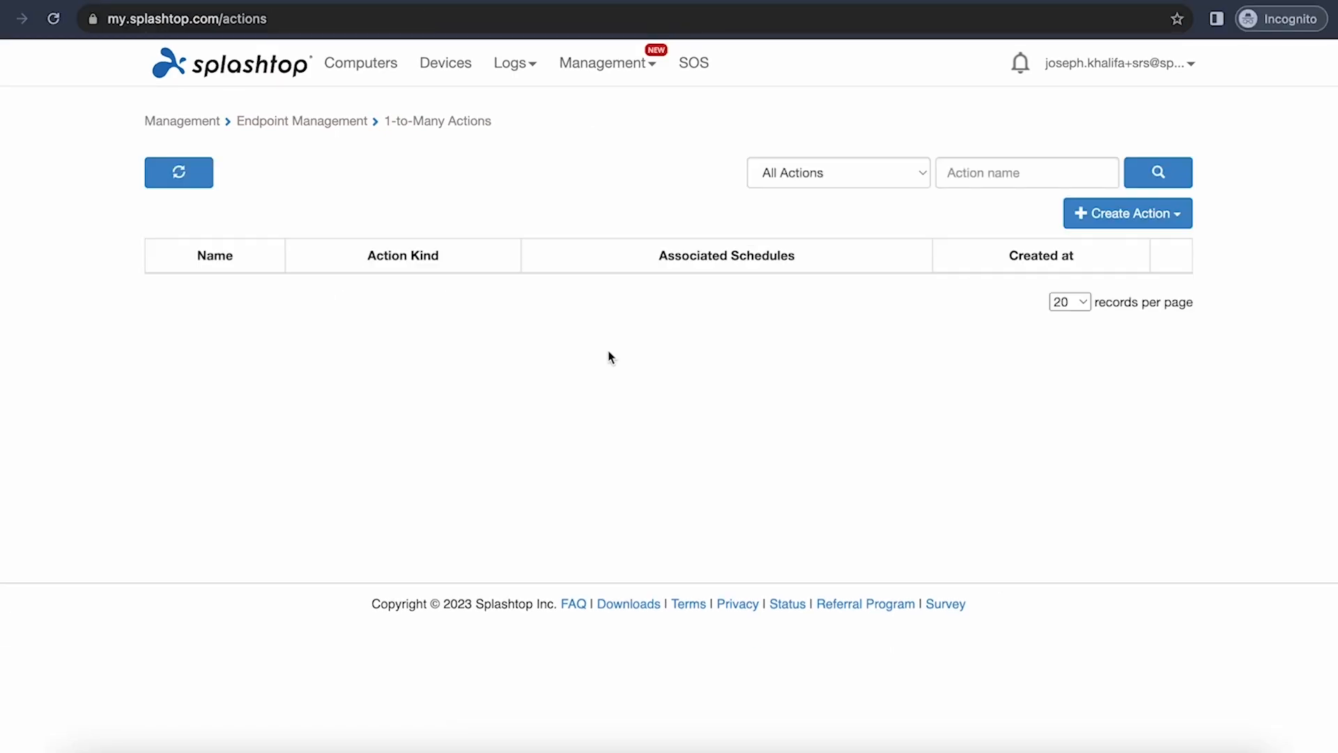
# Return to the Computers page listing JOSEPHS-PC
pyautogui.click(359, 63)
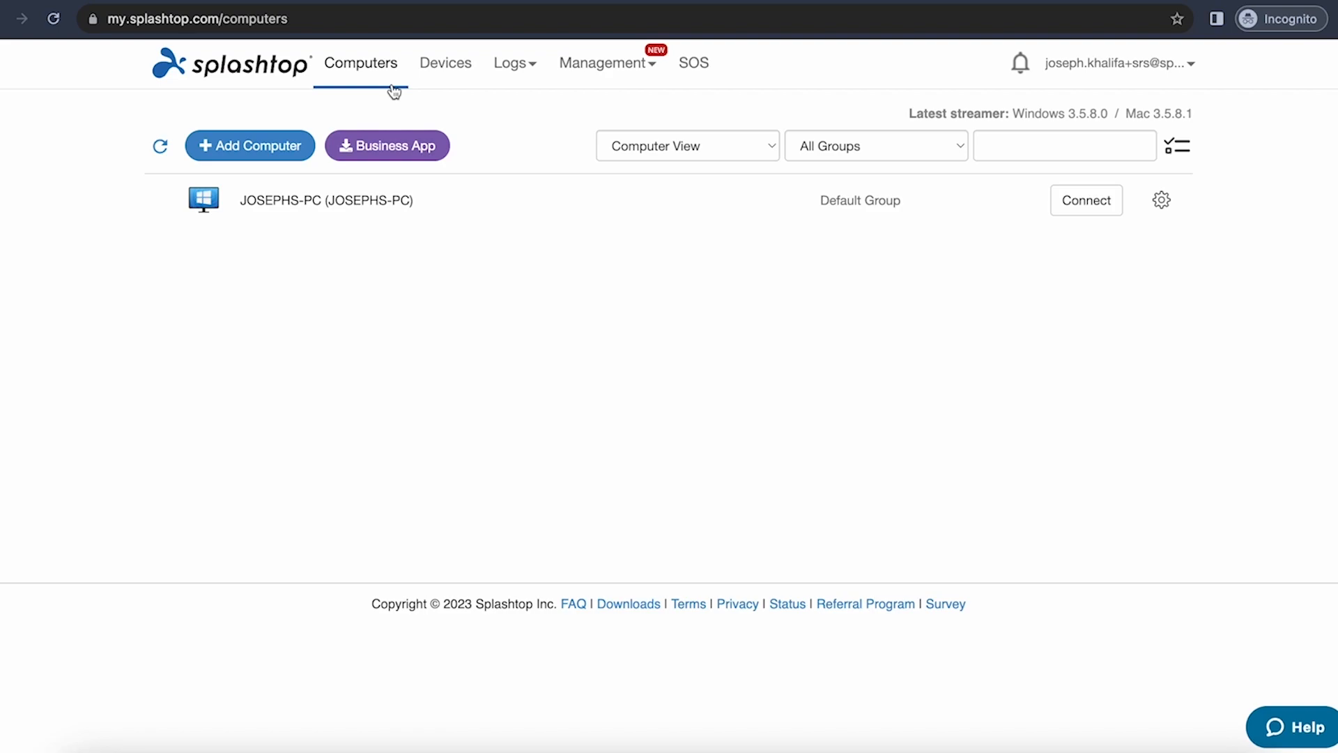
pyautogui.moveTo(1162, 243)
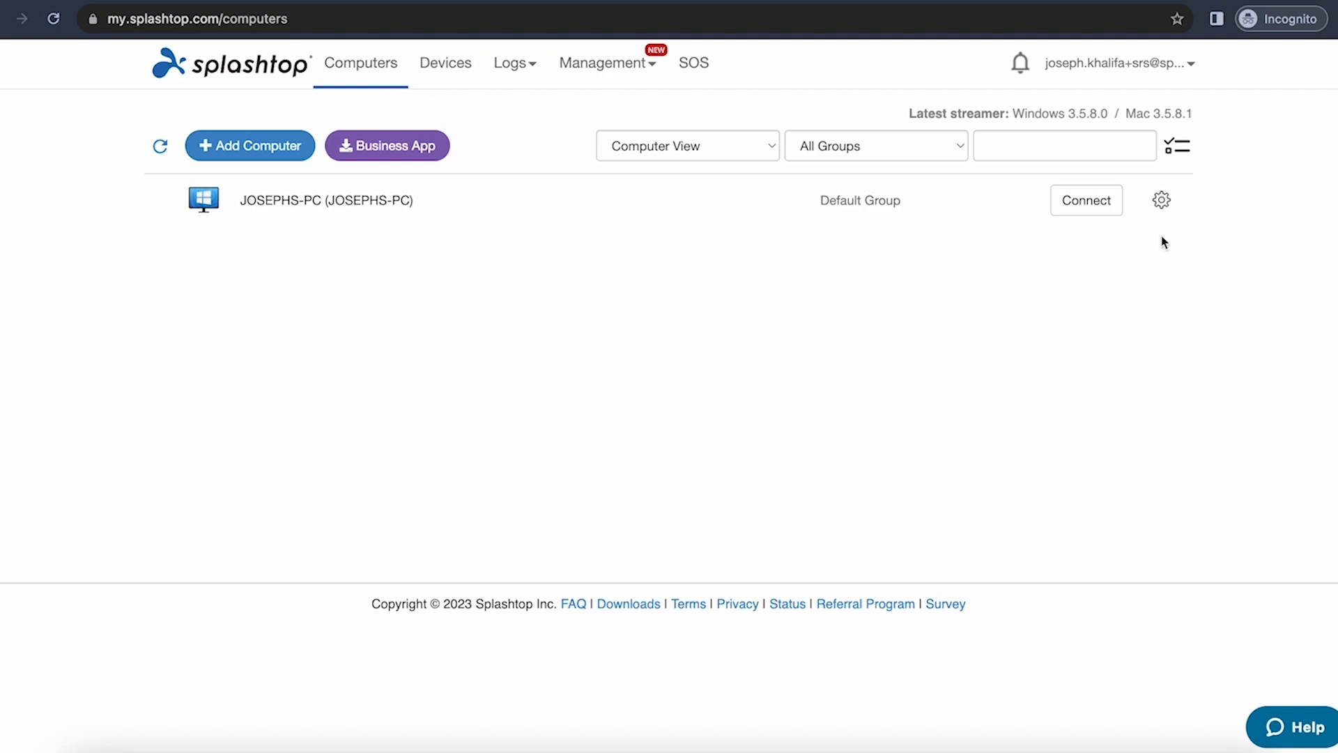
pyautogui.moveTo(1163, 207)
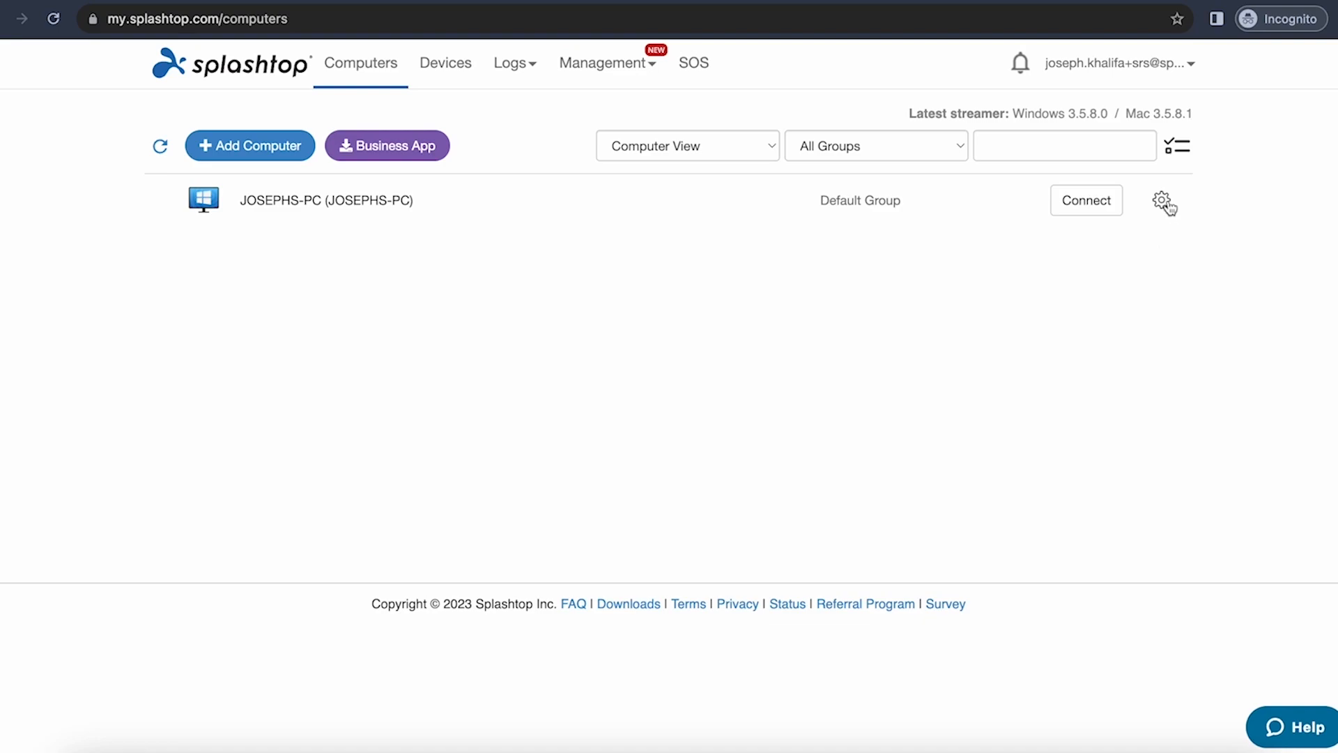
pyautogui.moveTo(1165, 209)
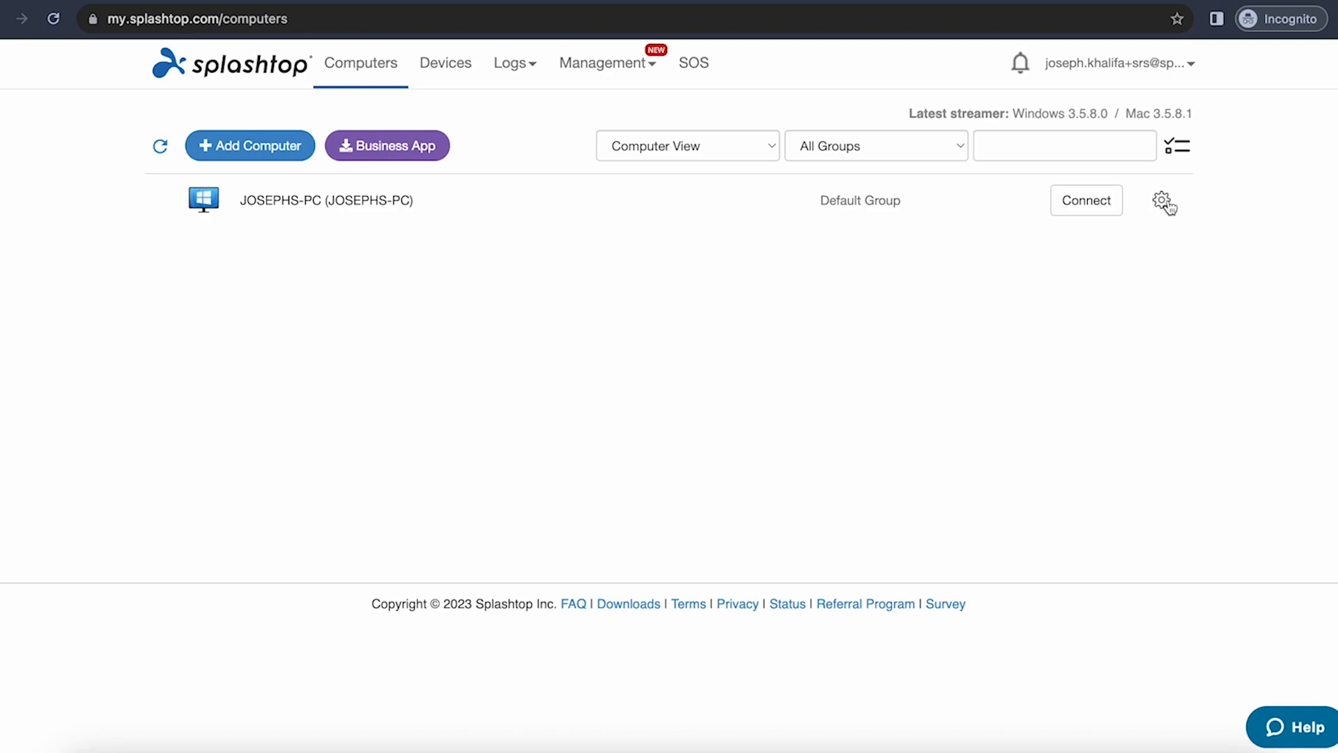
pyautogui.click(1162, 200)
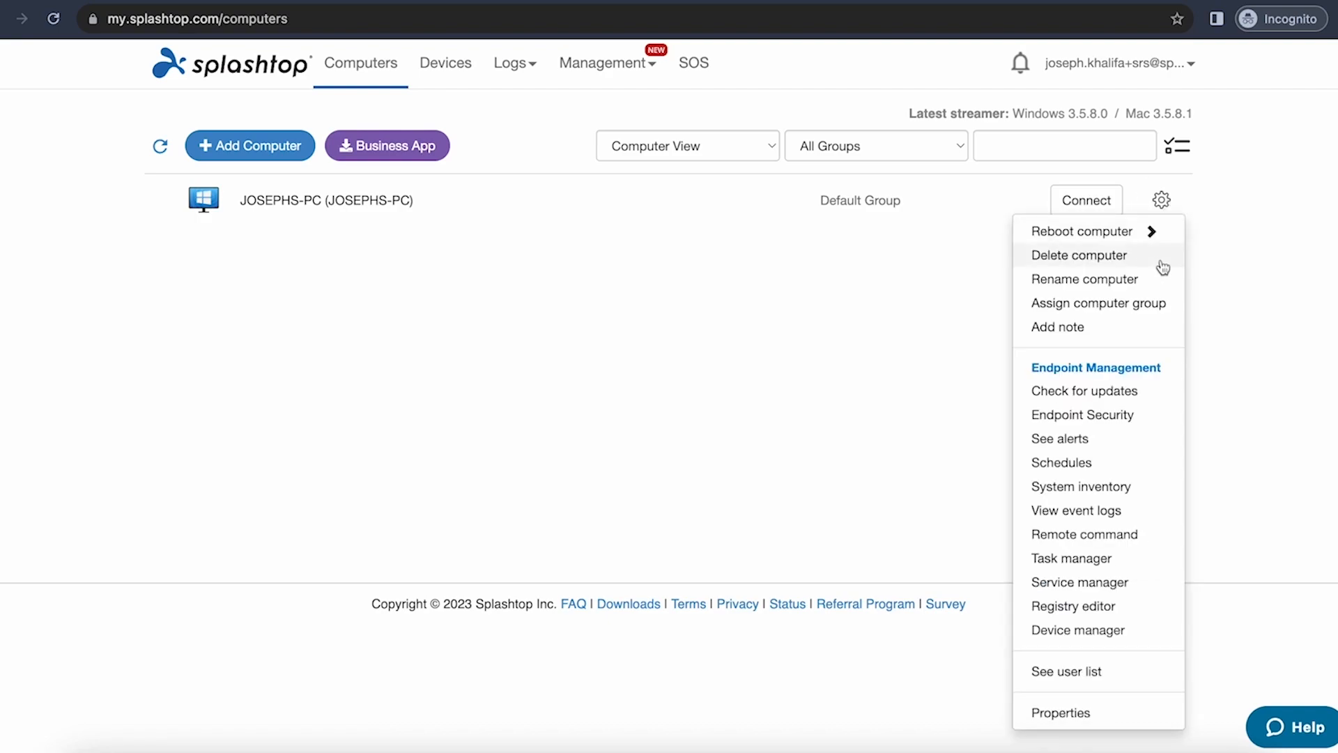
pyautogui.moveTo(1109, 510)
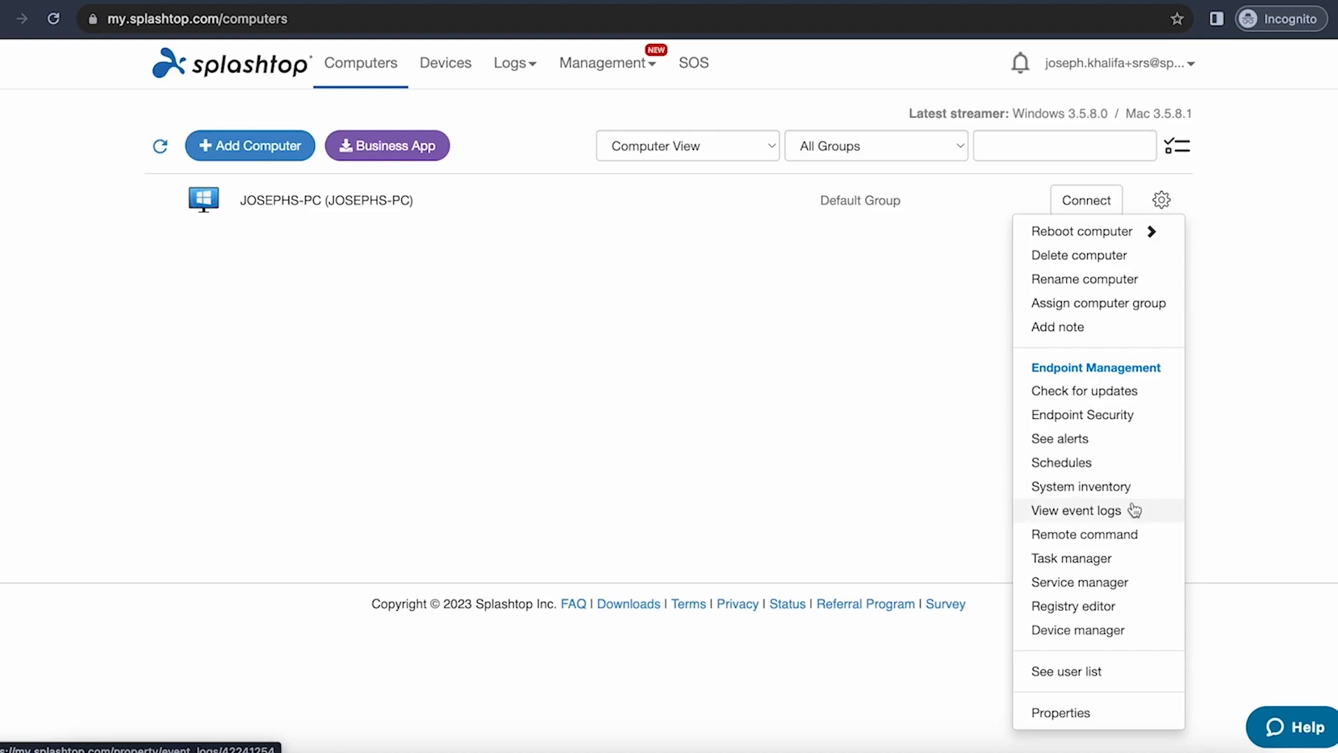
pyautogui.moveTo(1132, 558)
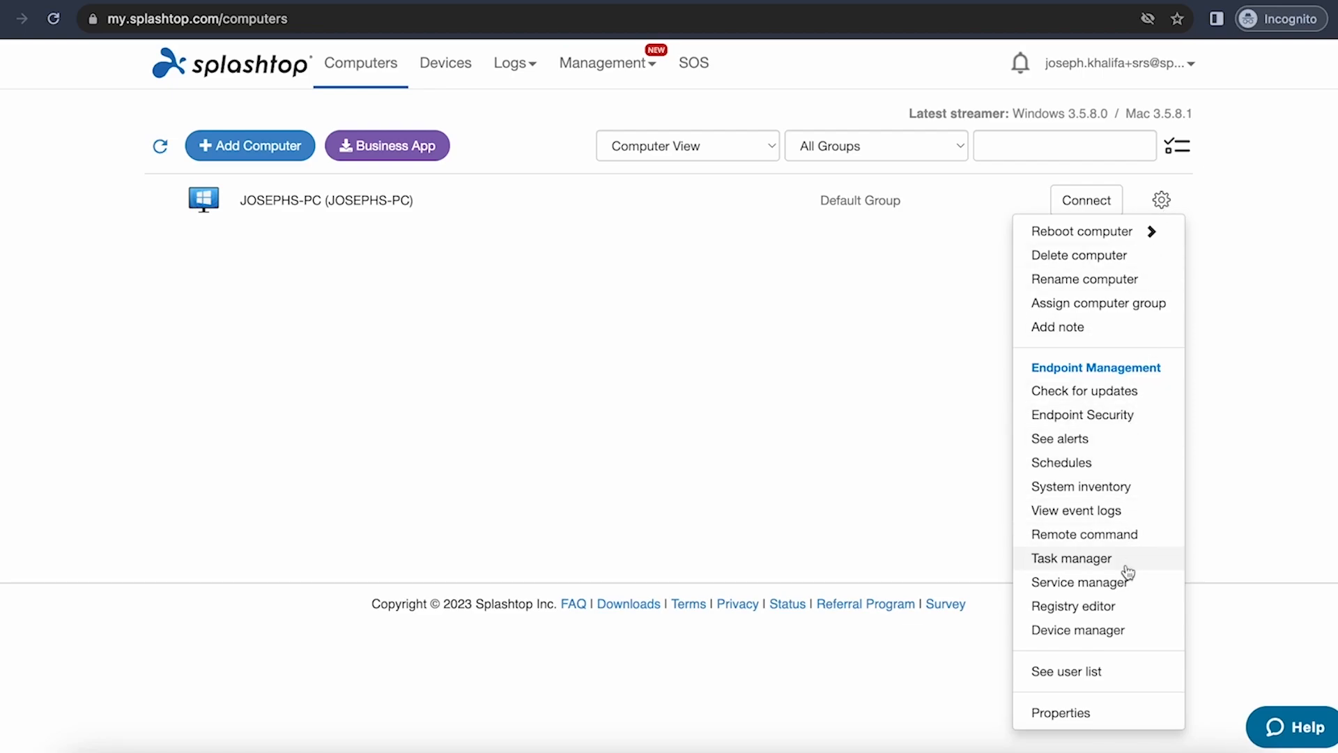
pyautogui.click(1078, 583)
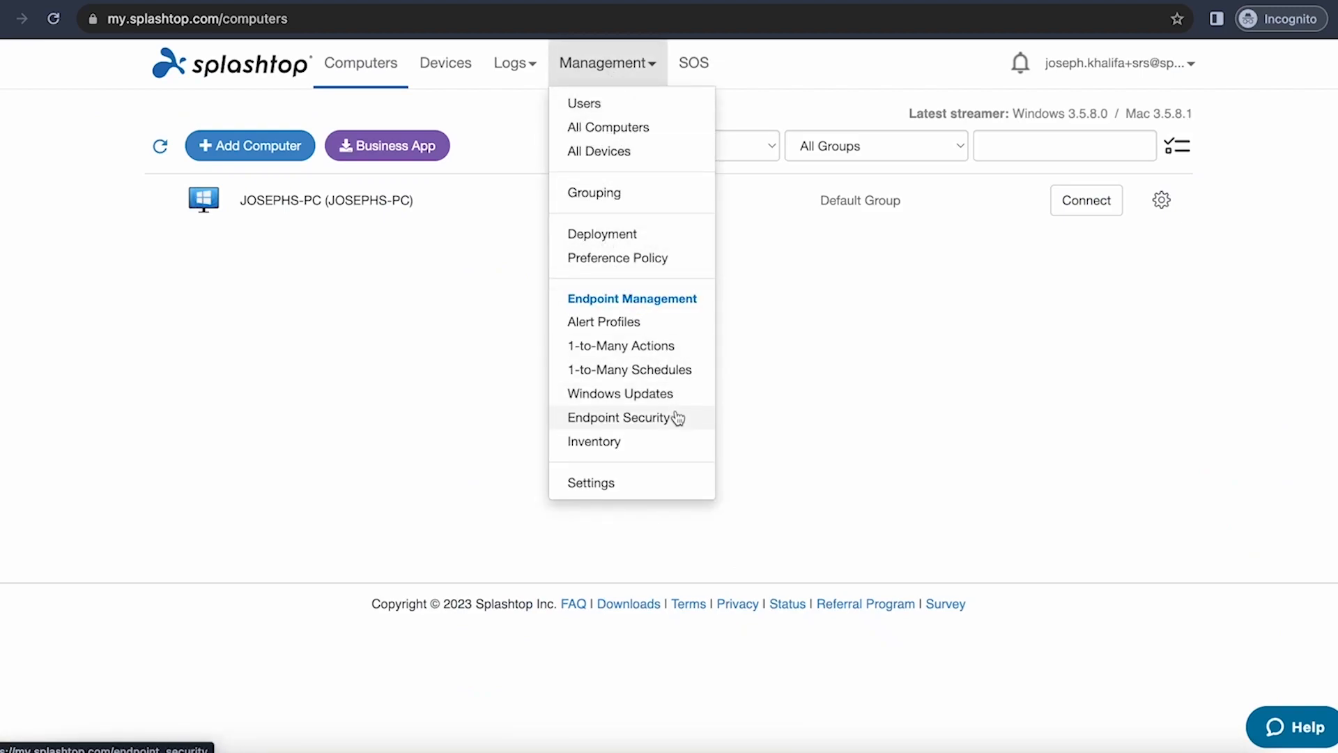
# View Endpoint Security and its Antivirus Policies, listing only the Default Policy
pyautogui.click(618, 417)
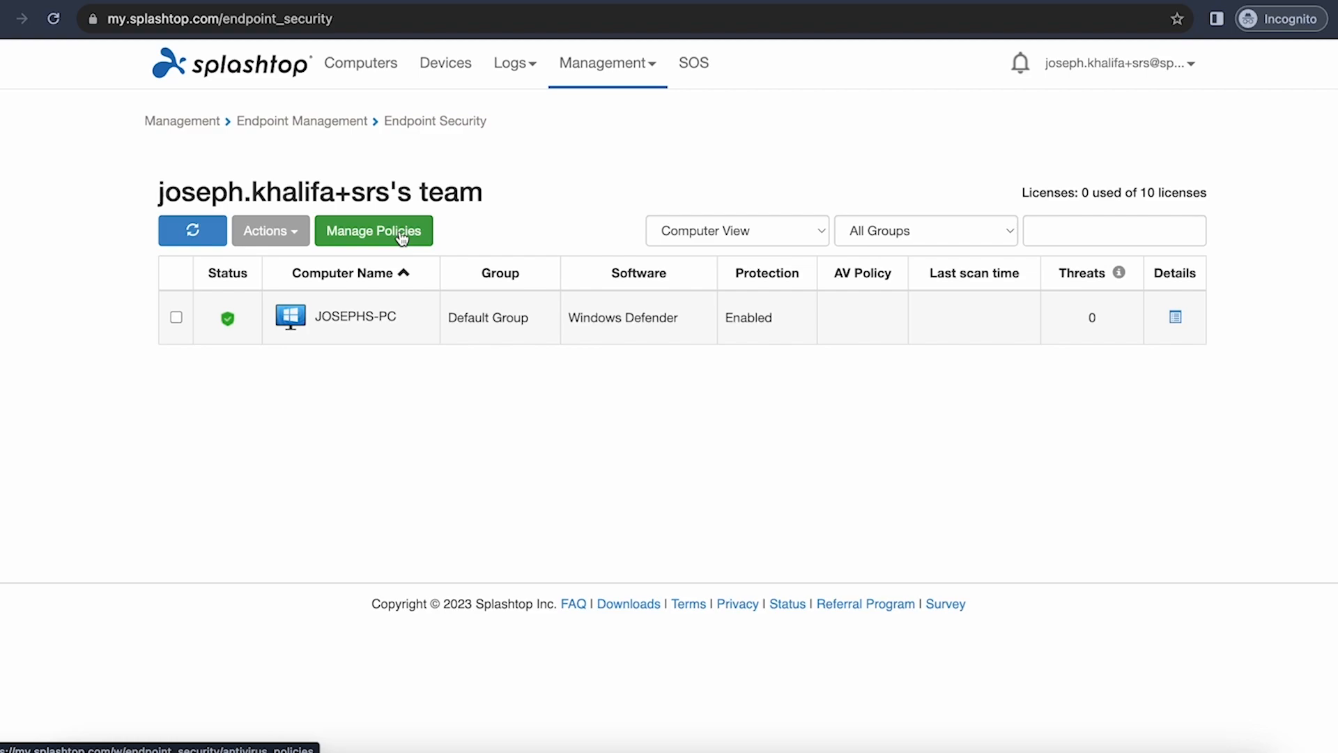
pyautogui.click(374, 230)
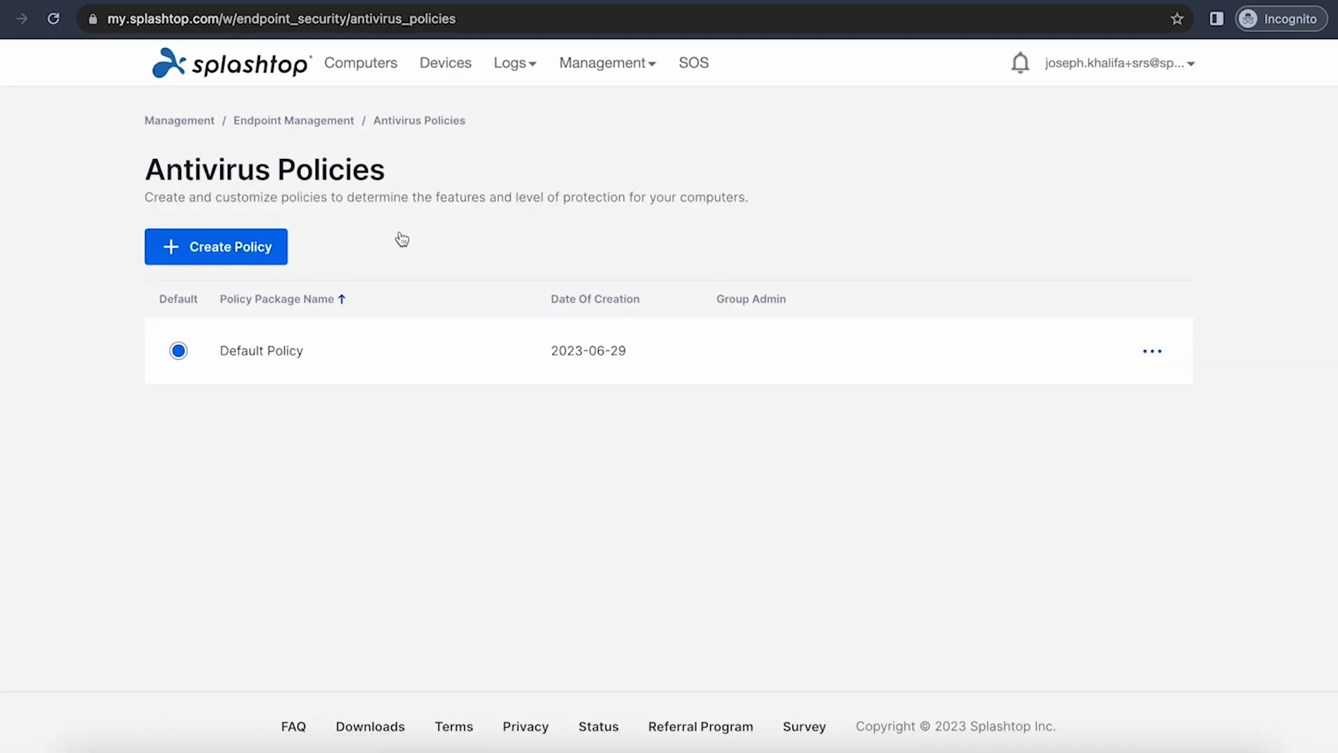
pyautogui.moveTo(387, 355)
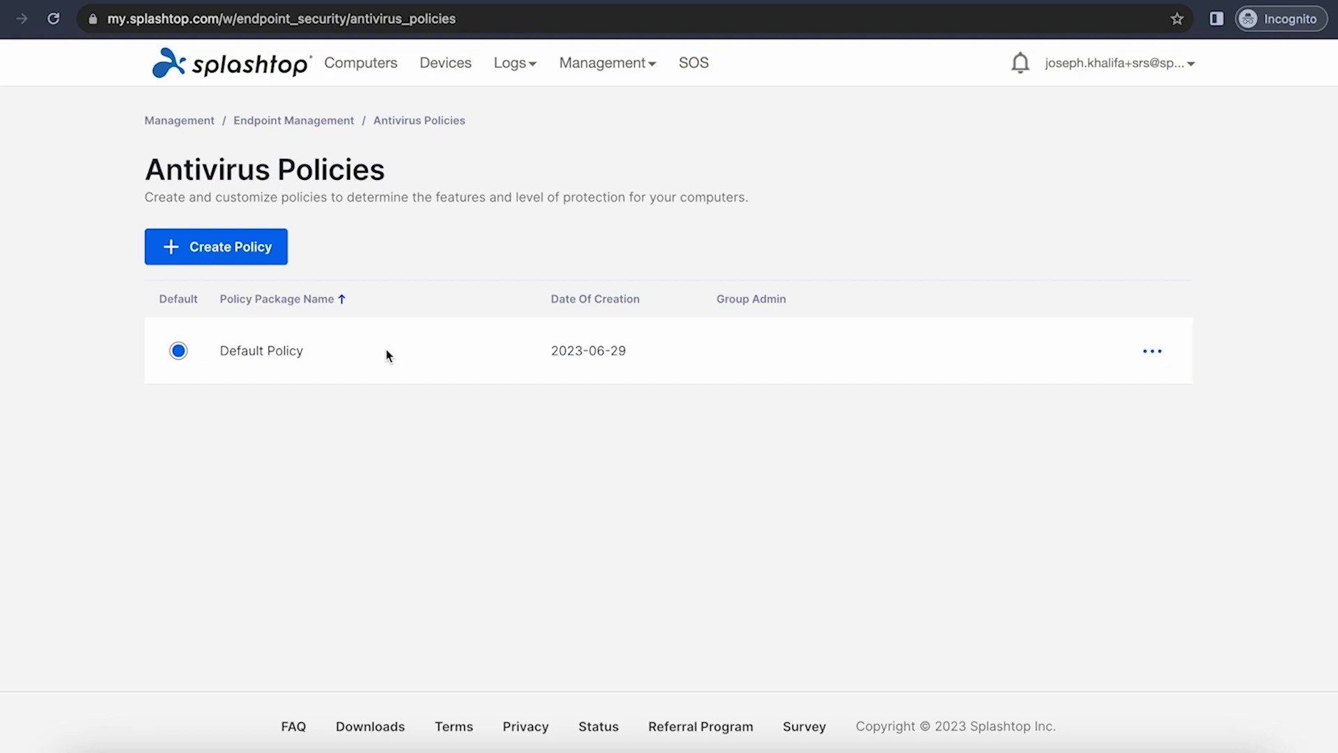
pyautogui.moveTo(413, 355)
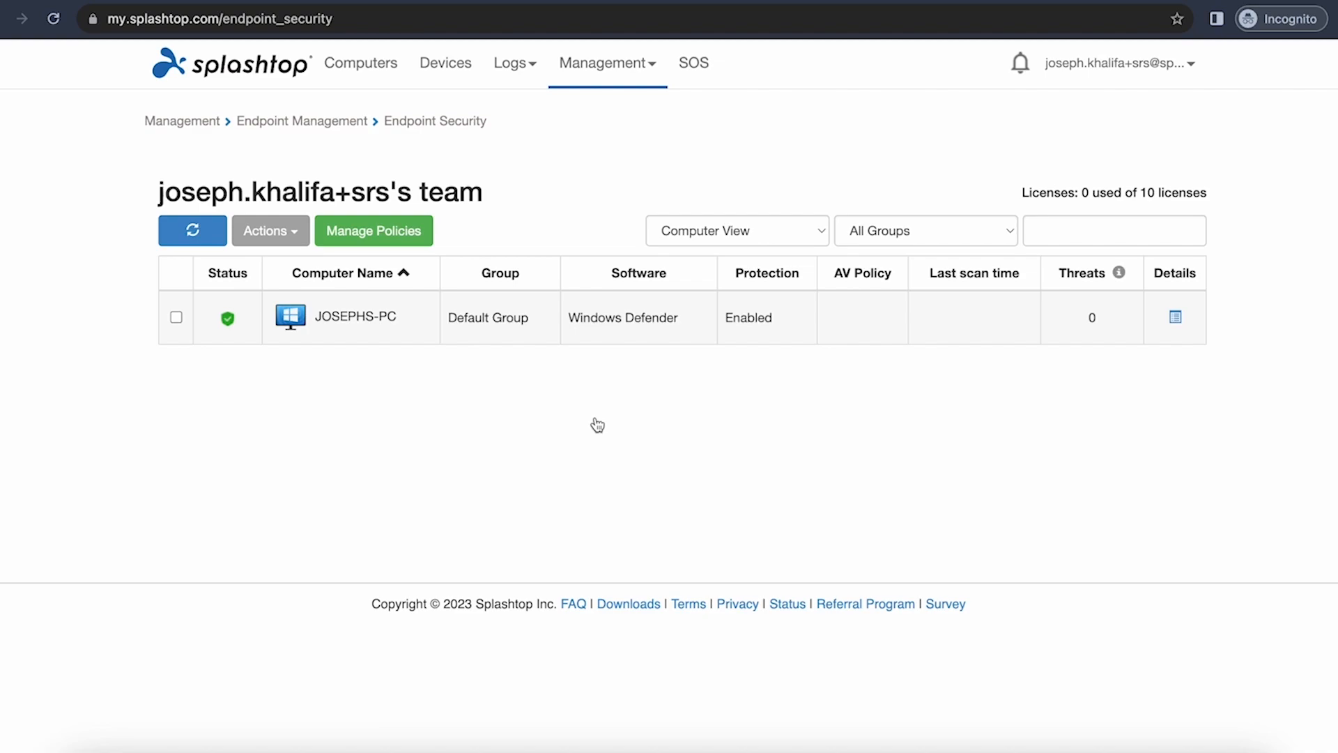
pyautogui.moveTo(600, 211)
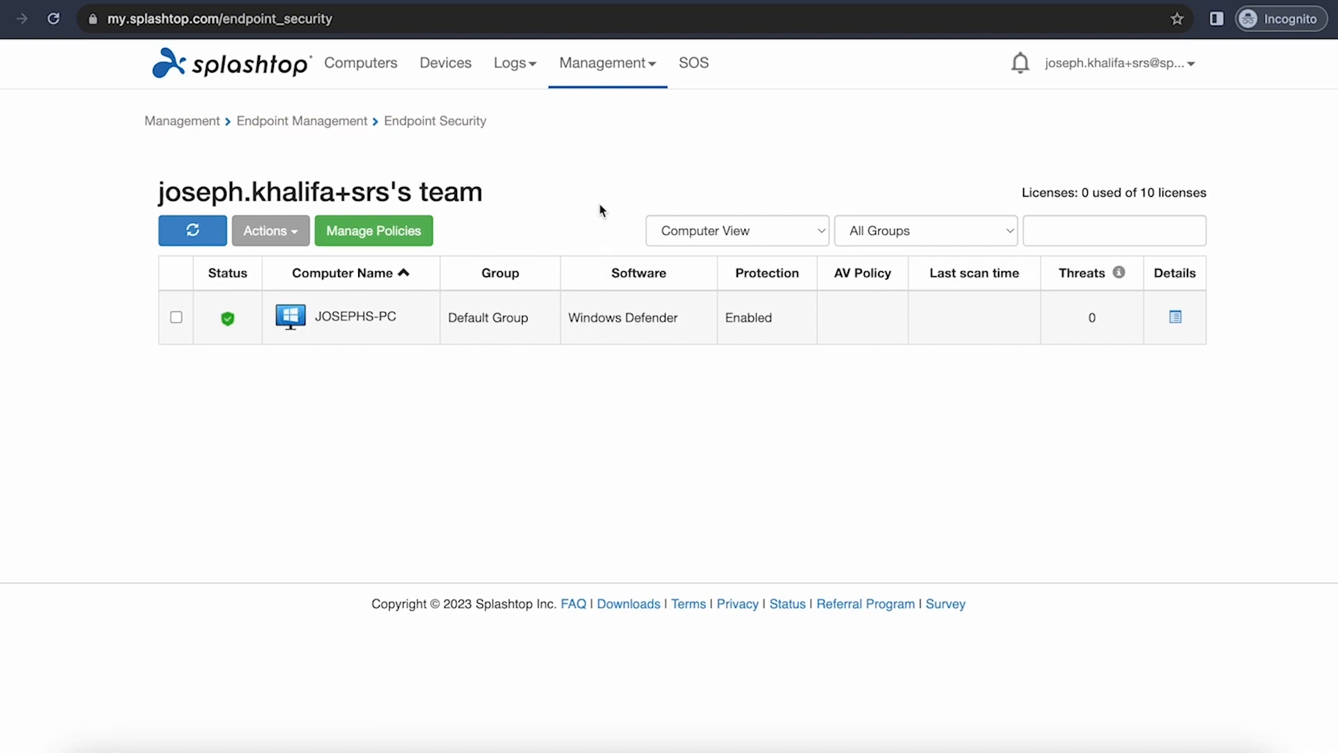
# Review the available log types, then go to the Inventory page listing JOSEPHS-PC
pyautogui.click(510, 63)
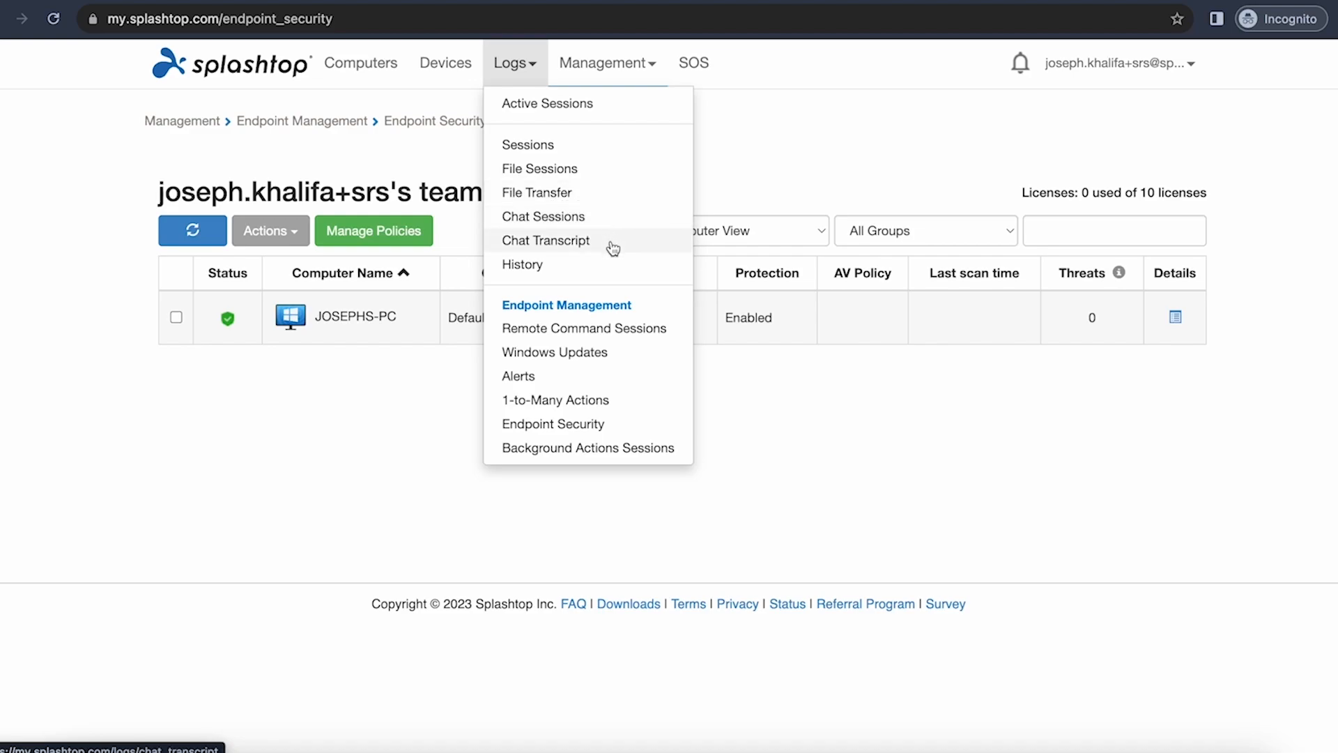
pyautogui.click(547, 240)
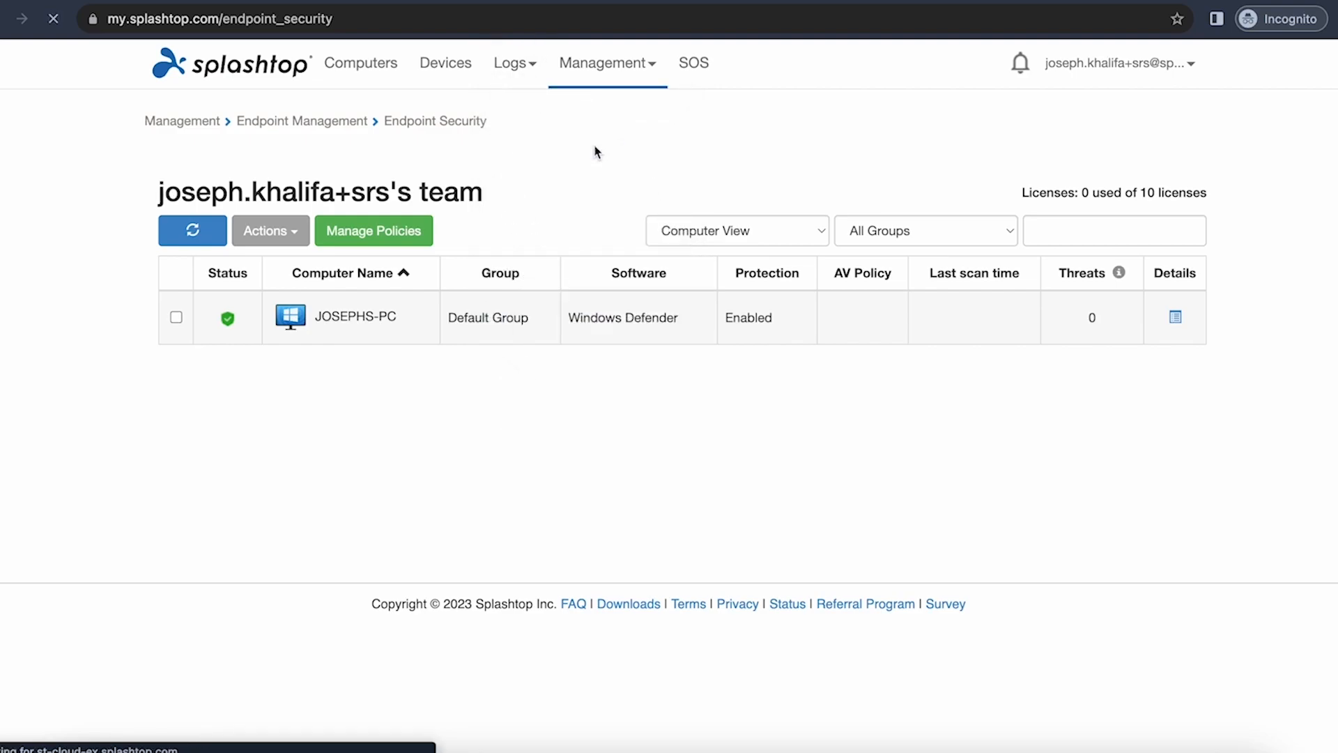
pyautogui.click(510, 63)
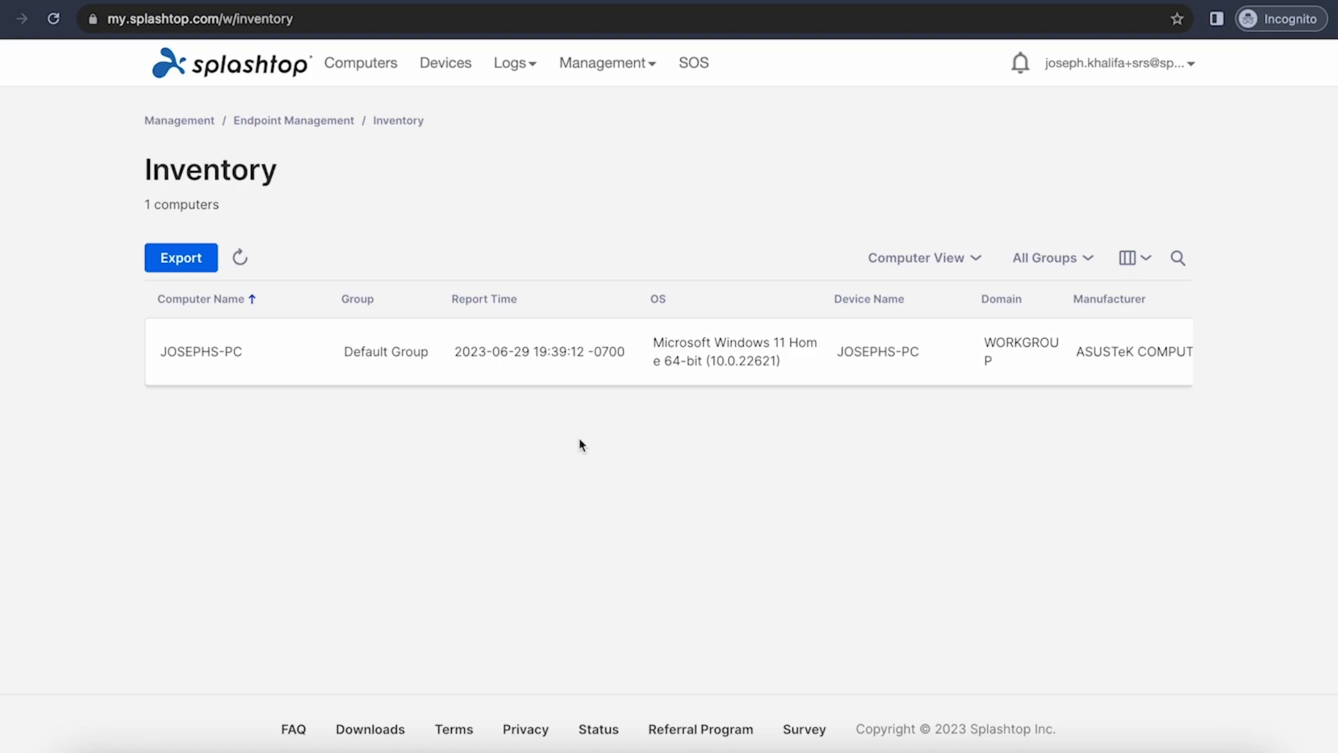
pyautogui.moveTo(722, 527)
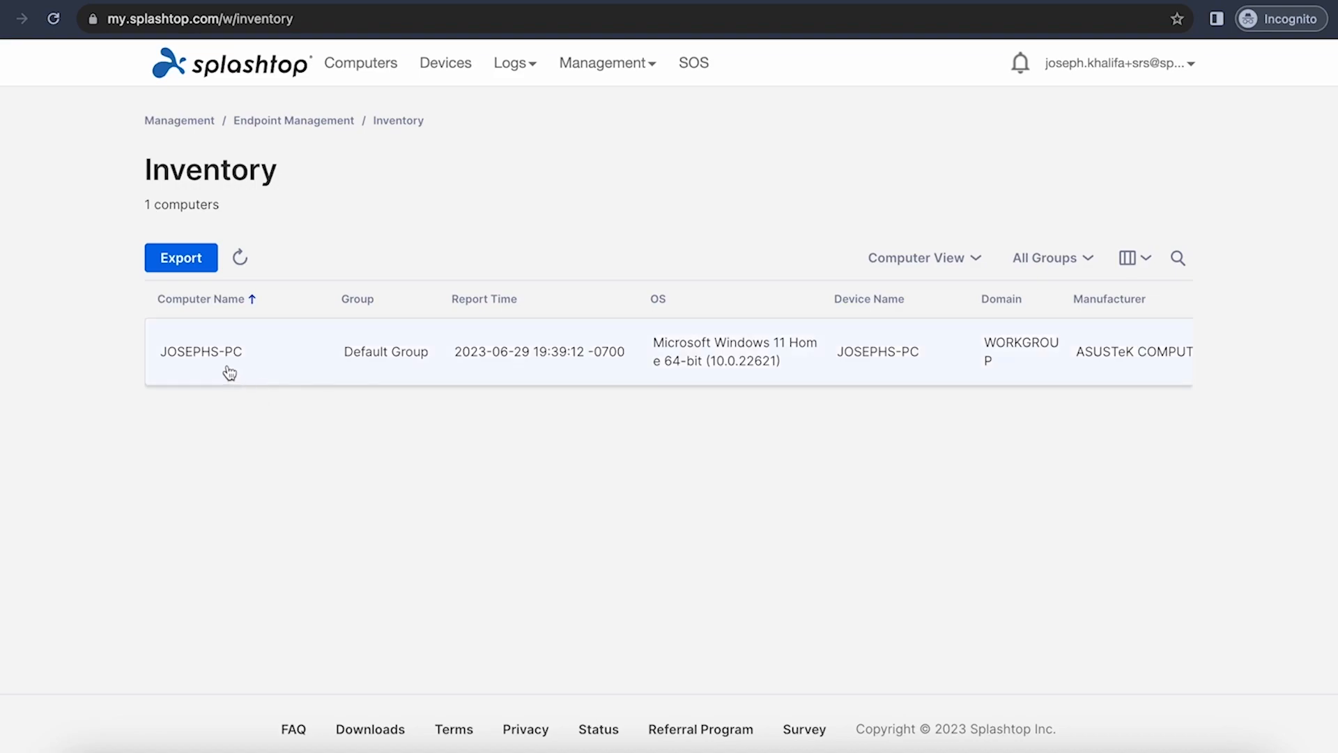
# Review JOSEPHS-PC's inventory details including the Hardware information
pyautogui.click(200, 351)
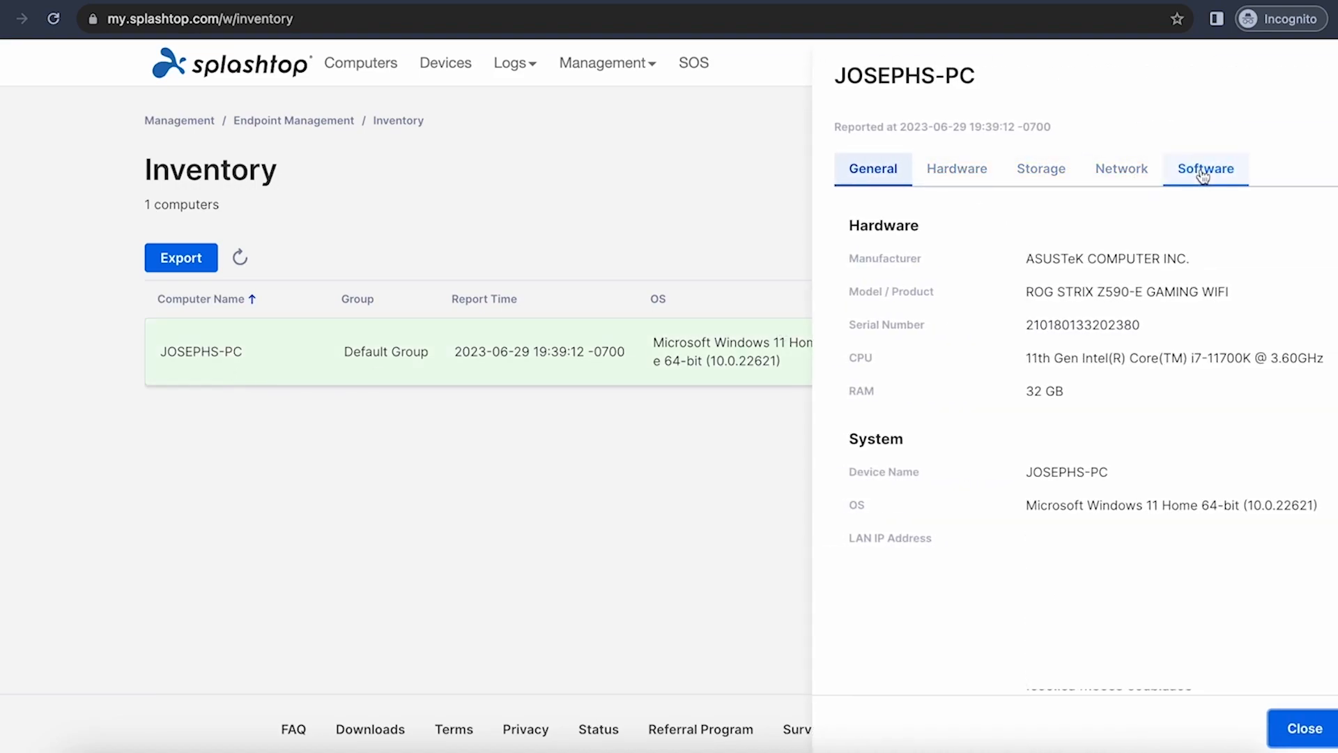
pyautogui.click(957, 168)
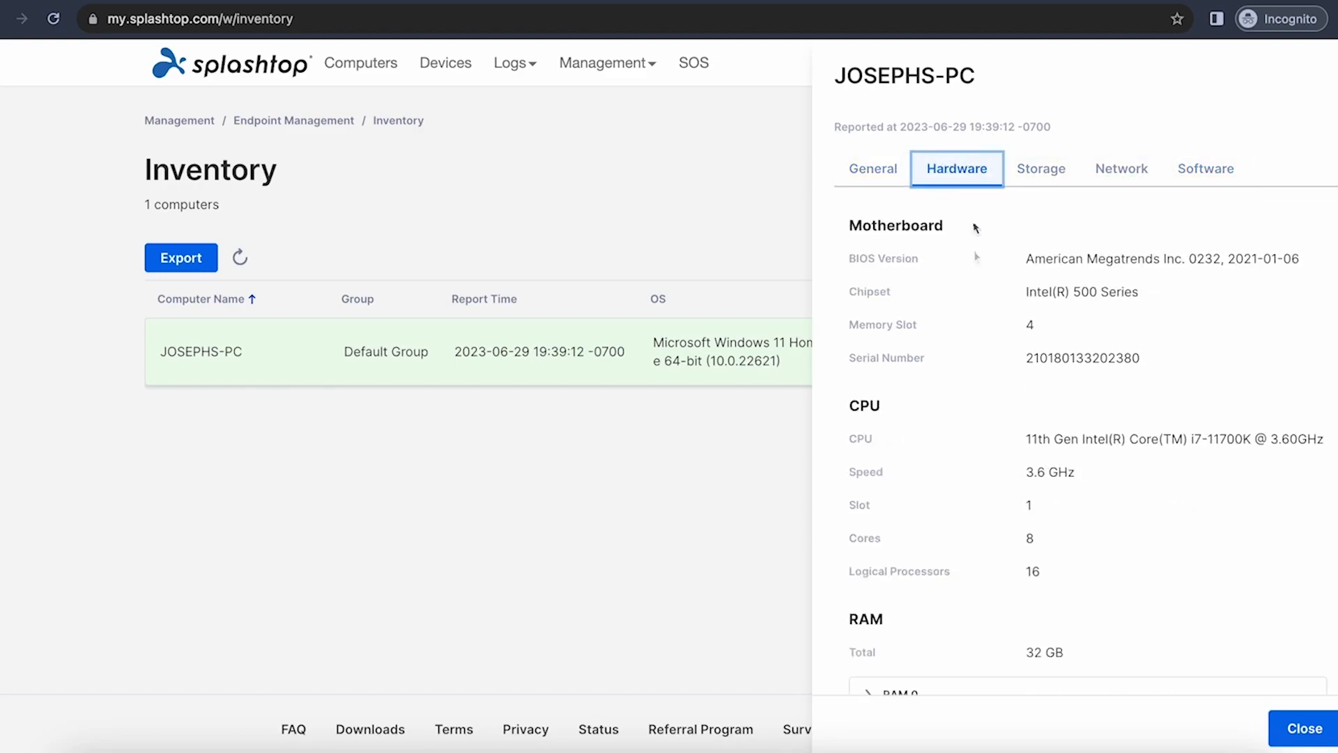
pyautogui.click(1206, 169)
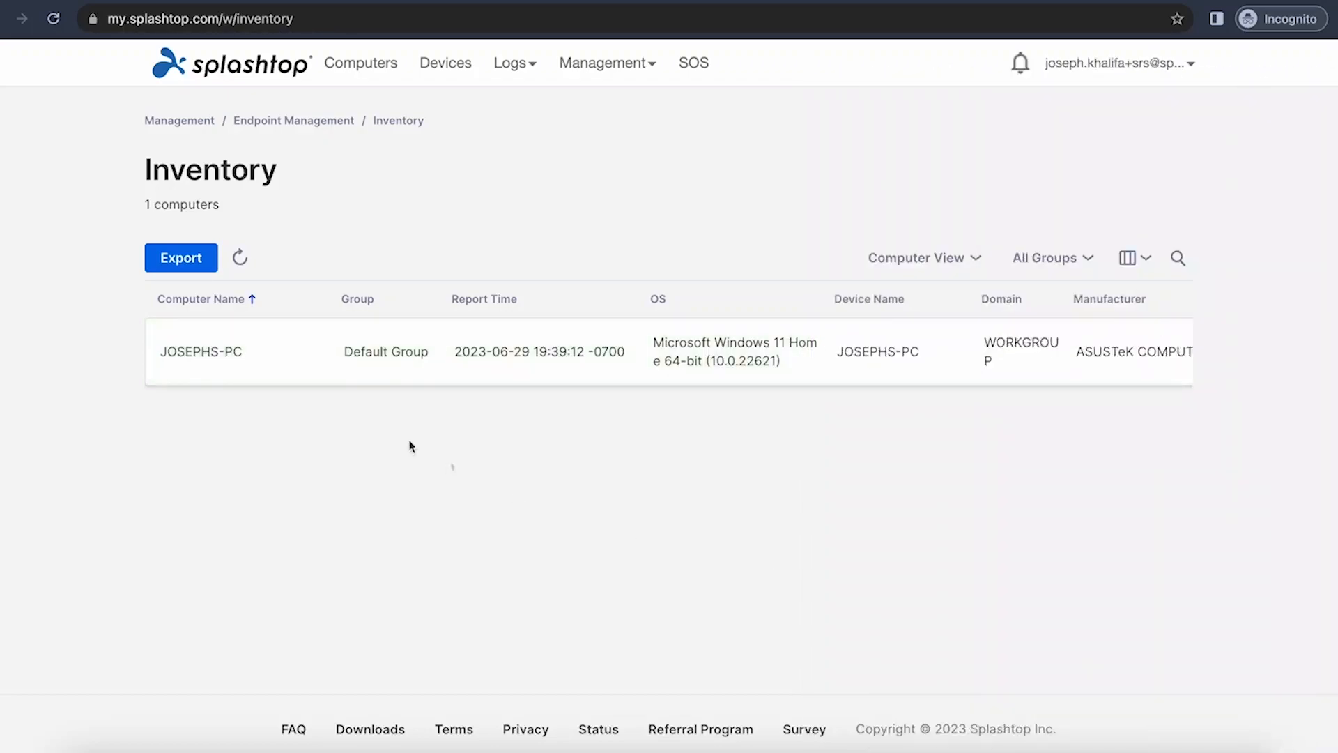
# Download the System / Hardware Inventory export
pyautogui.click(180, 257)
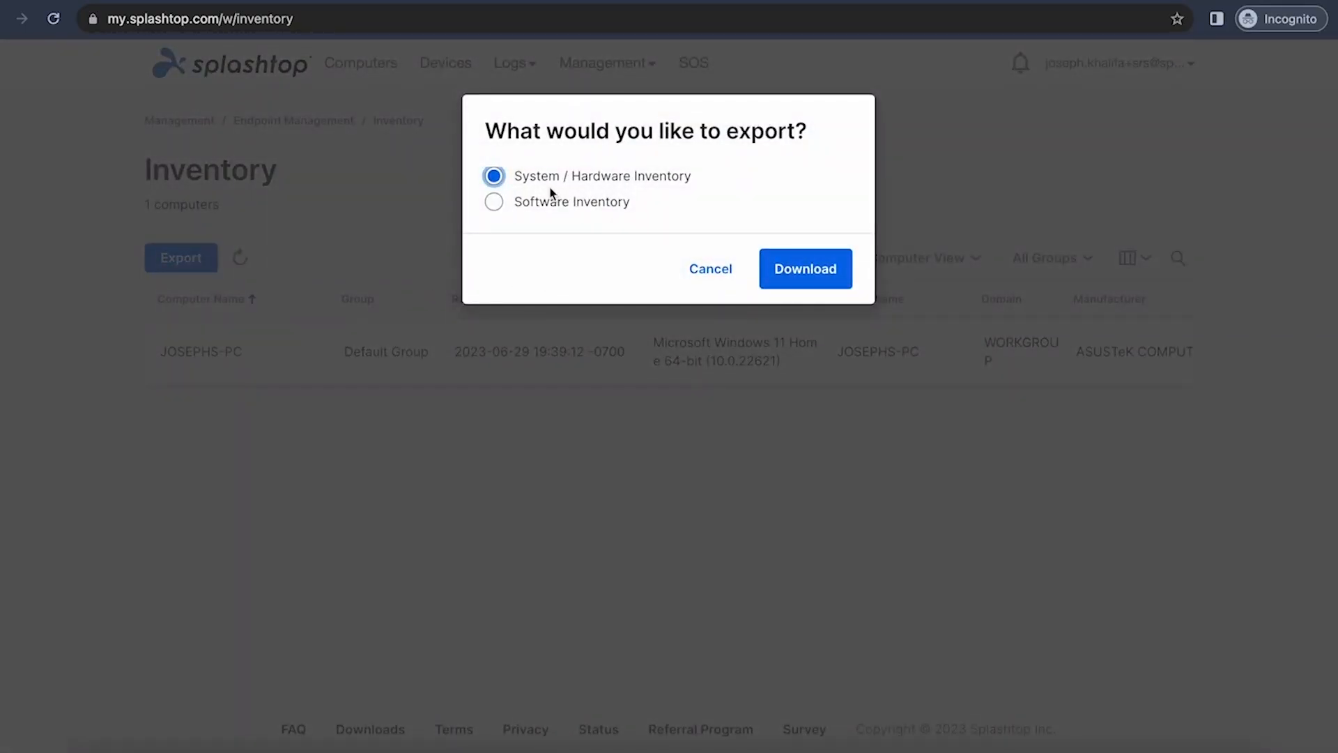
pyautogui.moveTo(551, 208)
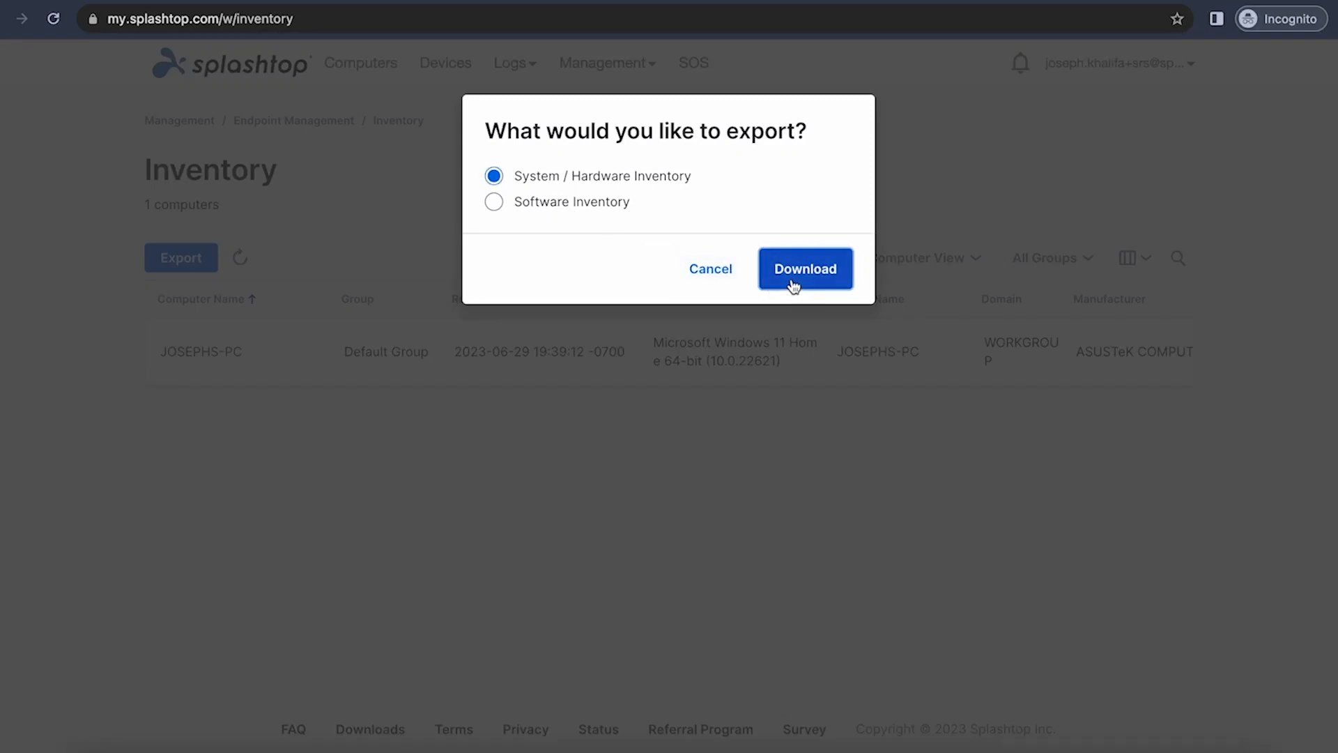
pyautogui.click(805, 269)
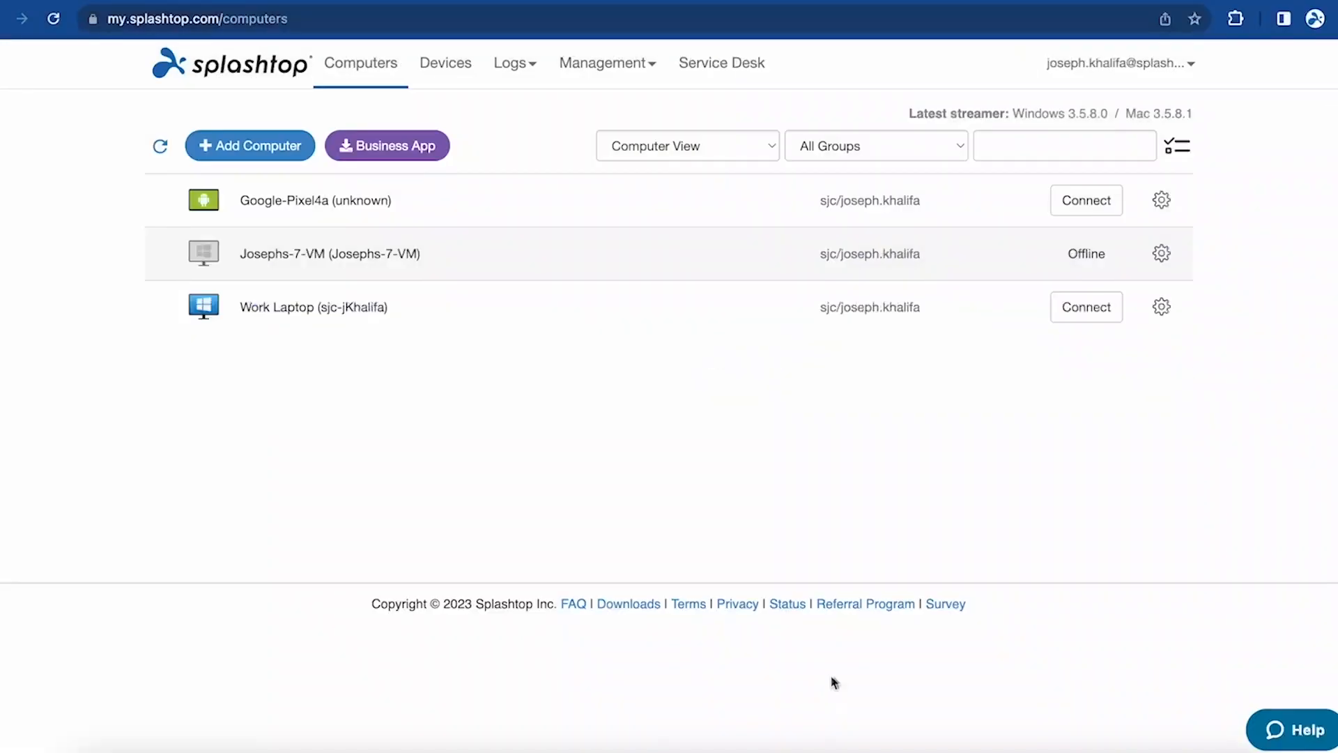
# Launch a web app remote session to the Google-Pixel4a Android device
pyautogui.click(1086, 199)
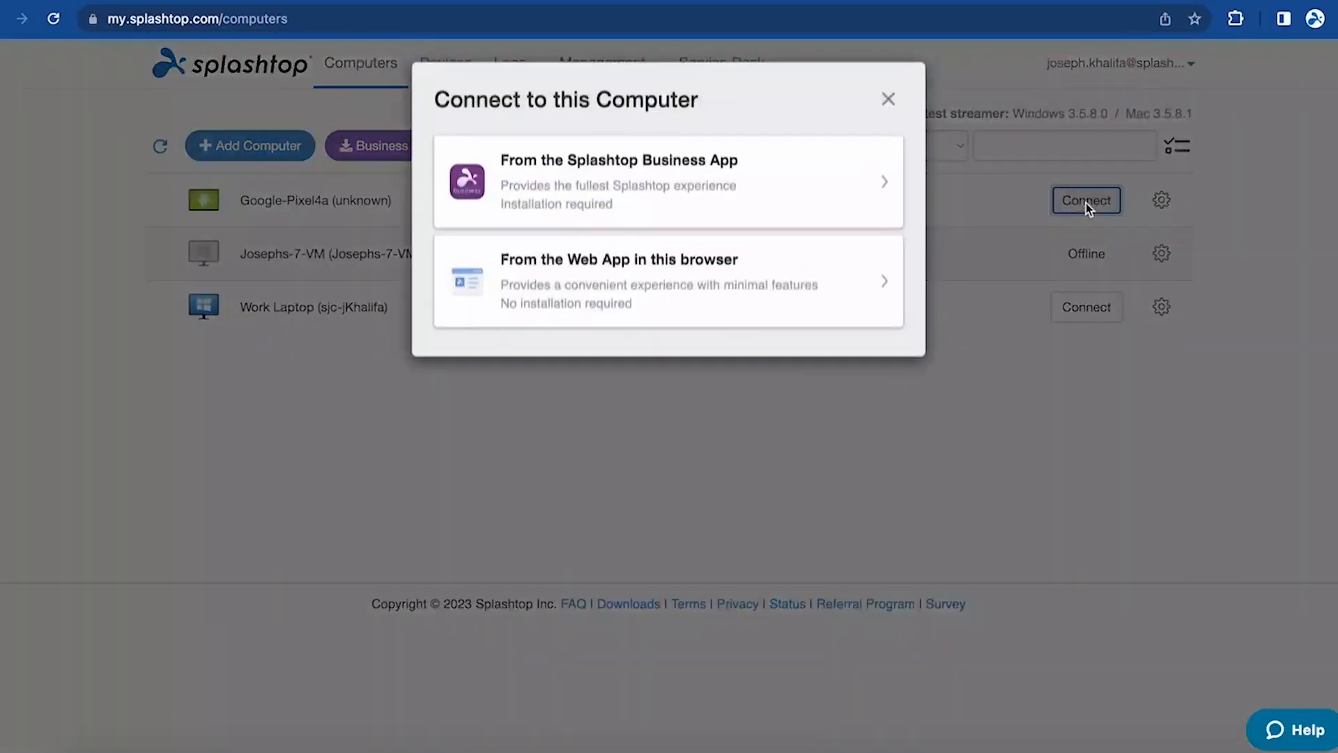
pyautogui.click(669, 282)
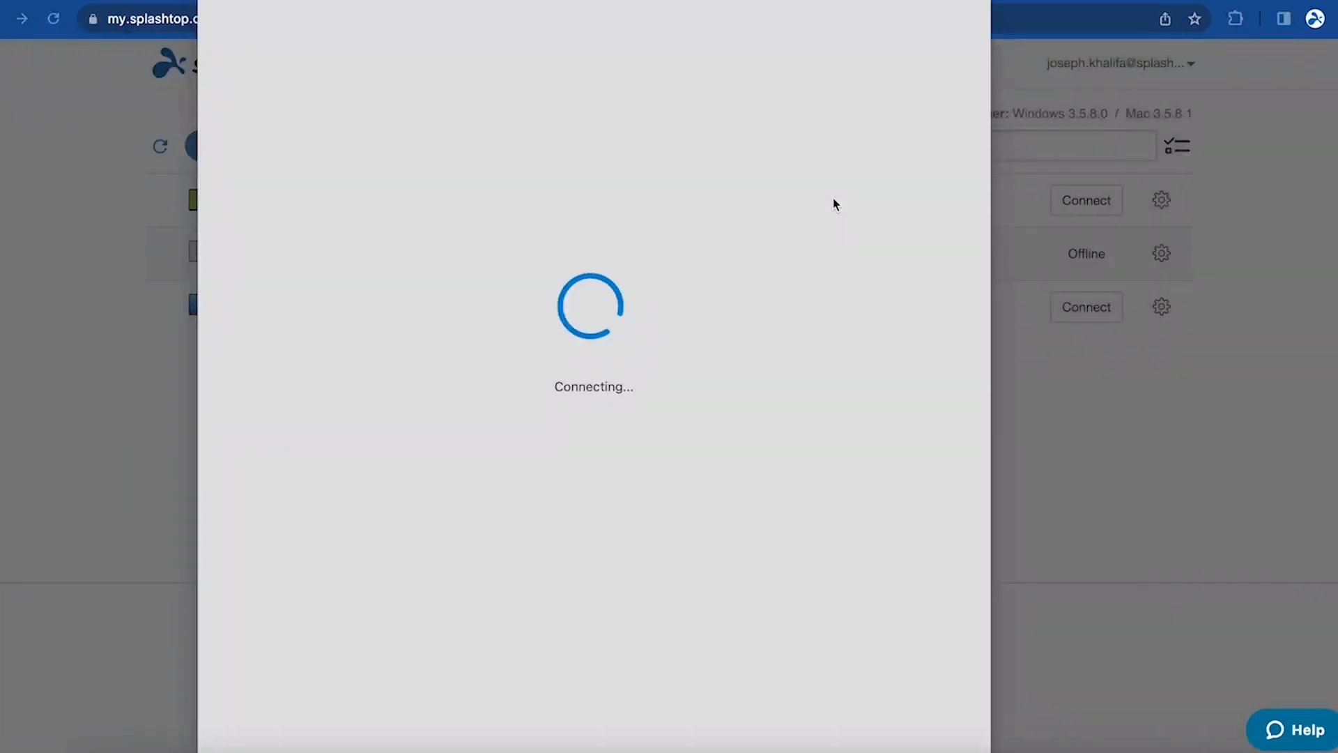